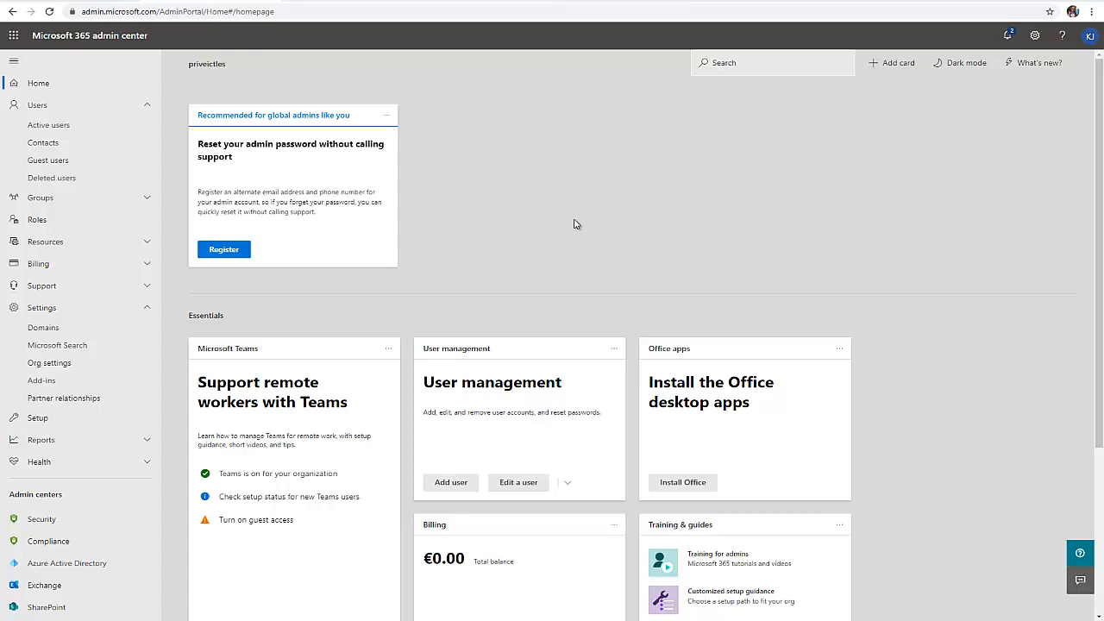
mouse_move(293, 269)
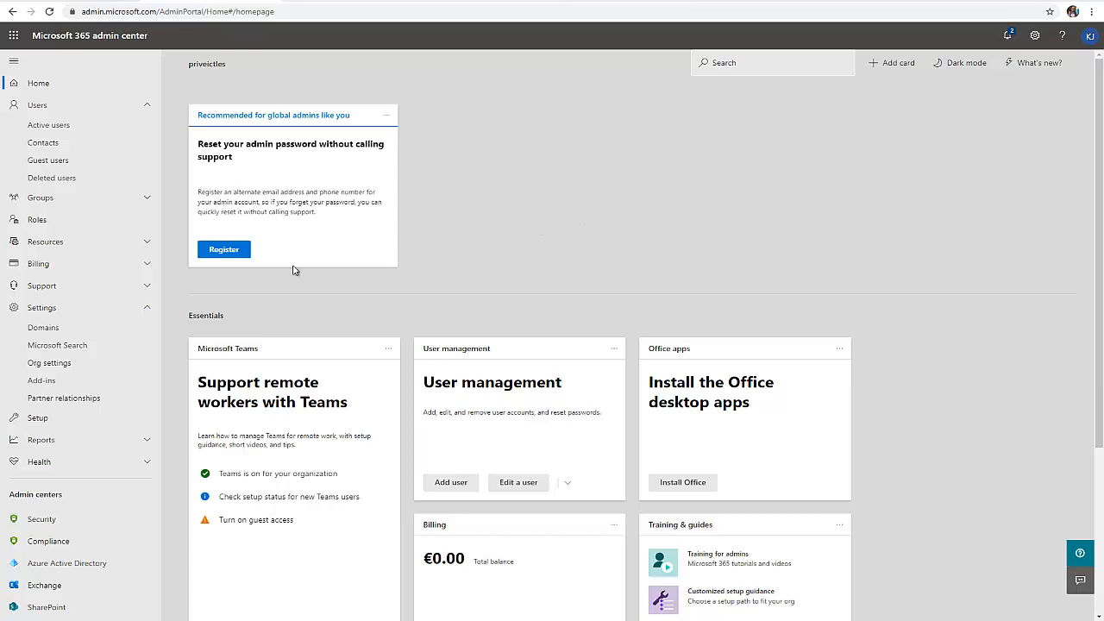
mouse_move(128, 242)
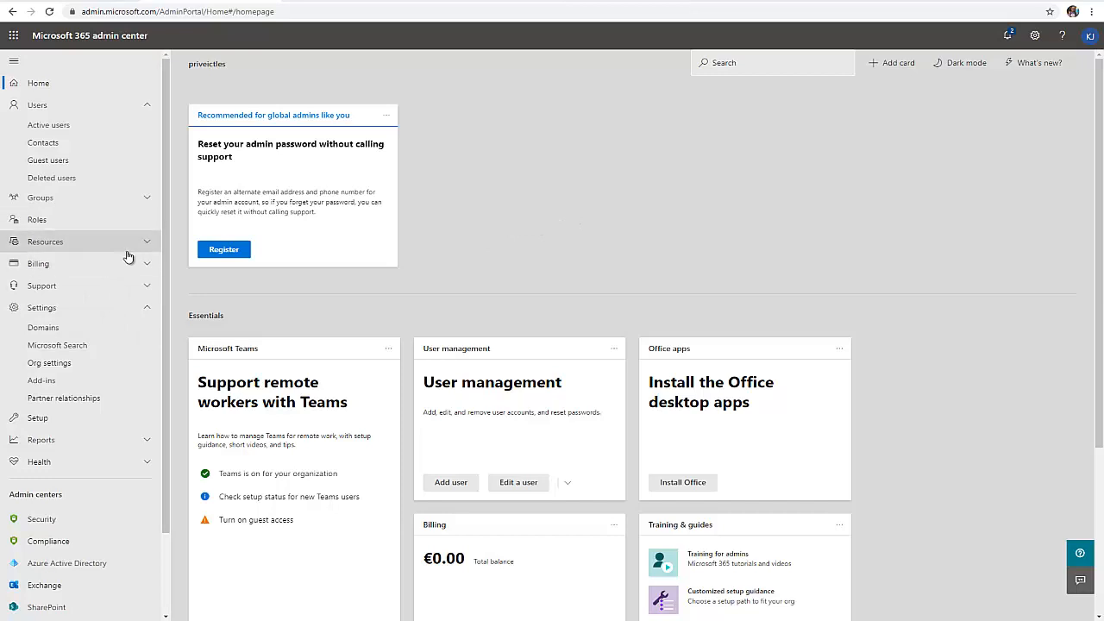
Expand the Billing section in the left navigation to reveal its subpages
click(38, 263)
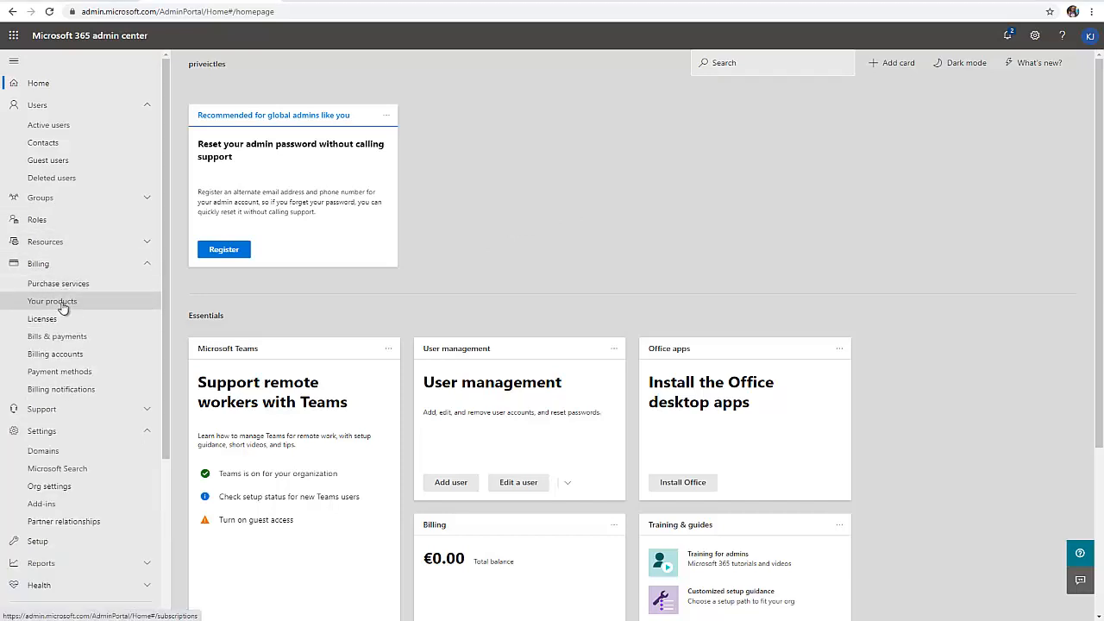
Show Your products, listing the Office 365 E5 Trial with 20 of 25 licences available
click(51, 300)
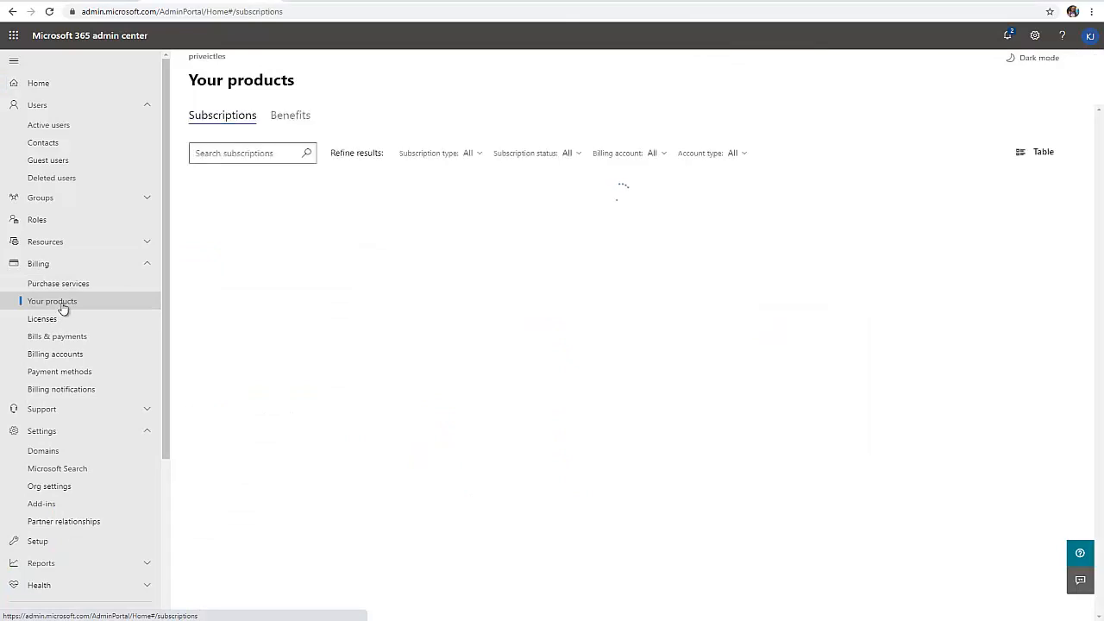
click(51, 300)
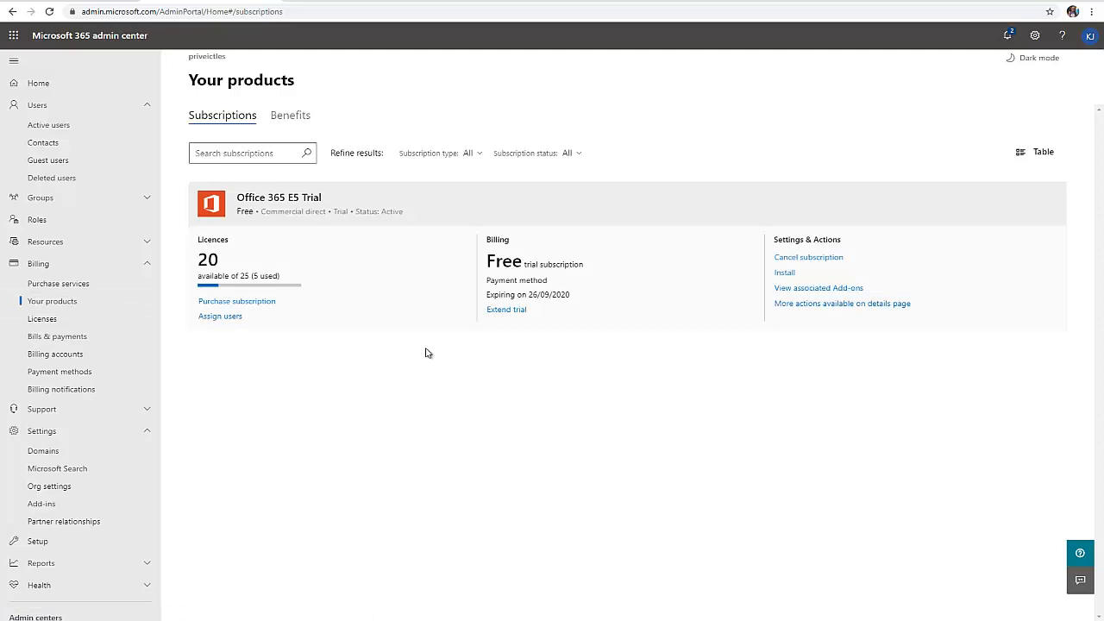
mouse_move(280, 197)
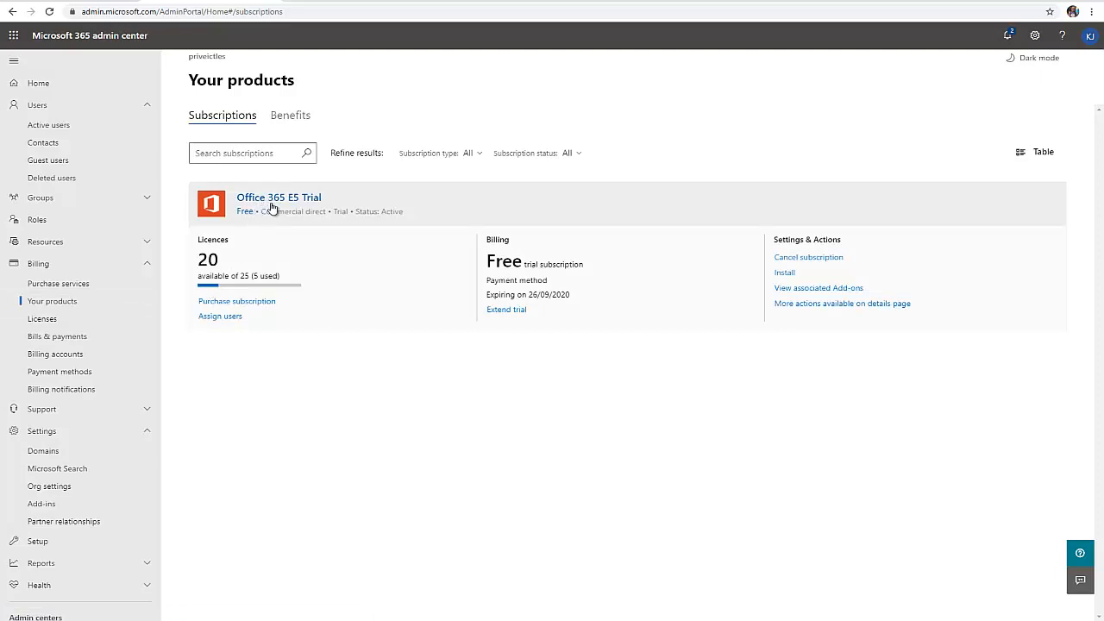
mouse_move(337, 224)
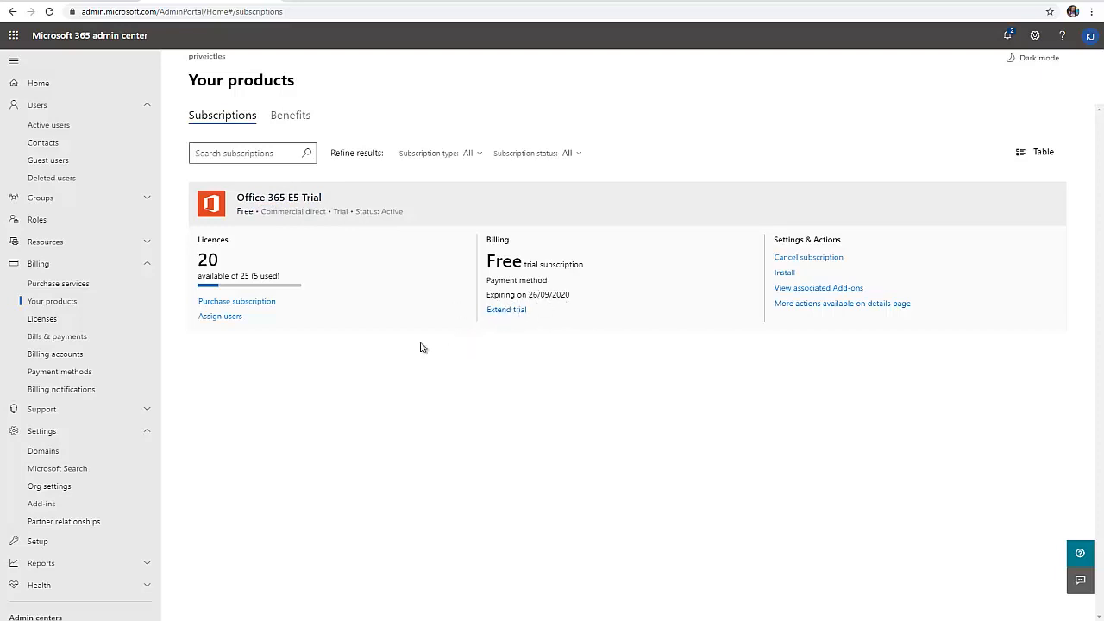
mouse_move(297, 395)
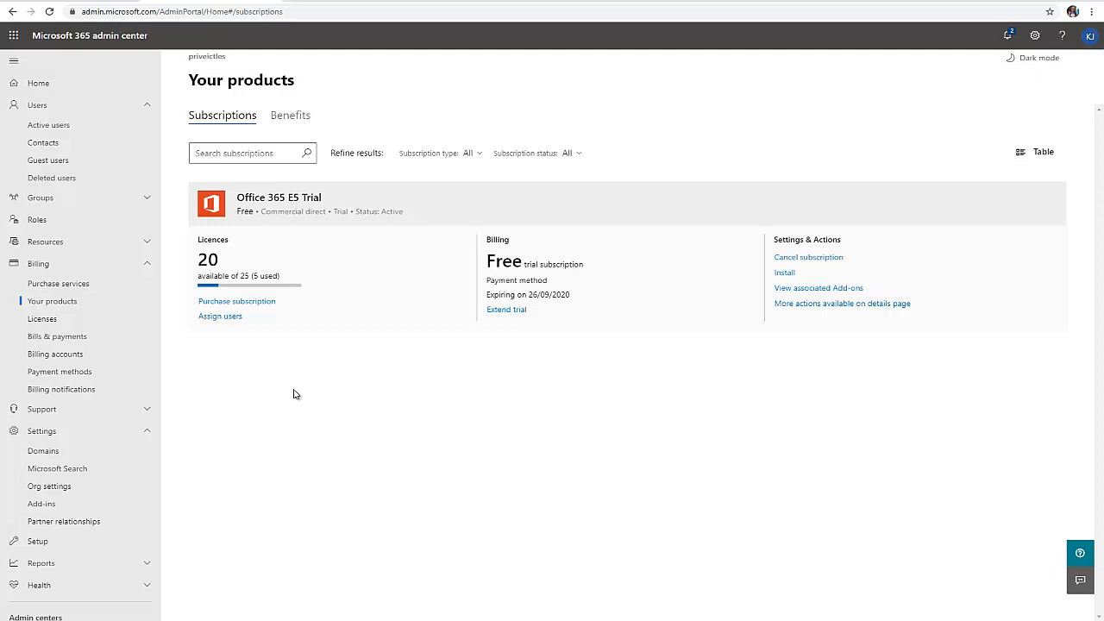
mouse_move(90, 321)
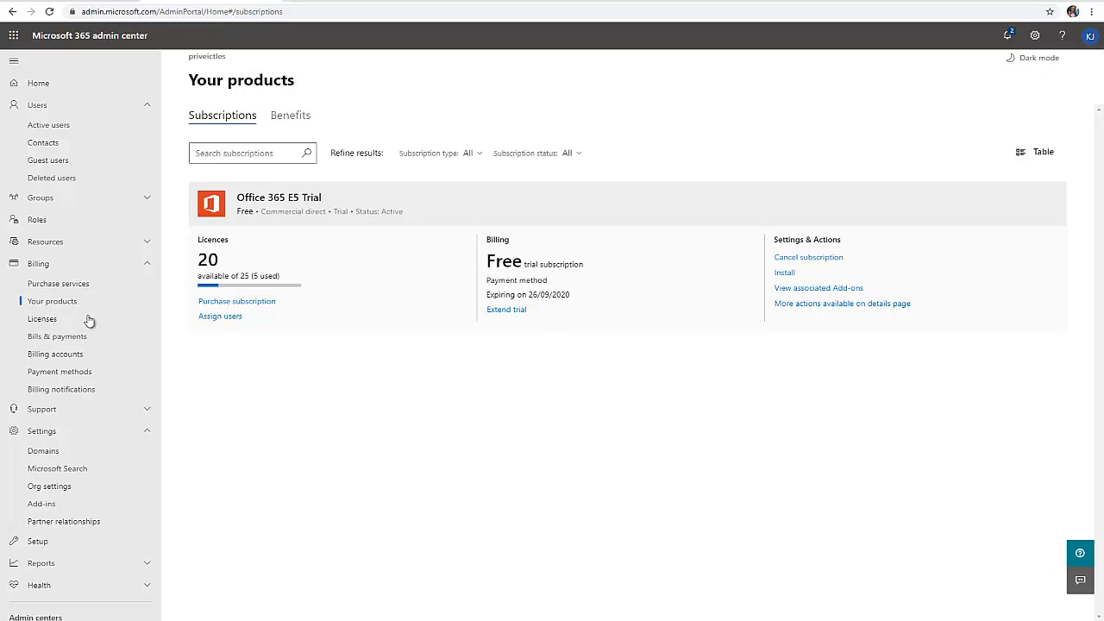
Browse the Purchase services catalogue of Microsoft 365 and Office 365 plans and reach its search box
click(59, 283)
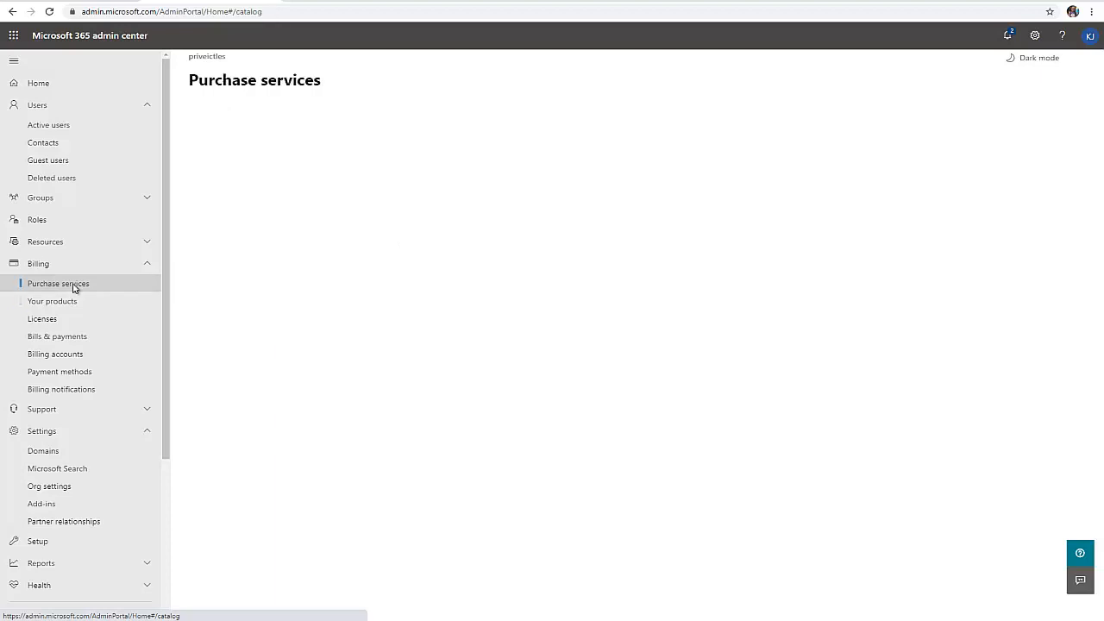
click(59, 282)
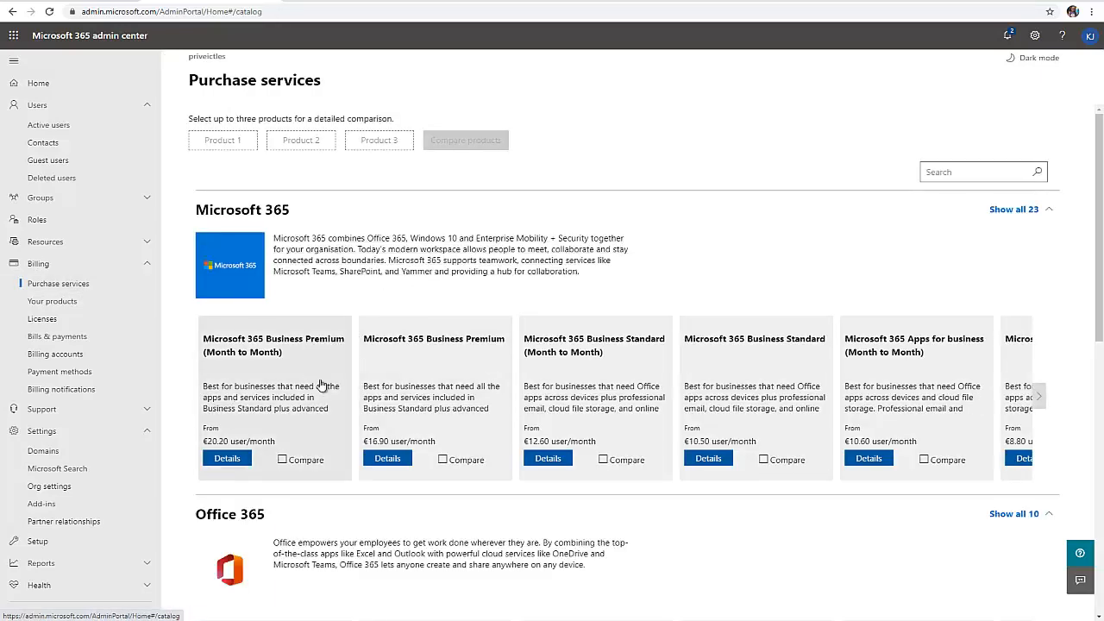
scroll(down, 3)
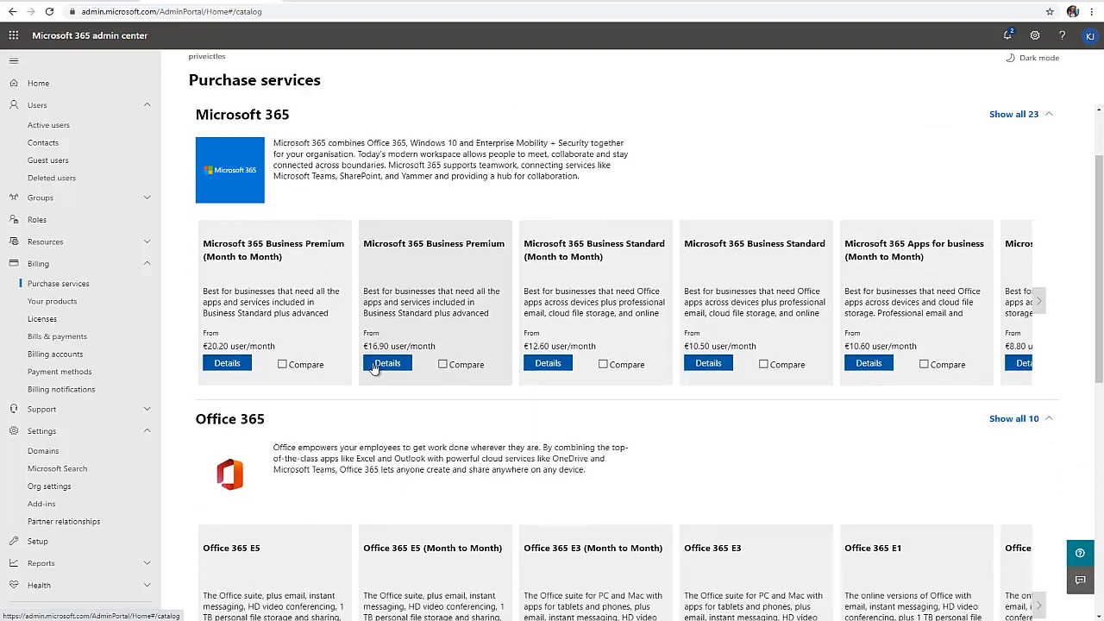
scroll(down, 3)
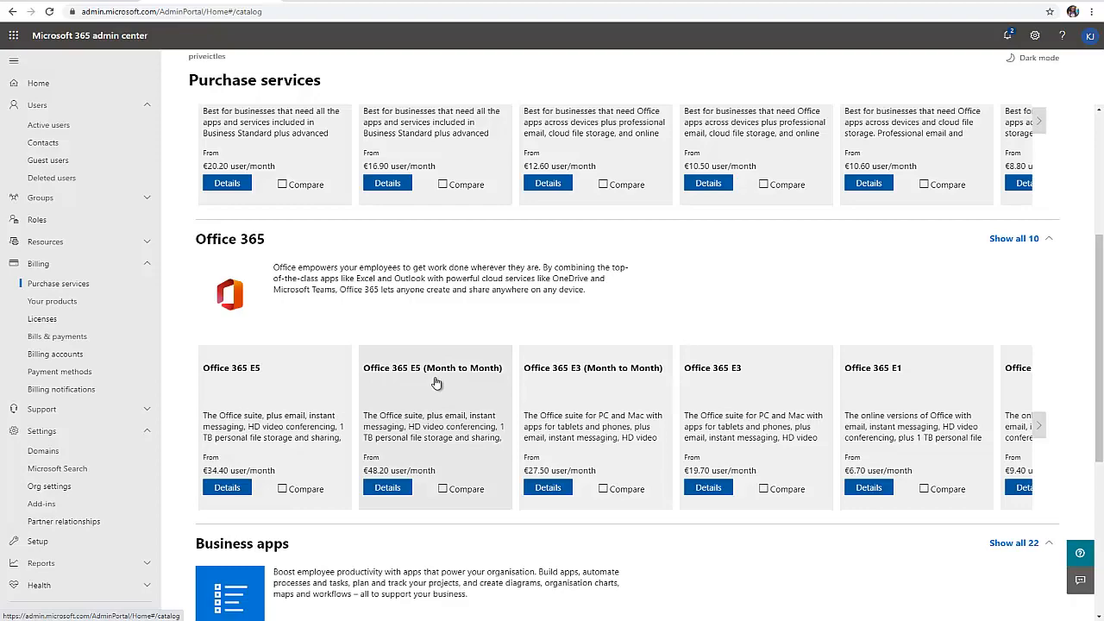
mouse_move(715, 374)
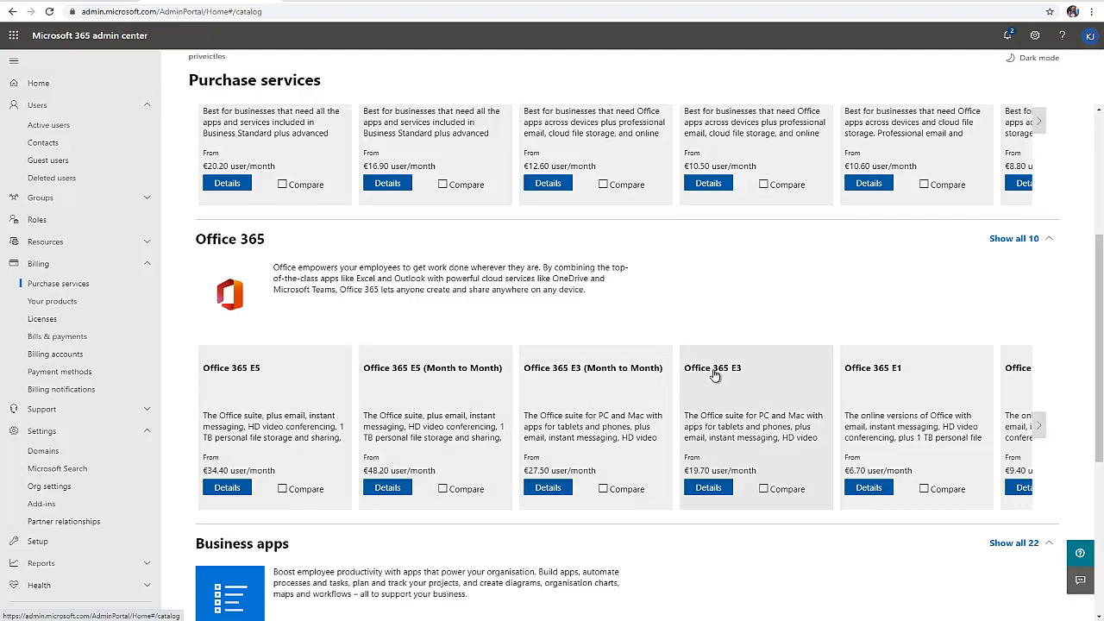
scroll(down, 3)
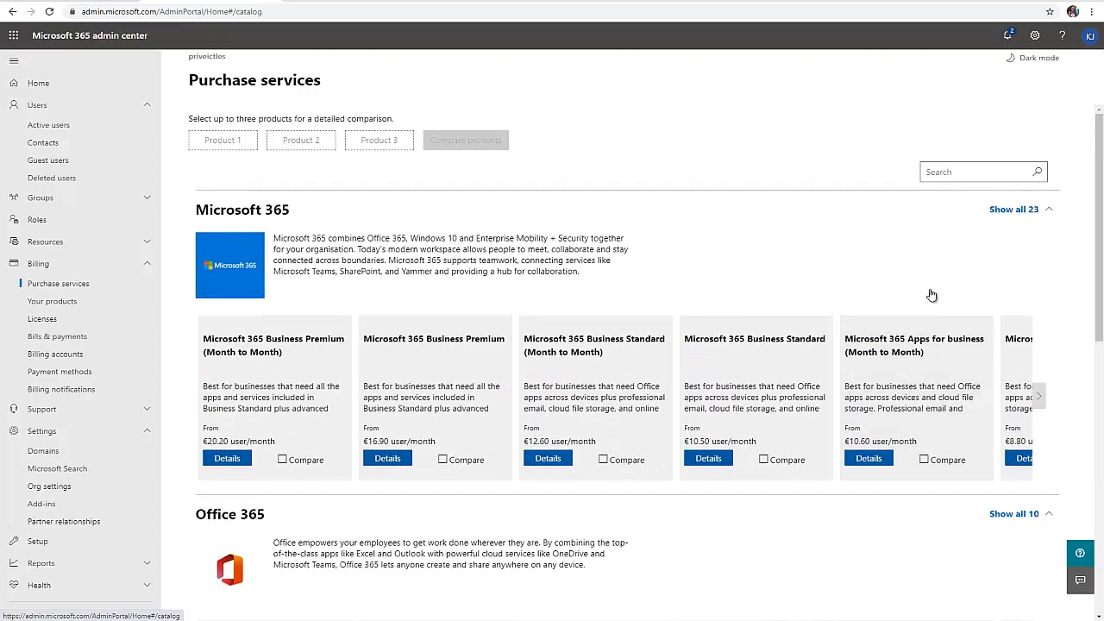
click(980, 171)
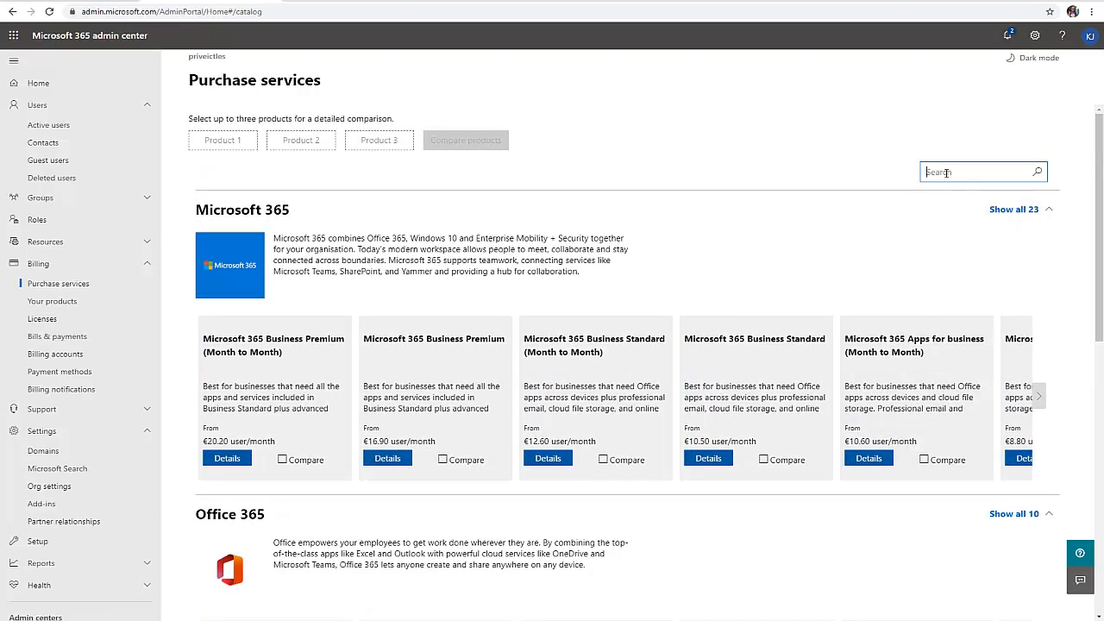
Filter the catalogue by 'E3' and review results including Office 365 E3 and Enterprise Mobility + Security E3
text(E3)
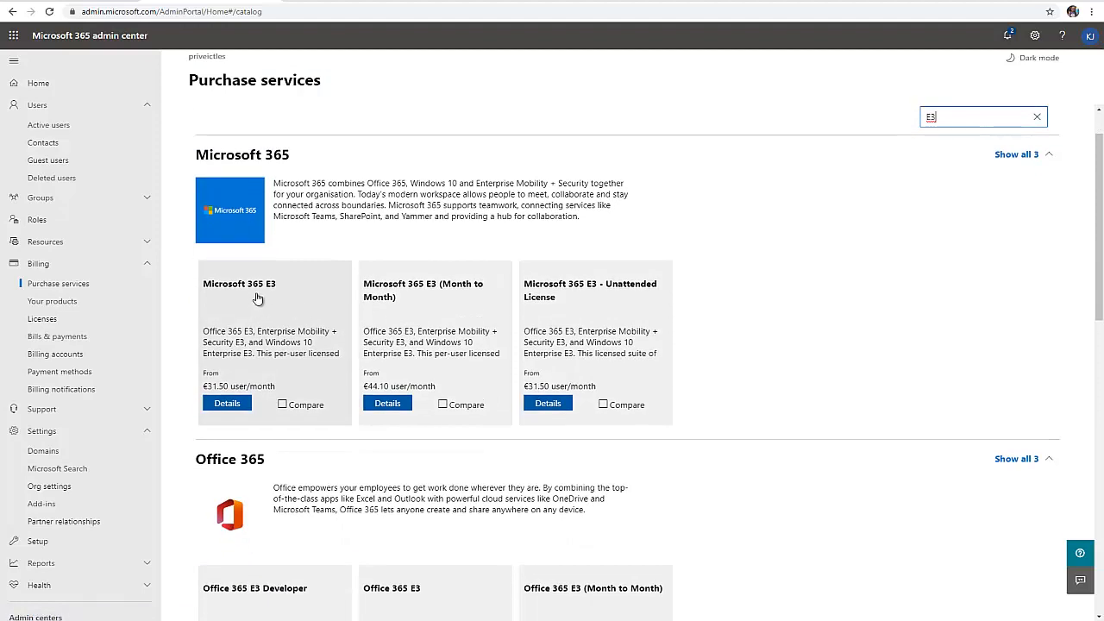
mouse_move(409, 292)
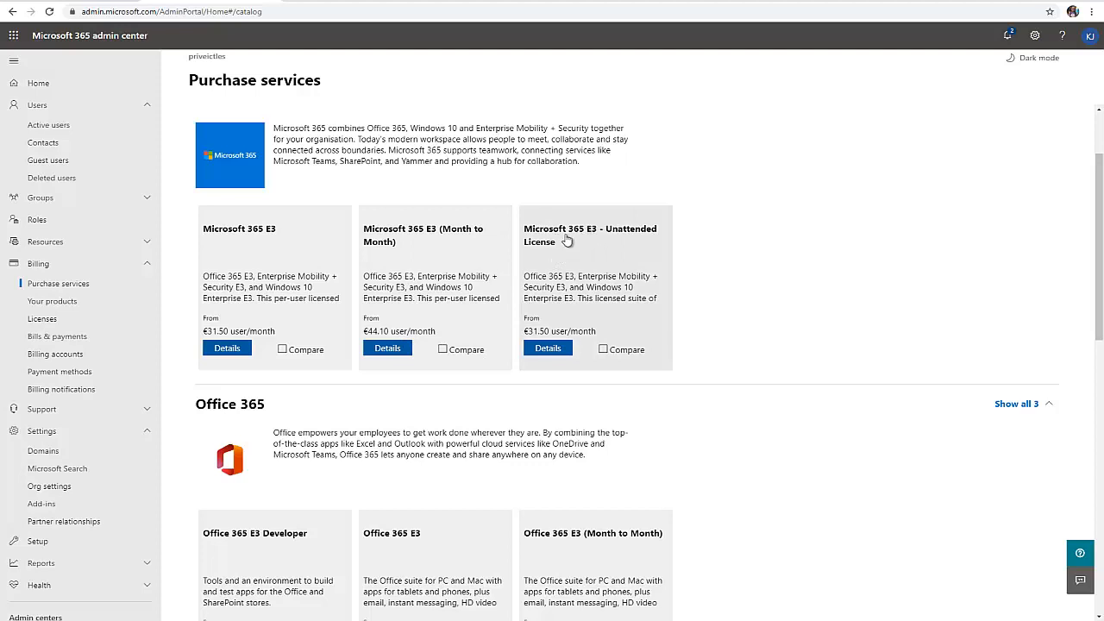
mouse_move(598, 252)
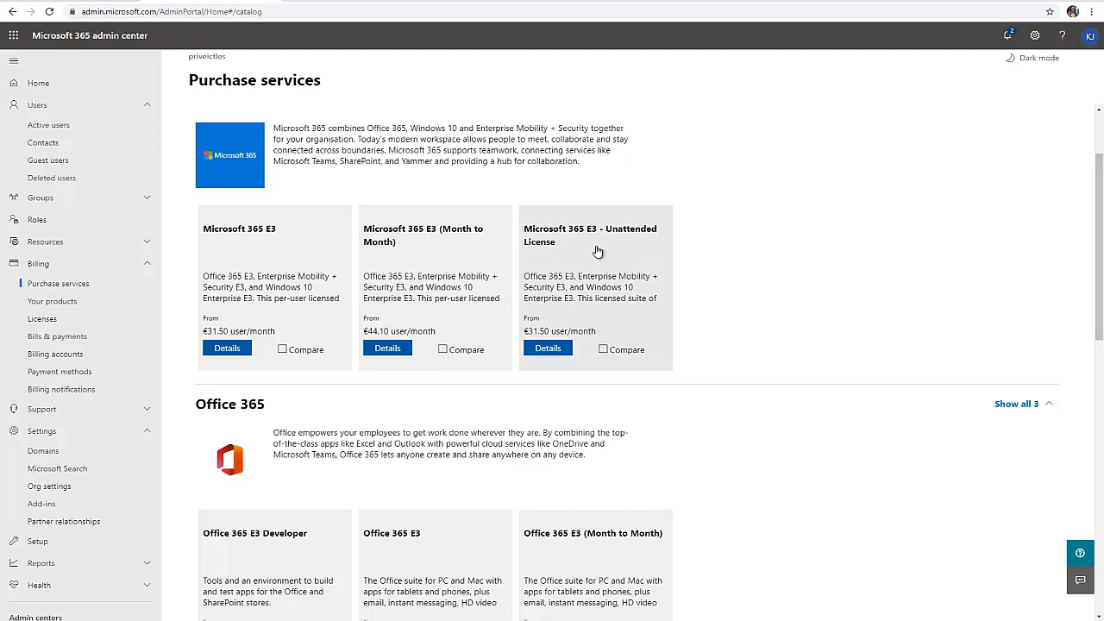
scroll(down, 3)
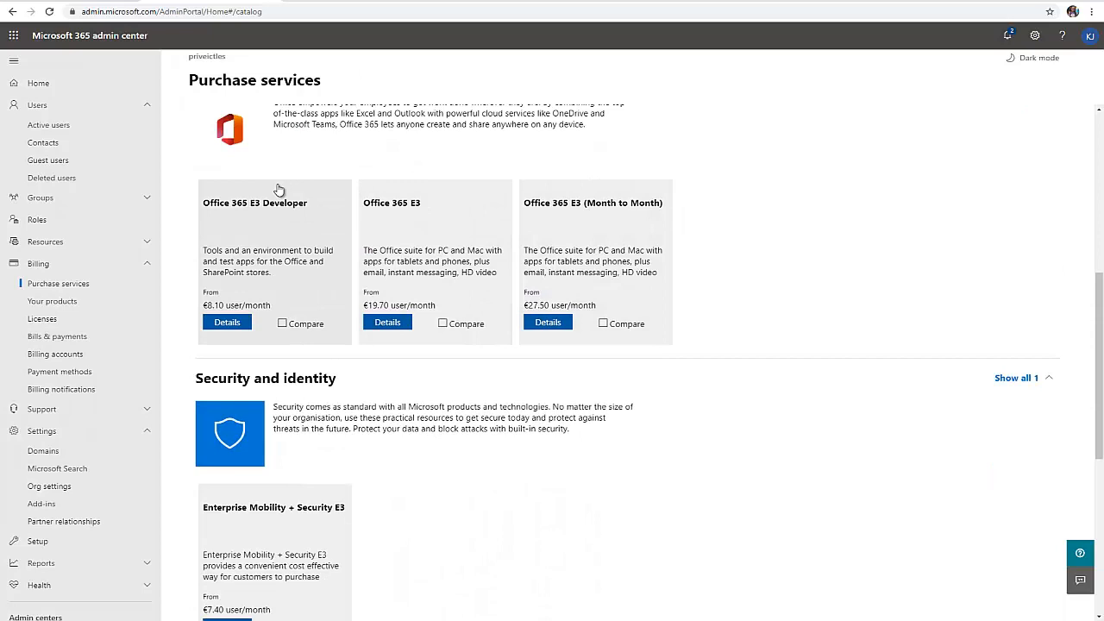
mouse_move(235, 214)
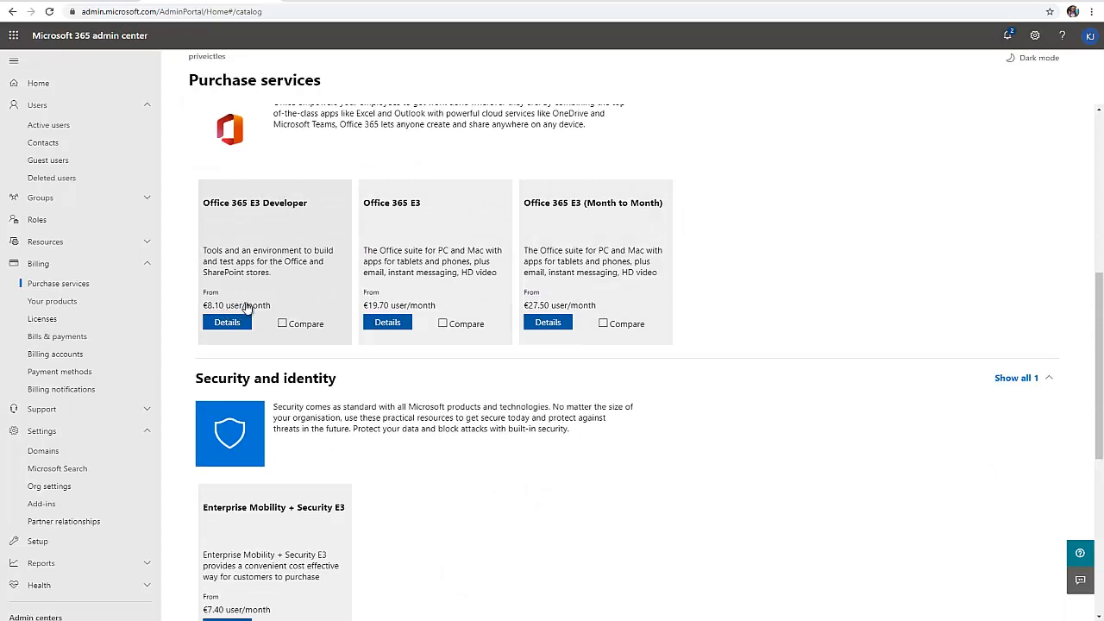
mouse_move(401, 219)
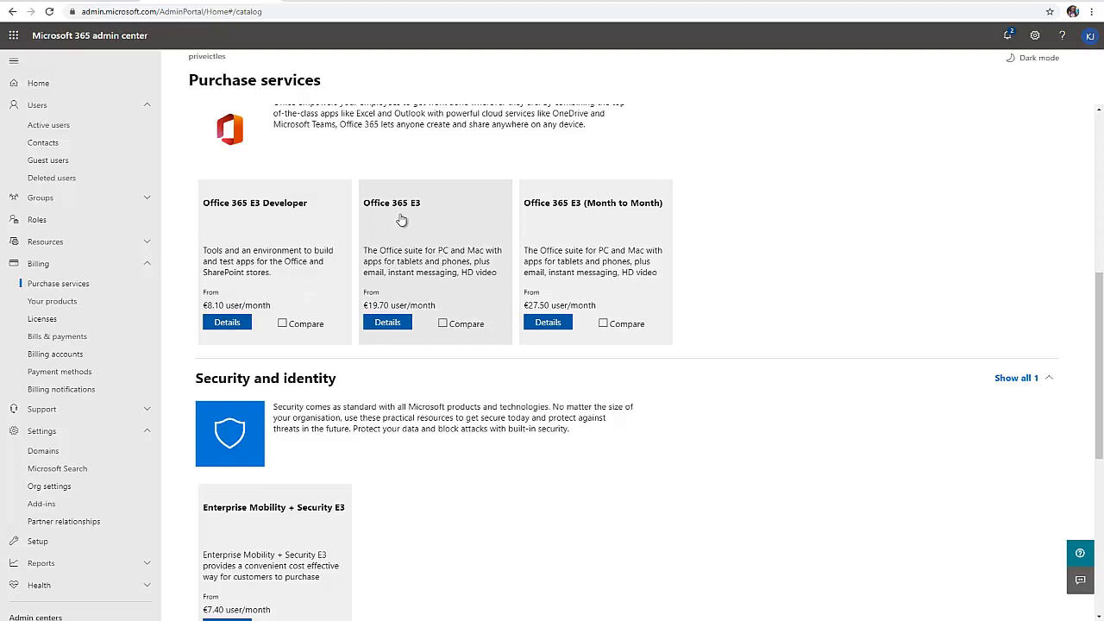
mouse_move(462, 263)
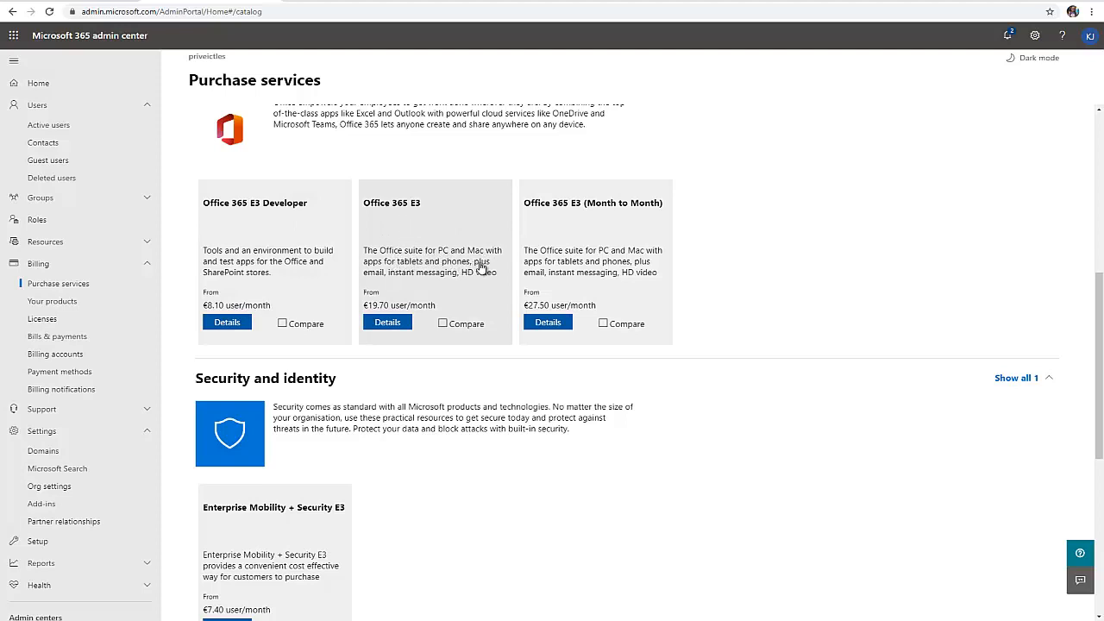
scroll(down, 3)
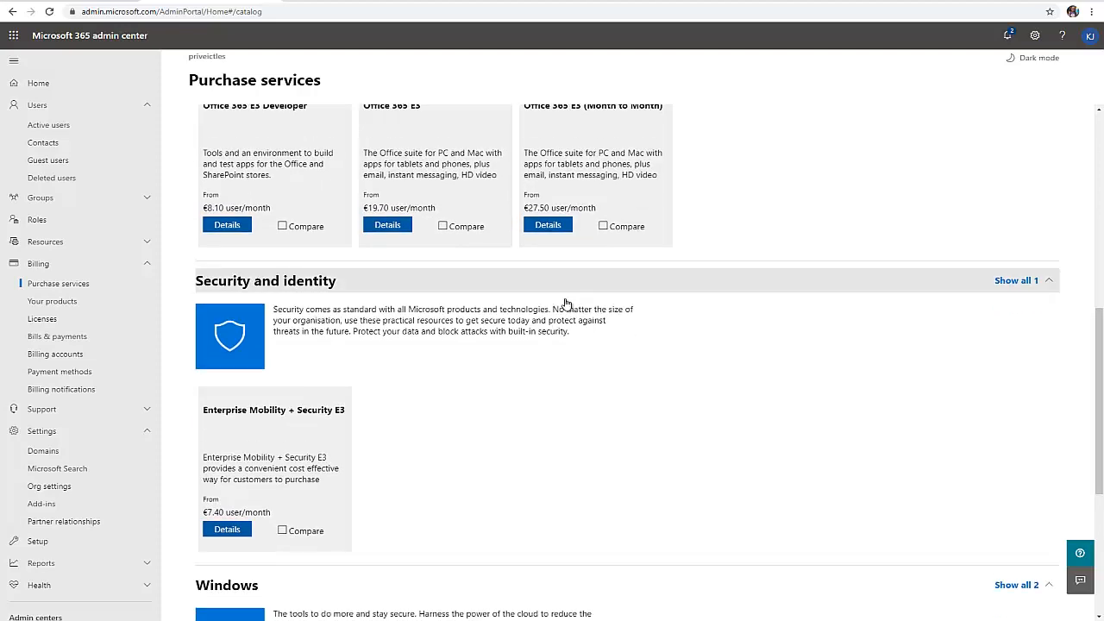
scroll(down, 3)
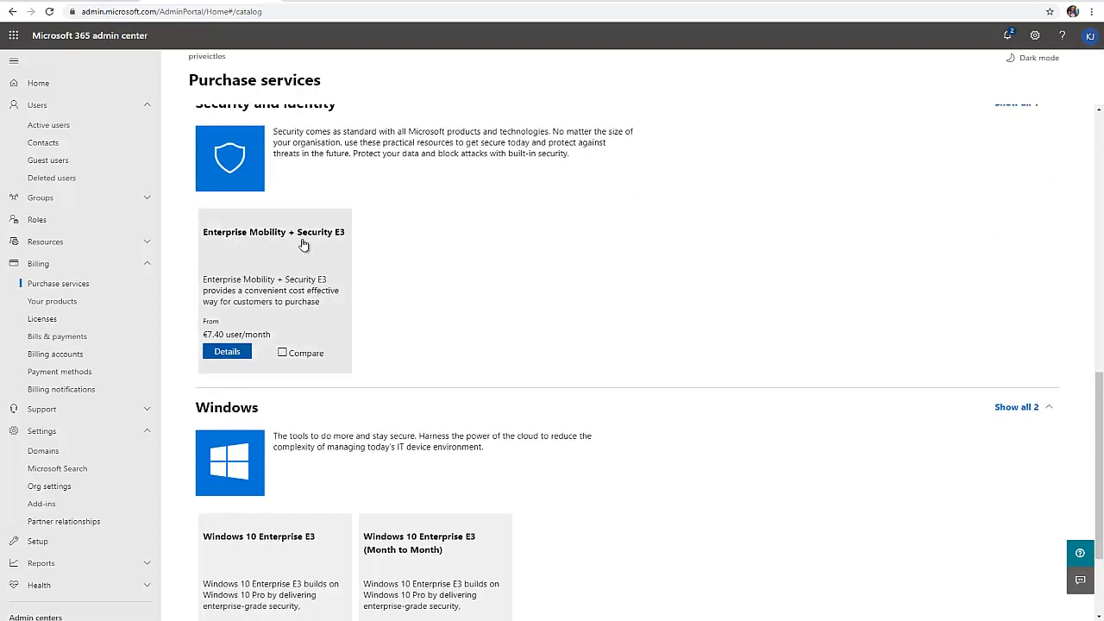
scroll(down, 3)
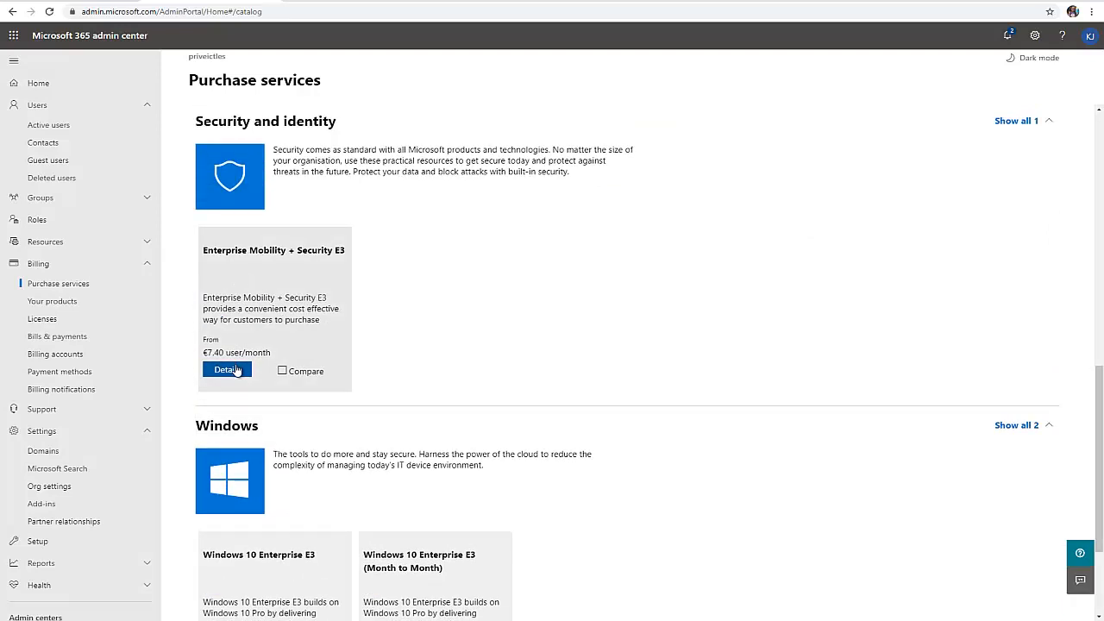
click(227, 369)
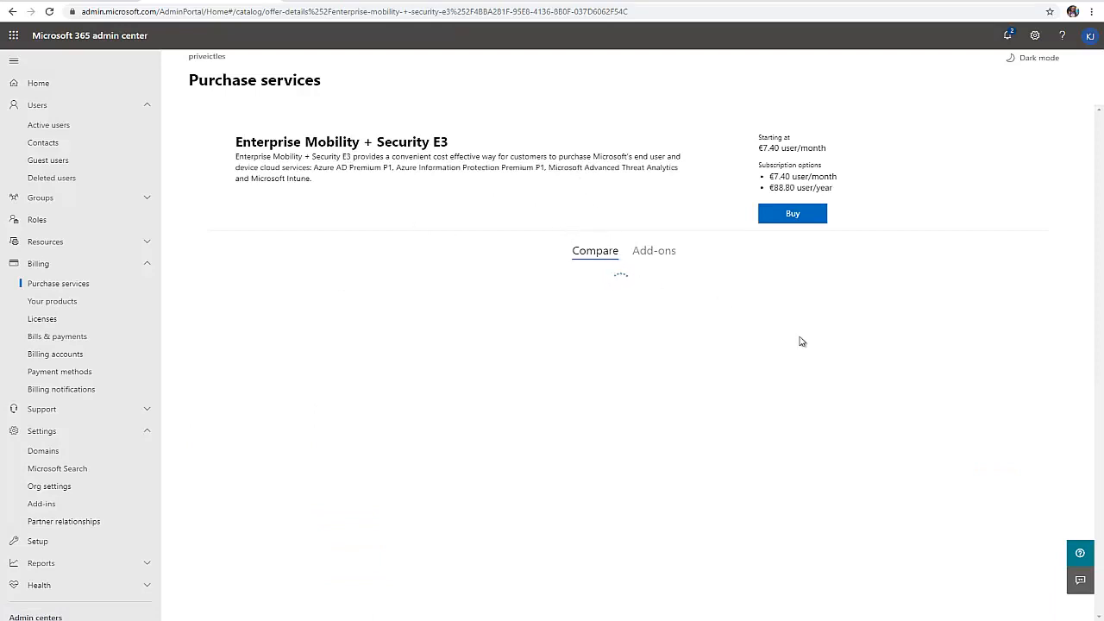
click(595, 252)
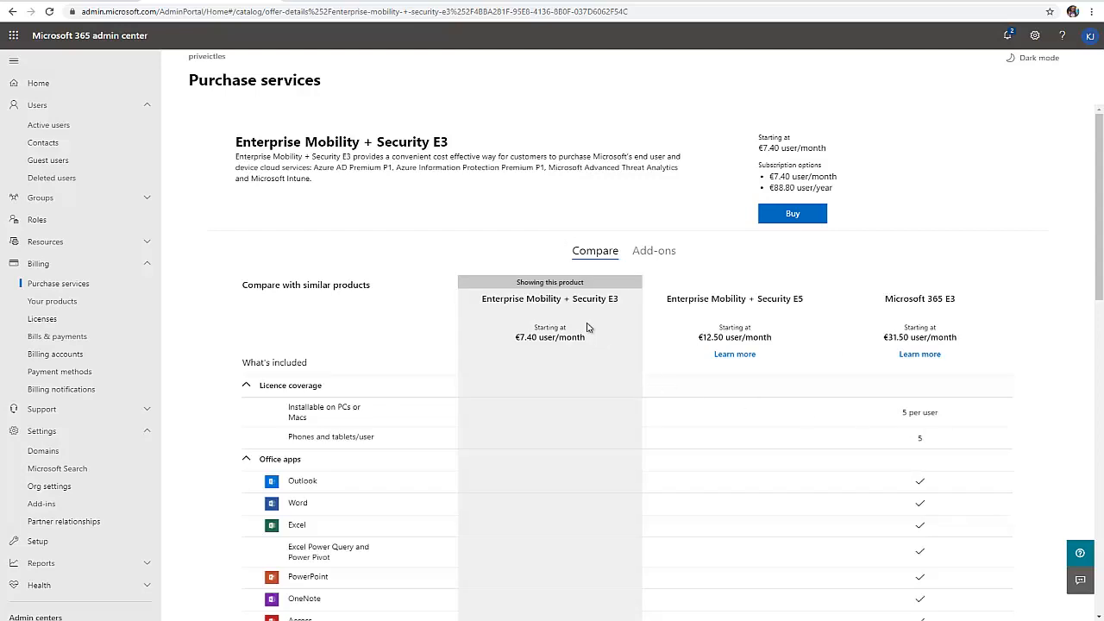
mouse_move(479, 292)
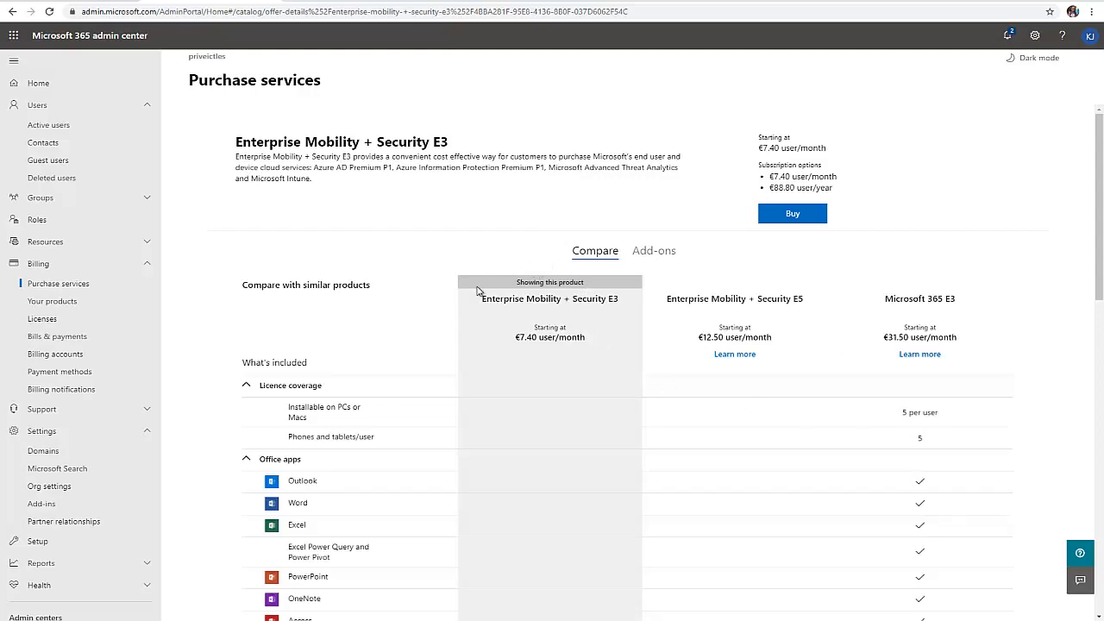
scroll(down, 3)
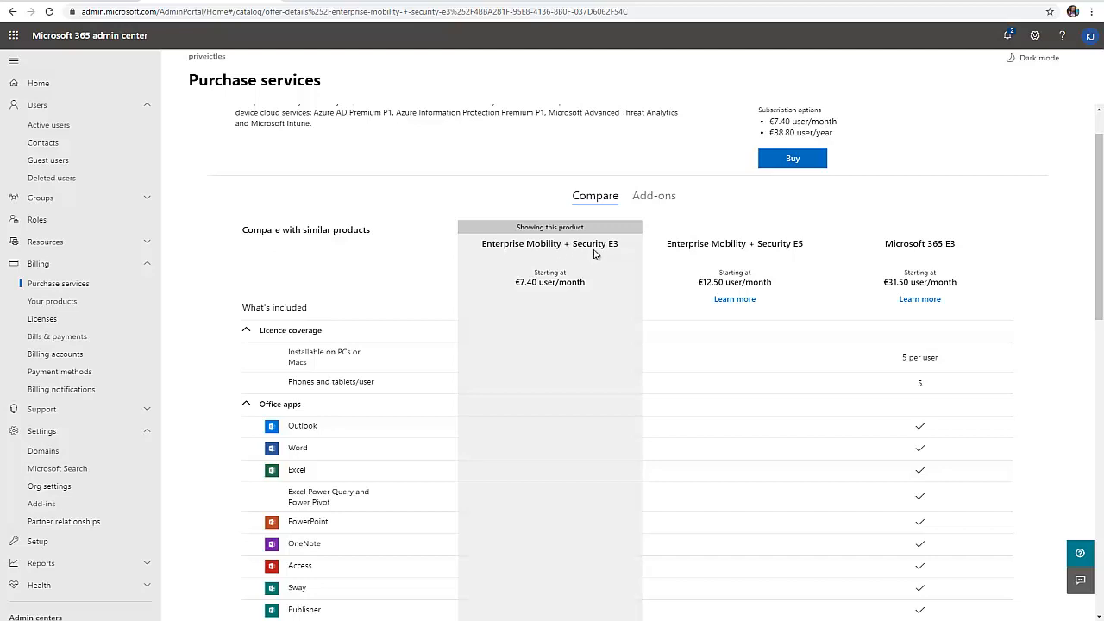
mouse_move(739, 249)
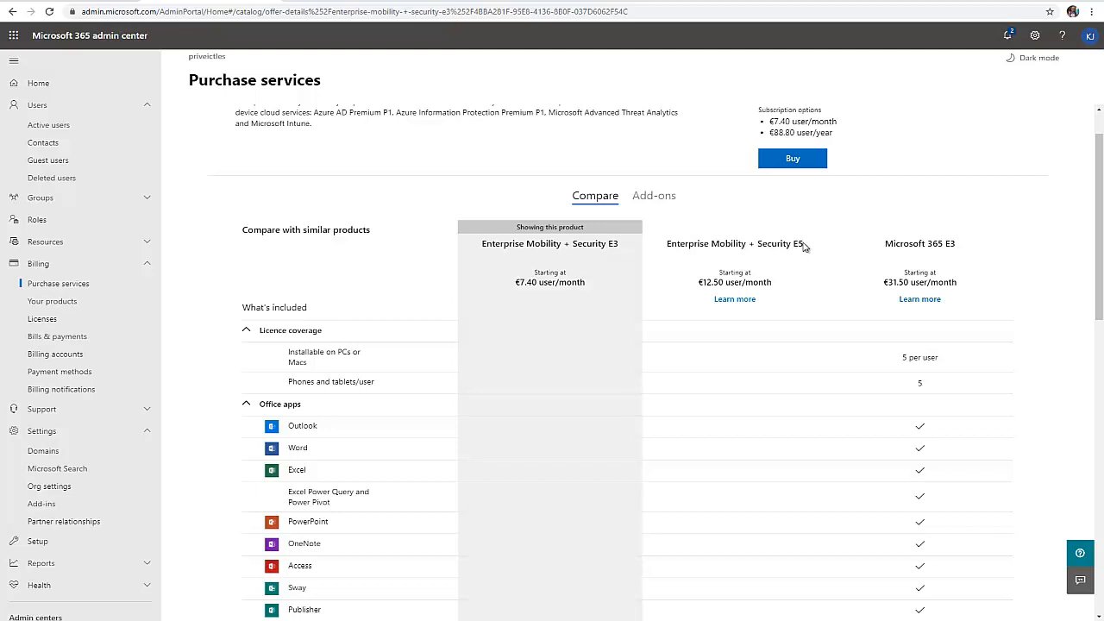
mouse_move(922, 248)
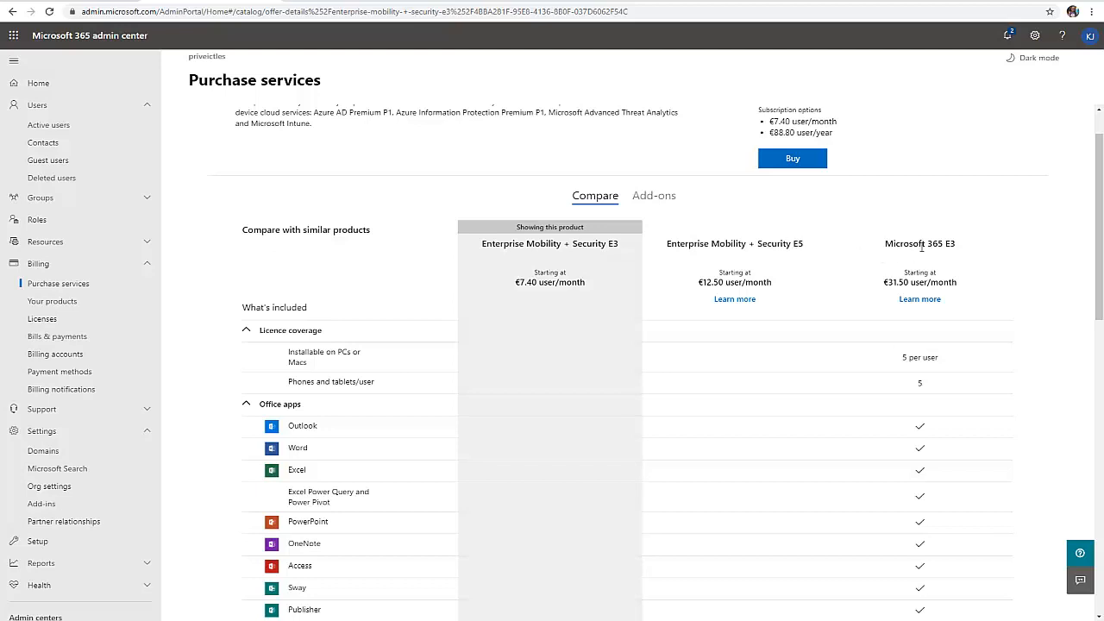
mouse_move(946, 262)
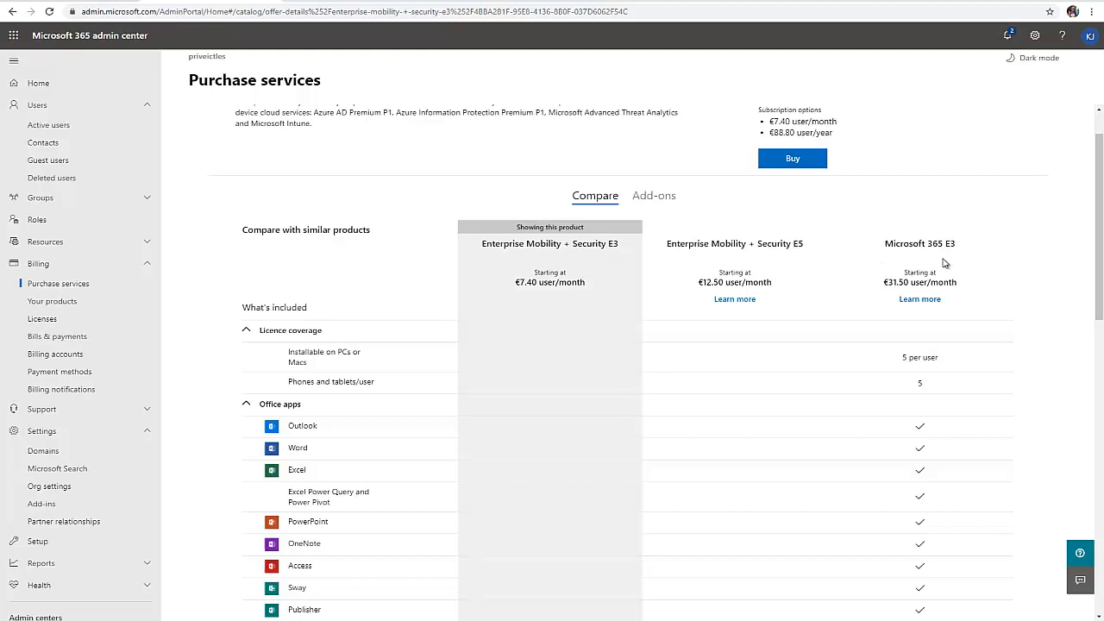
scroll(down, 3)
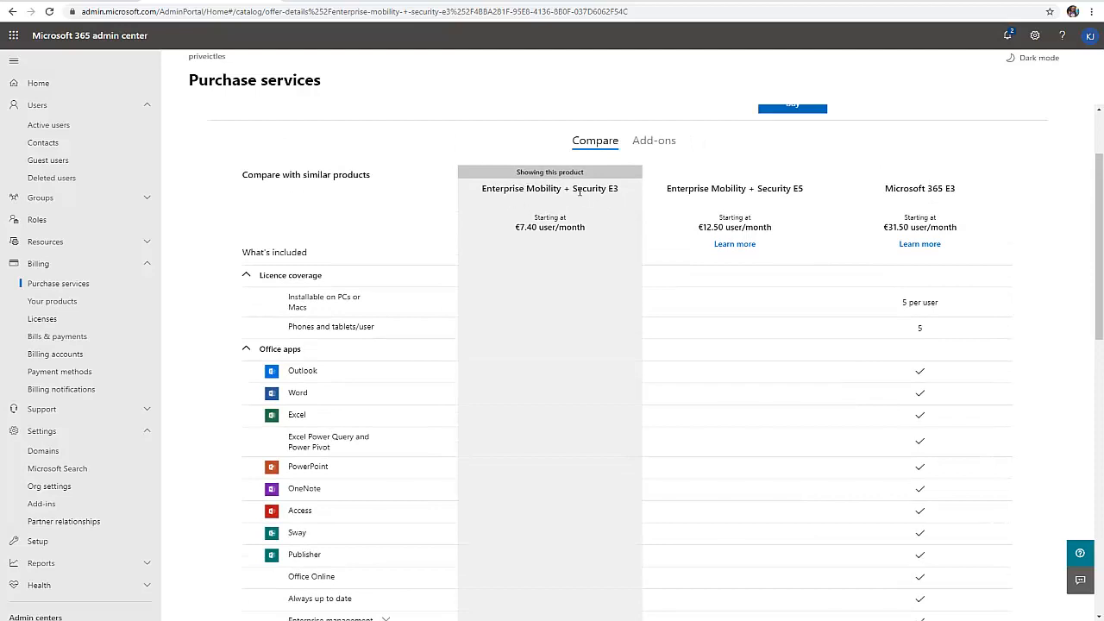
scroll(down, 3)
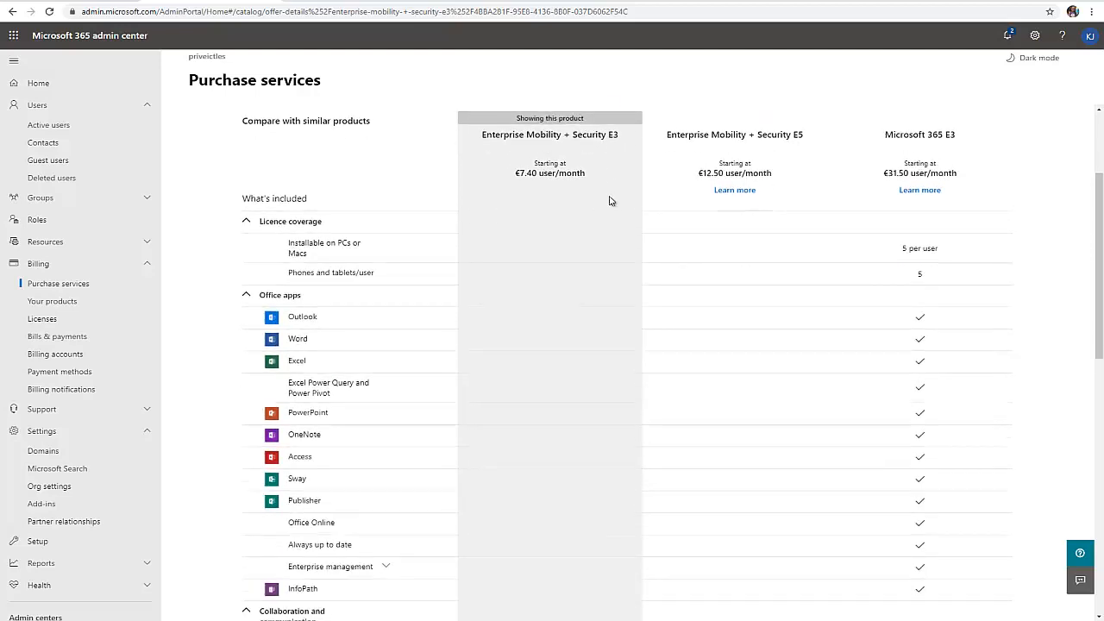
scroll(down, 3)
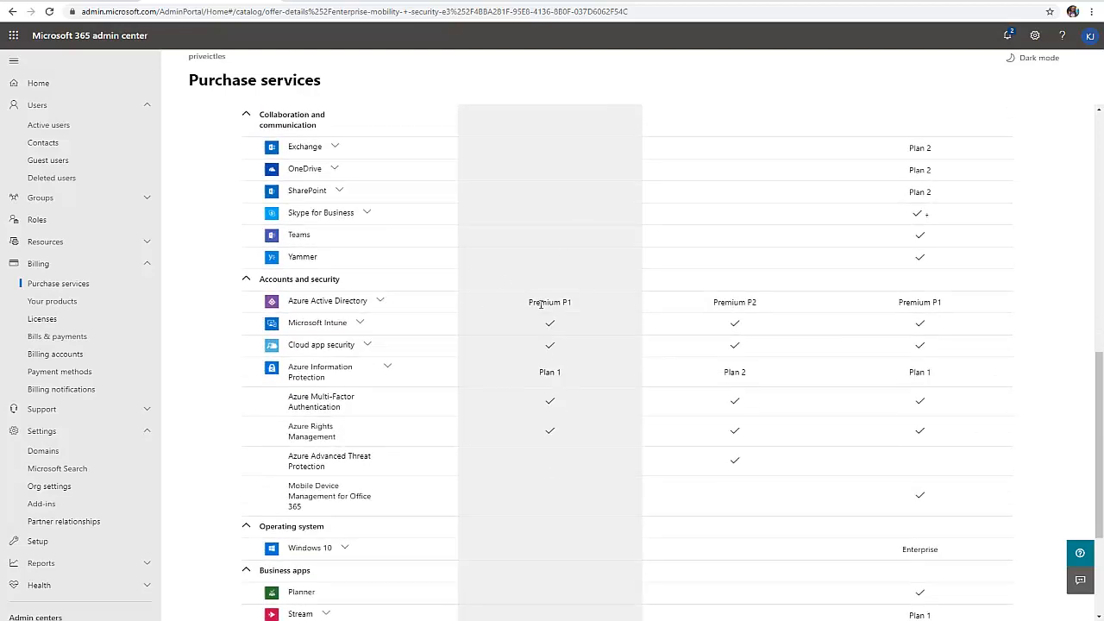
mouse_move(310, 314)
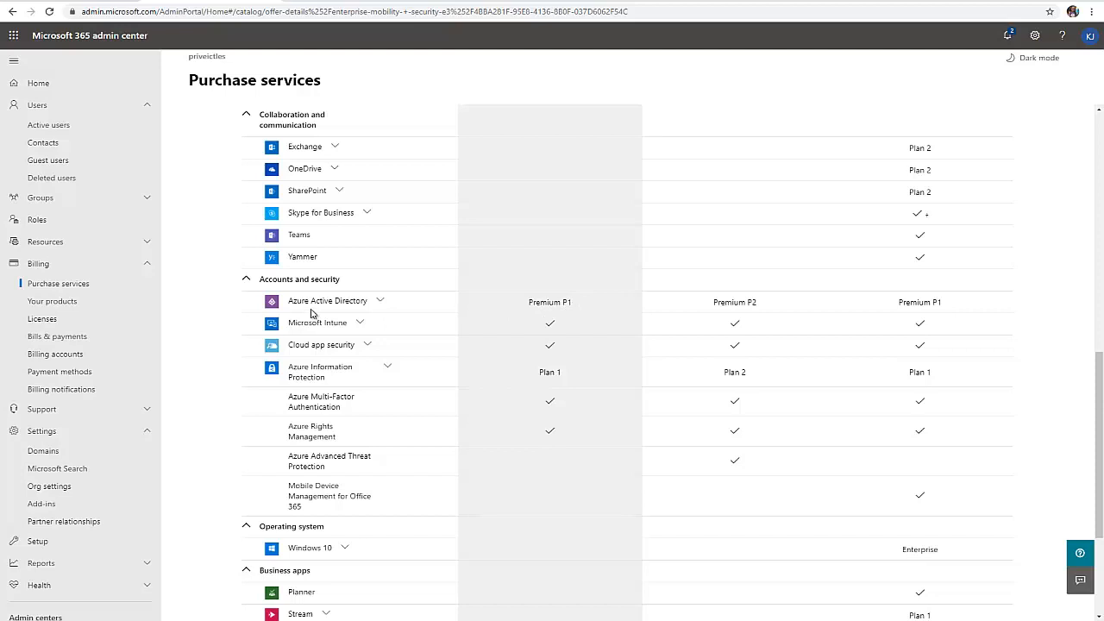
mouse_move(395, 328)
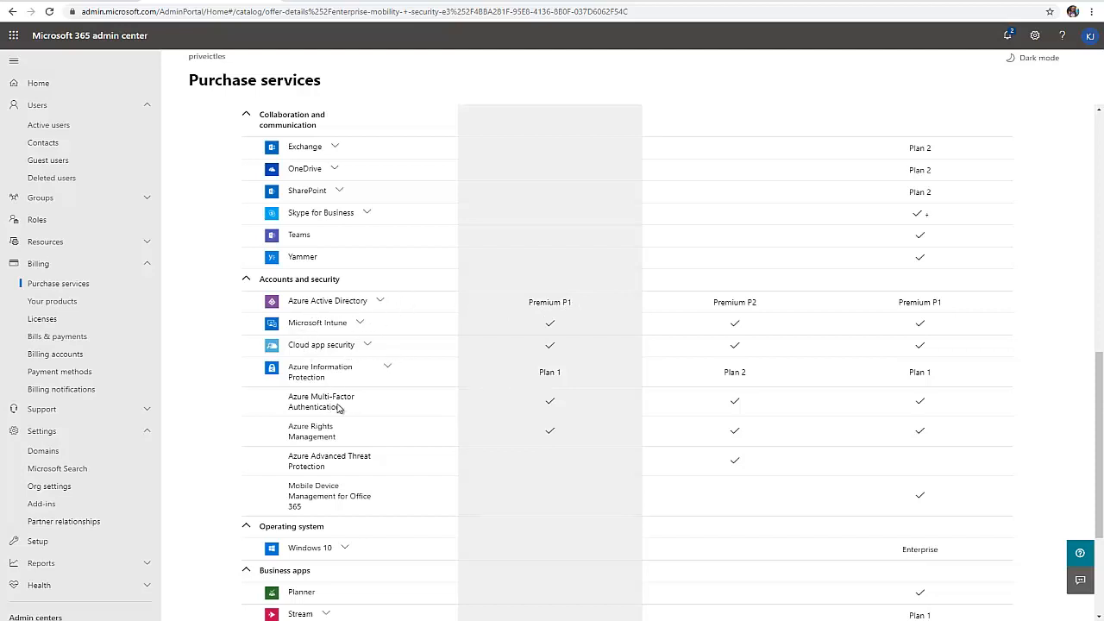
mouse_move(504, 401)
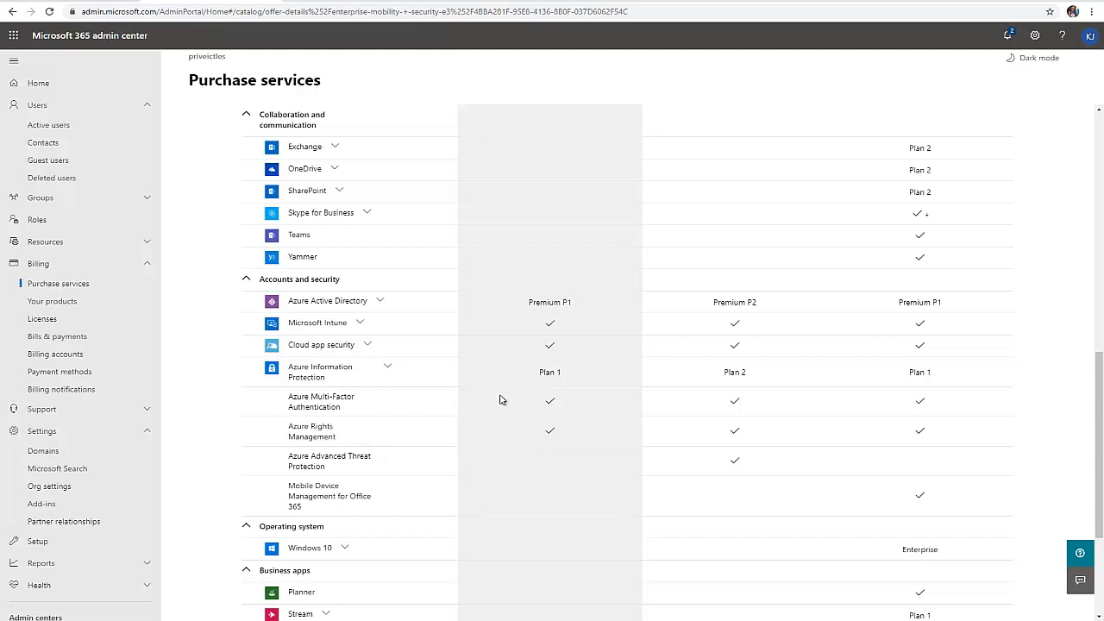
mouse_move(739, 451)
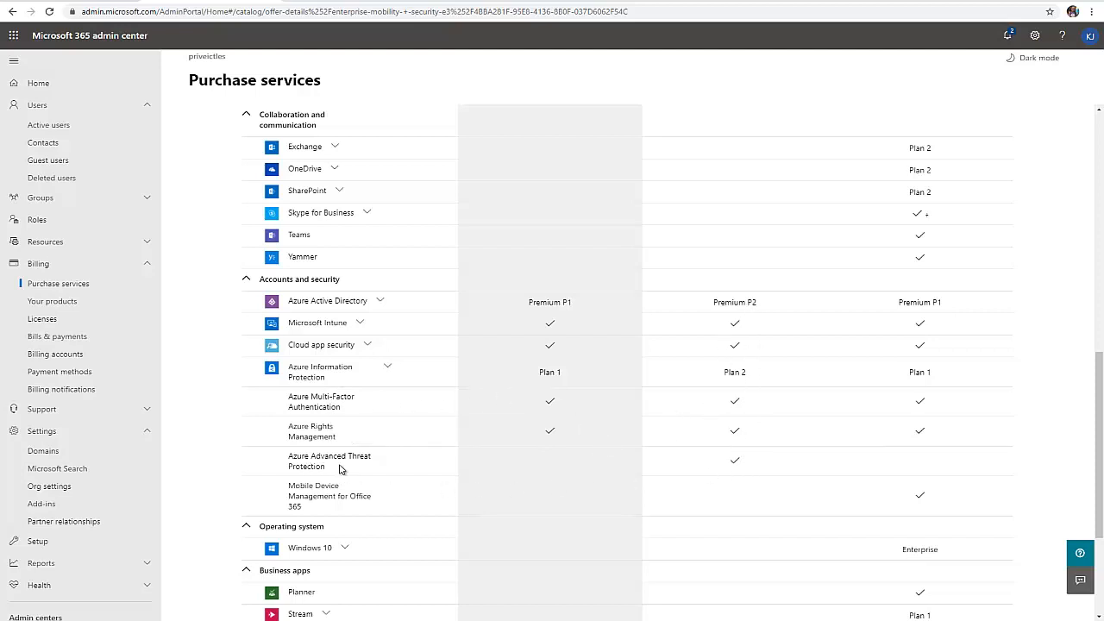
mouse_move(956, 380)
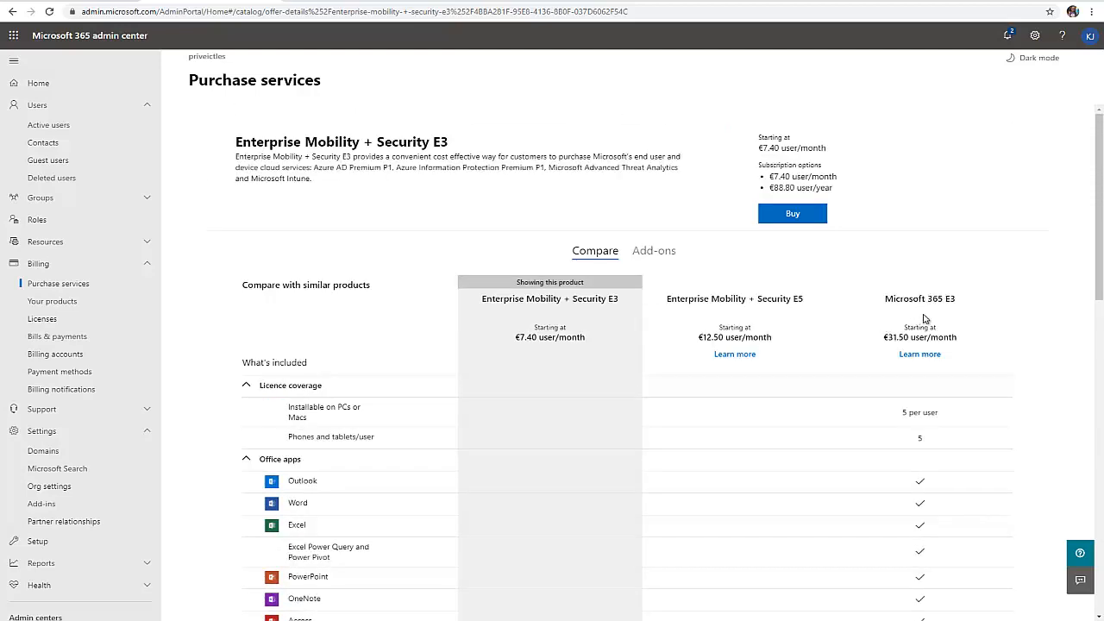
scroll(down, 3)
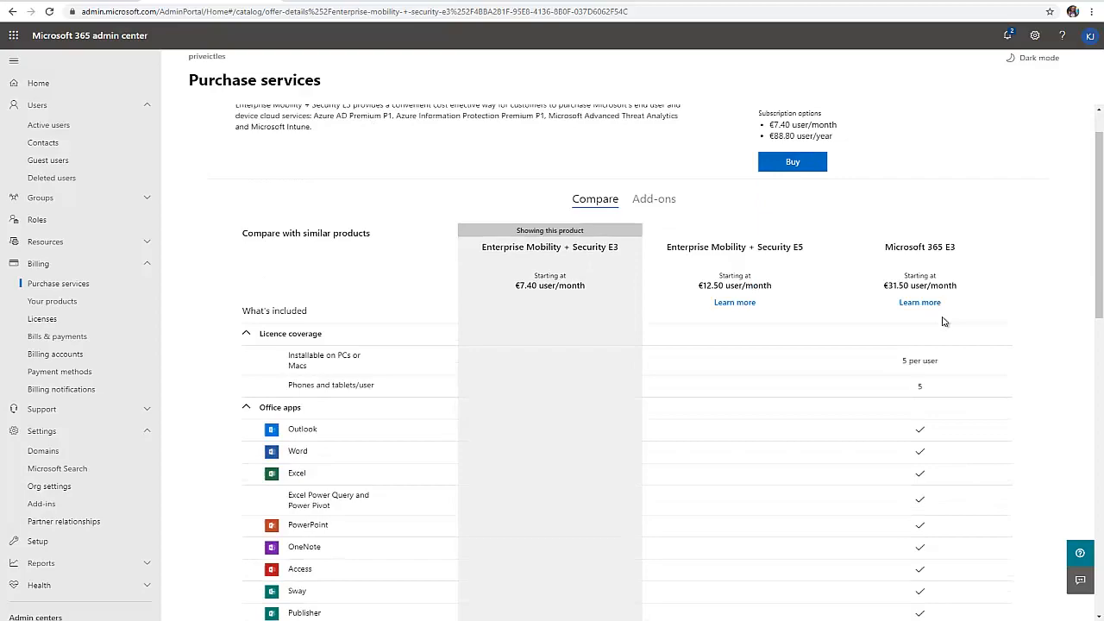
scroll(down, 3)
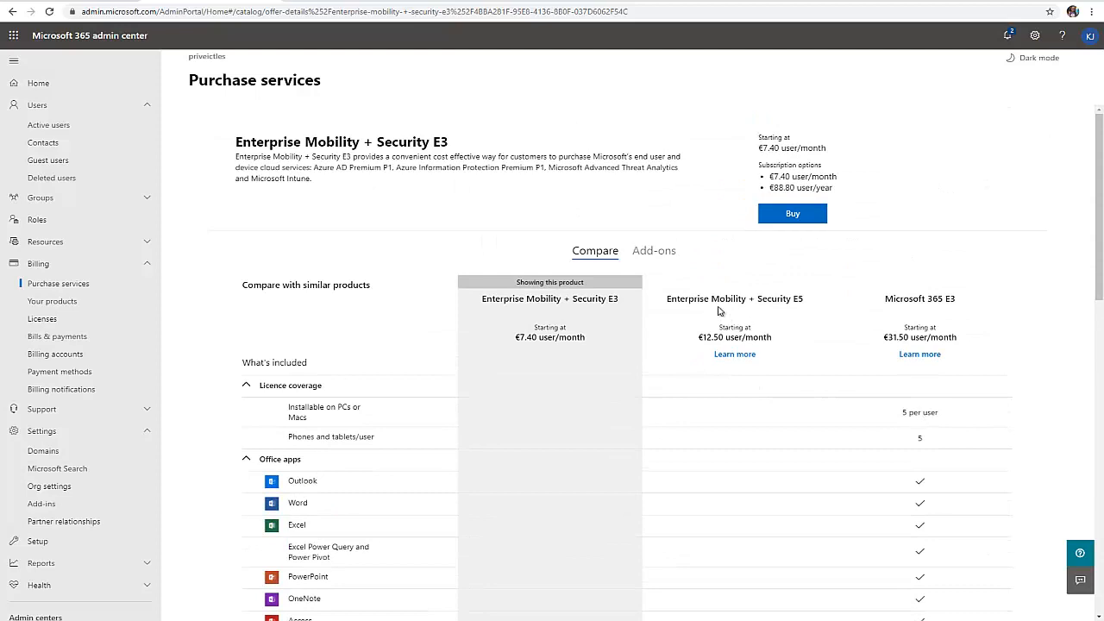
mouse_move(566, 189)
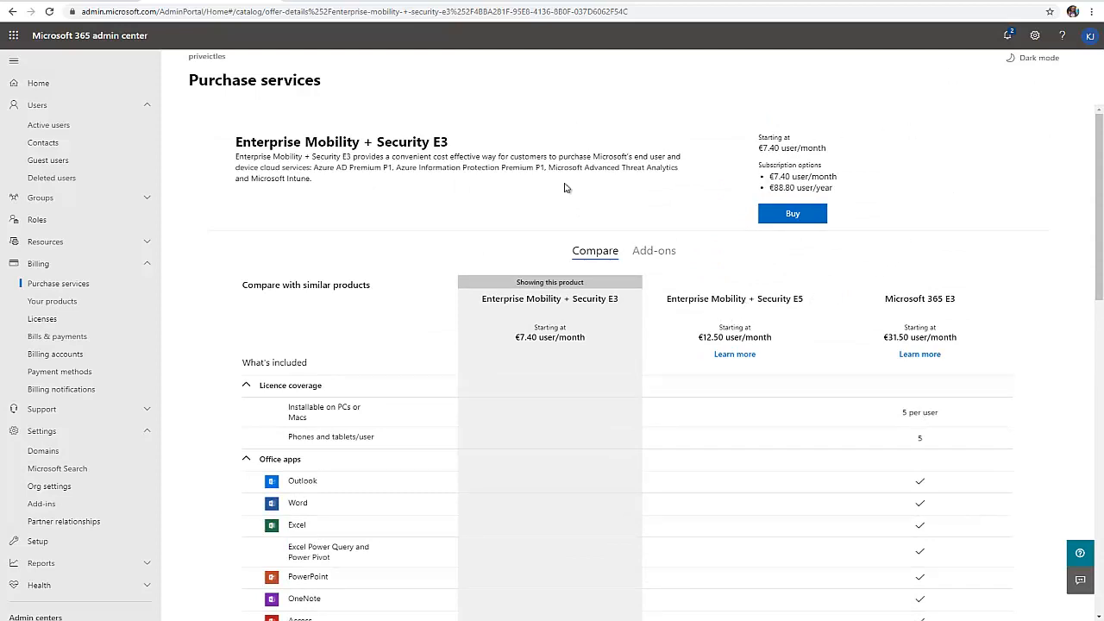
Return to the catalogue and show the Office 365 E3 details offering a free trial
click(59, 283)
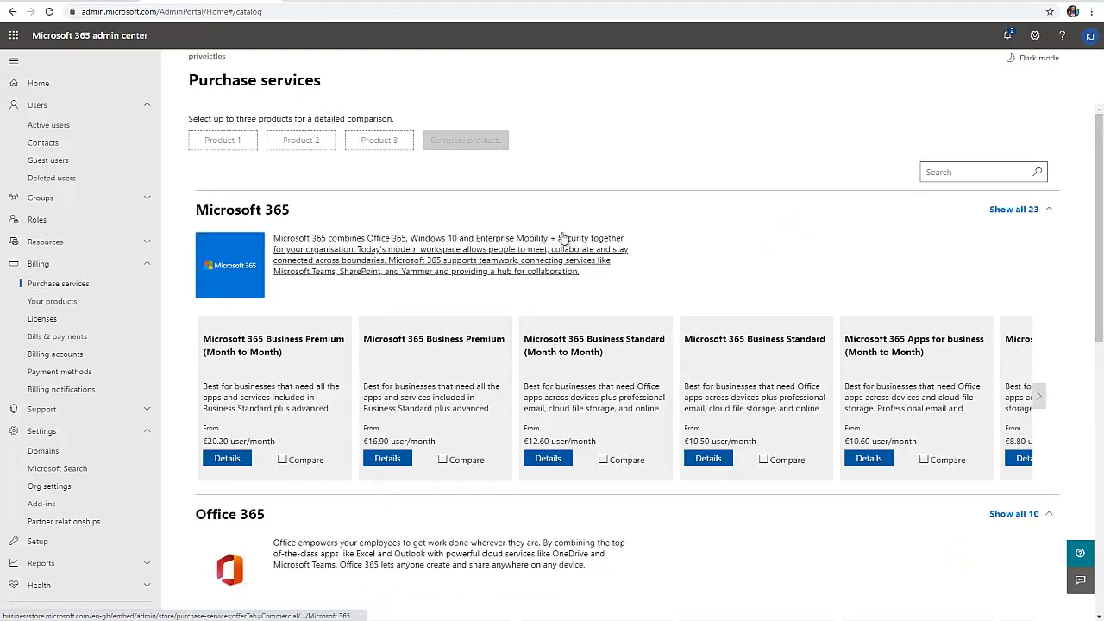
scroll(down, 3)
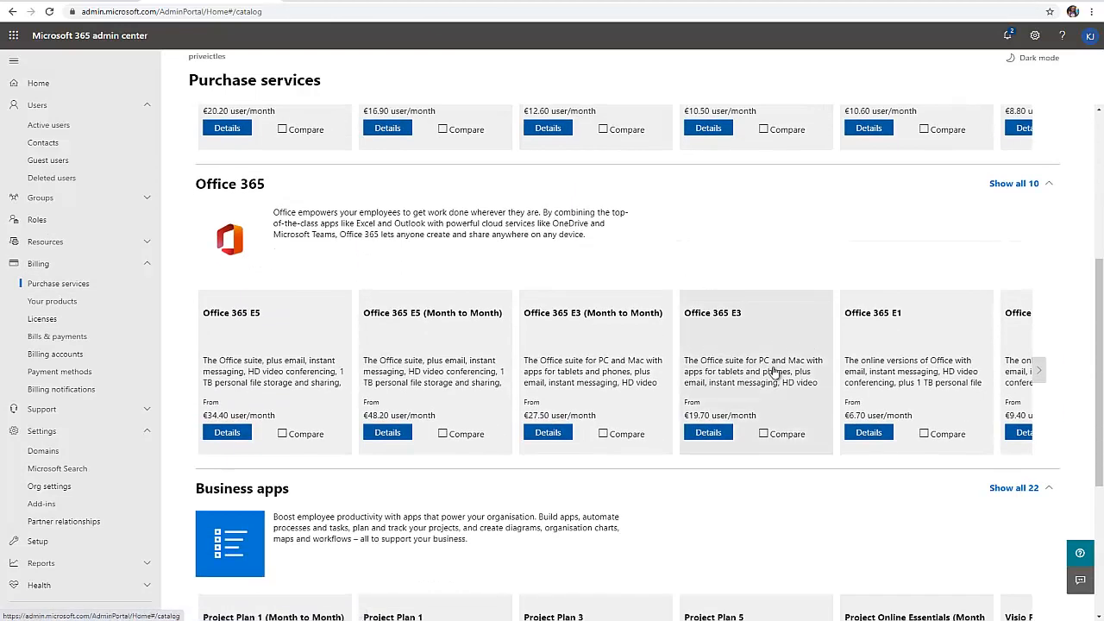
click(708, 431)
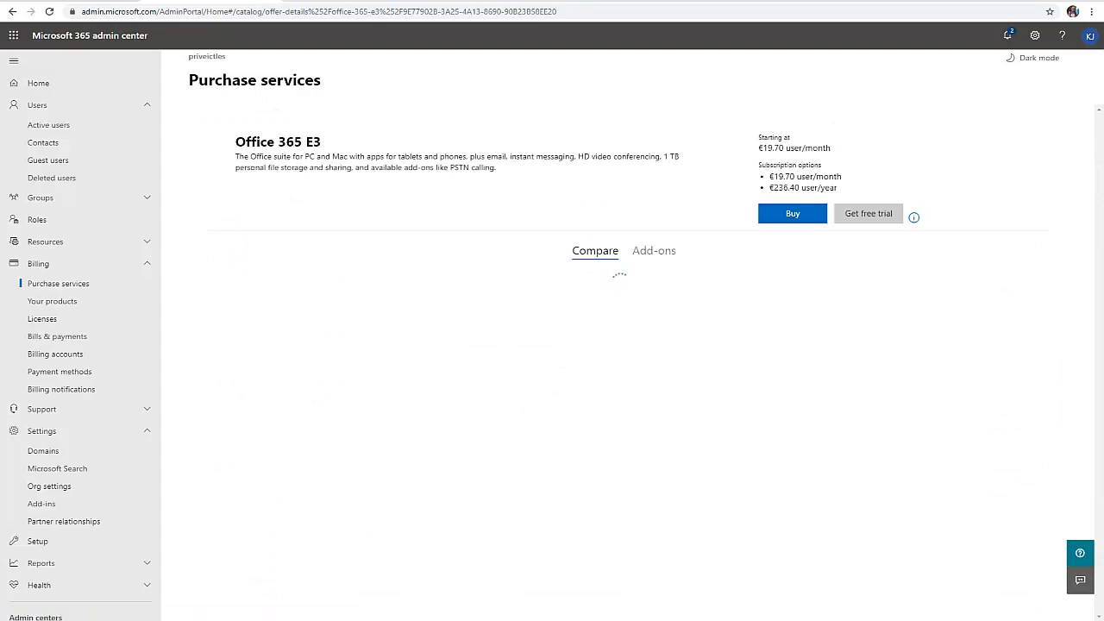
click(596, 250)
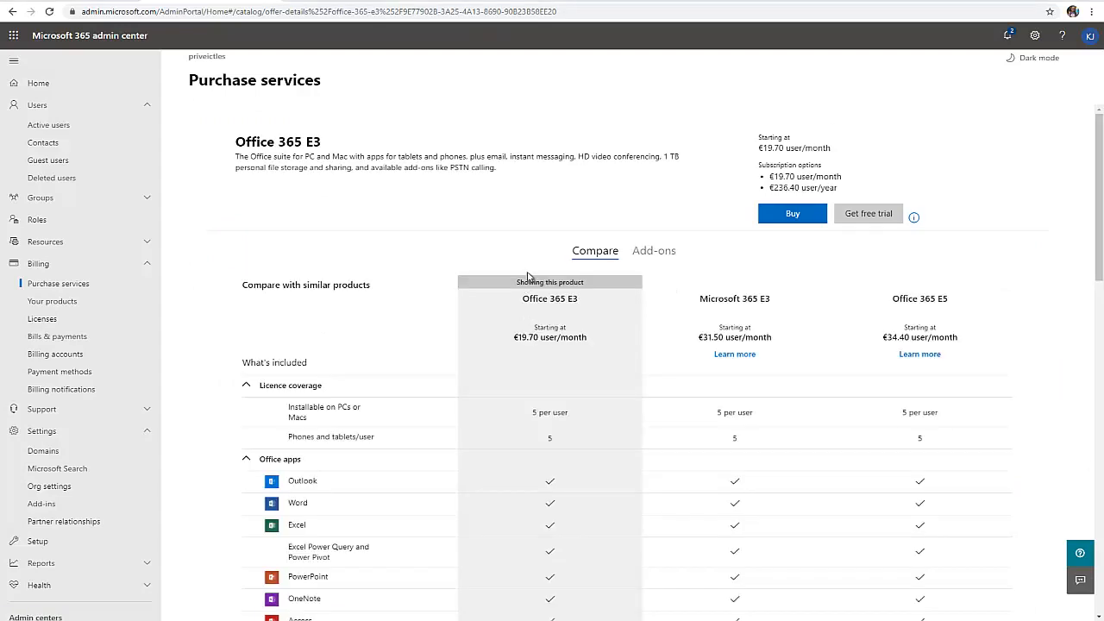
scroll(down, 3)
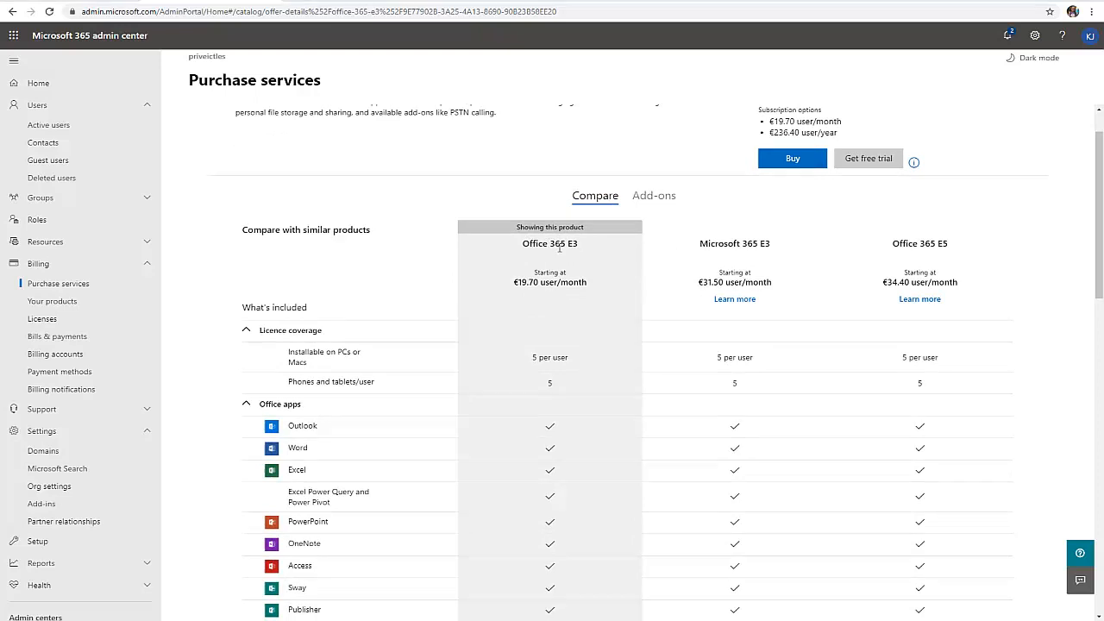
scroll(down, 3)
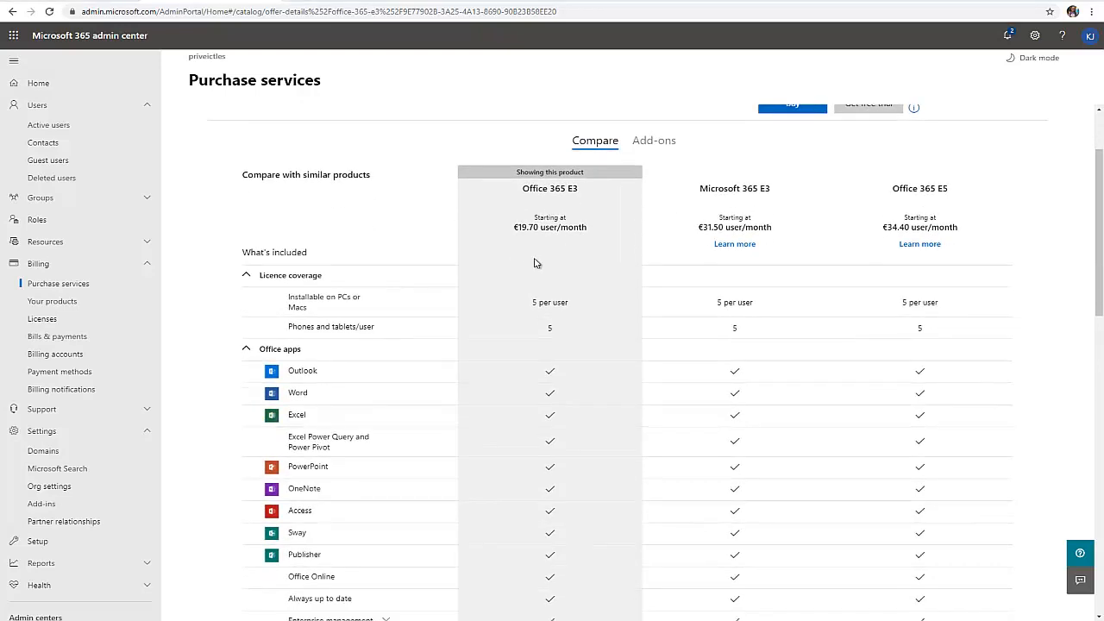
scroll(down, 3)
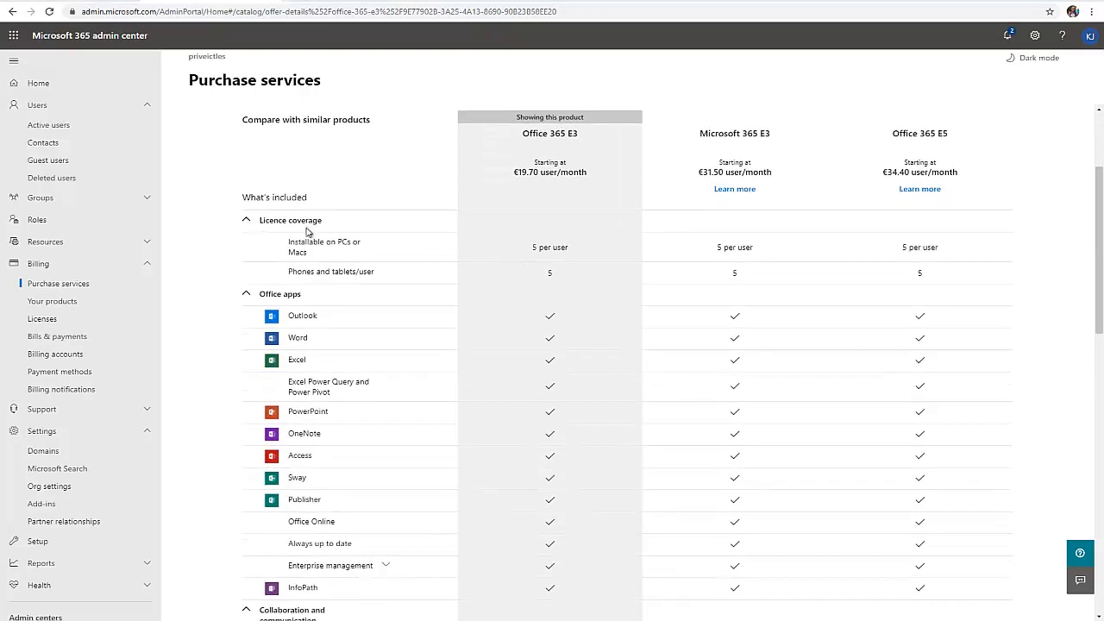
mouse_move(309, 265)
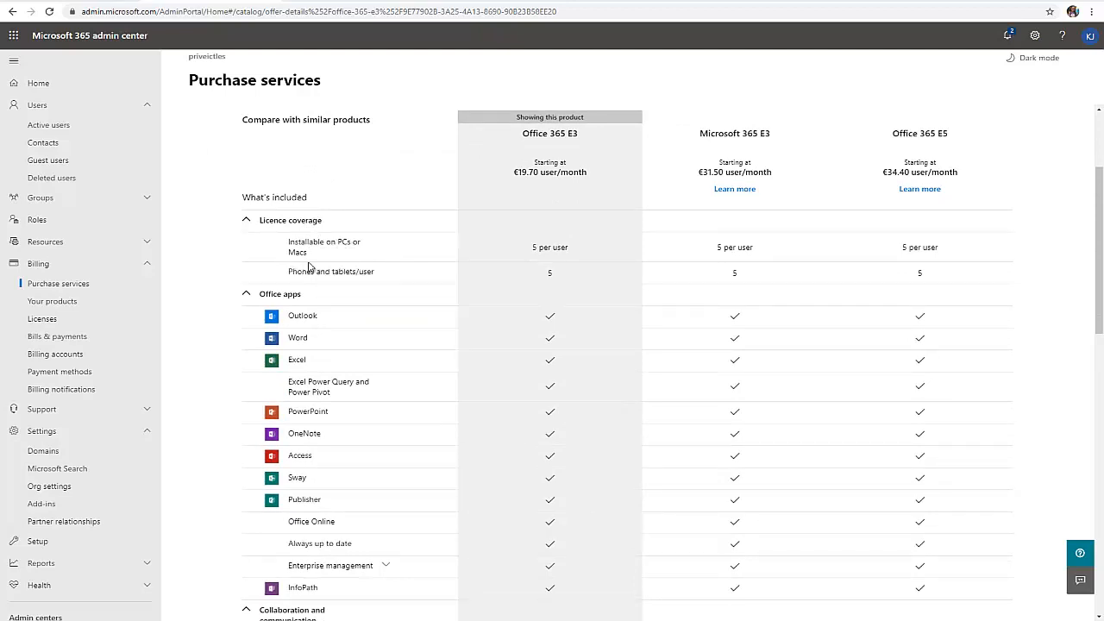
mouse_move(538, 252)
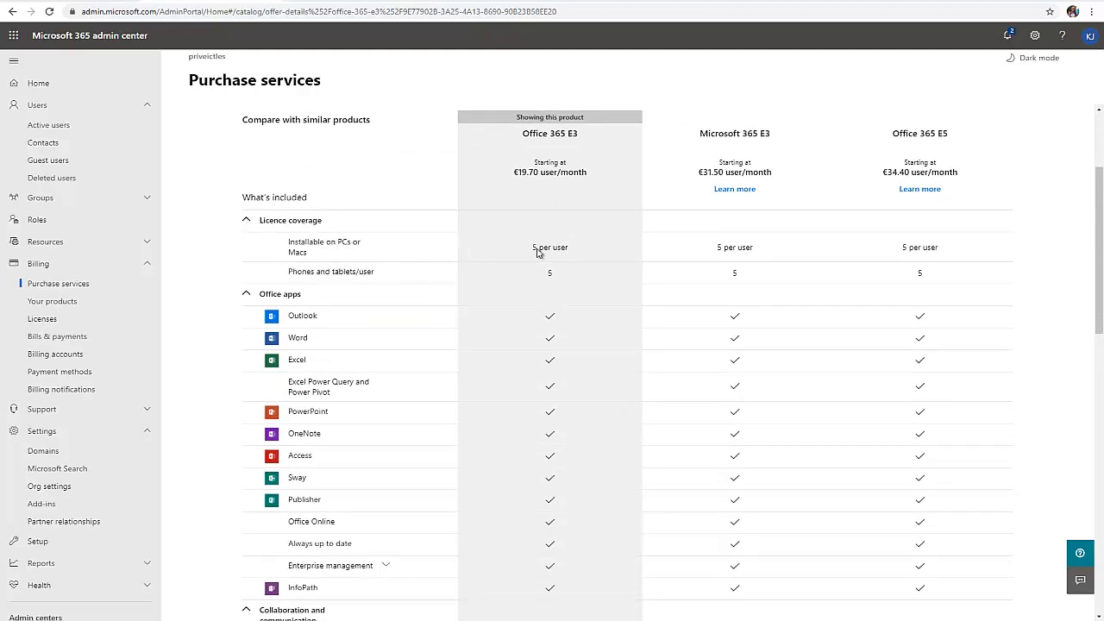
mouse_move(466, 221)
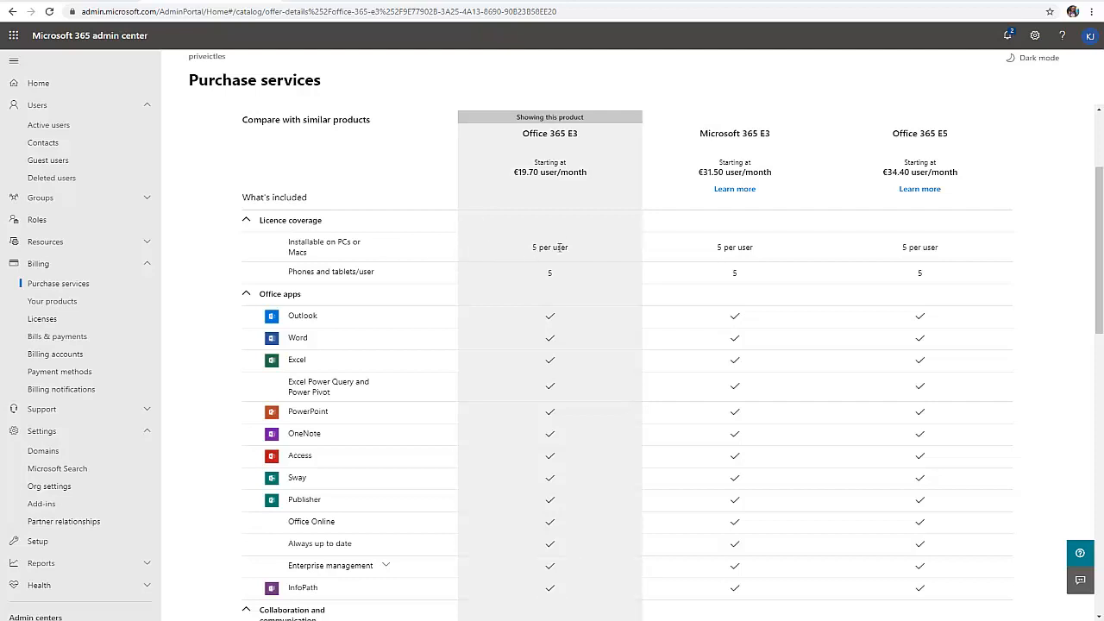
mouse_move(332, 249)
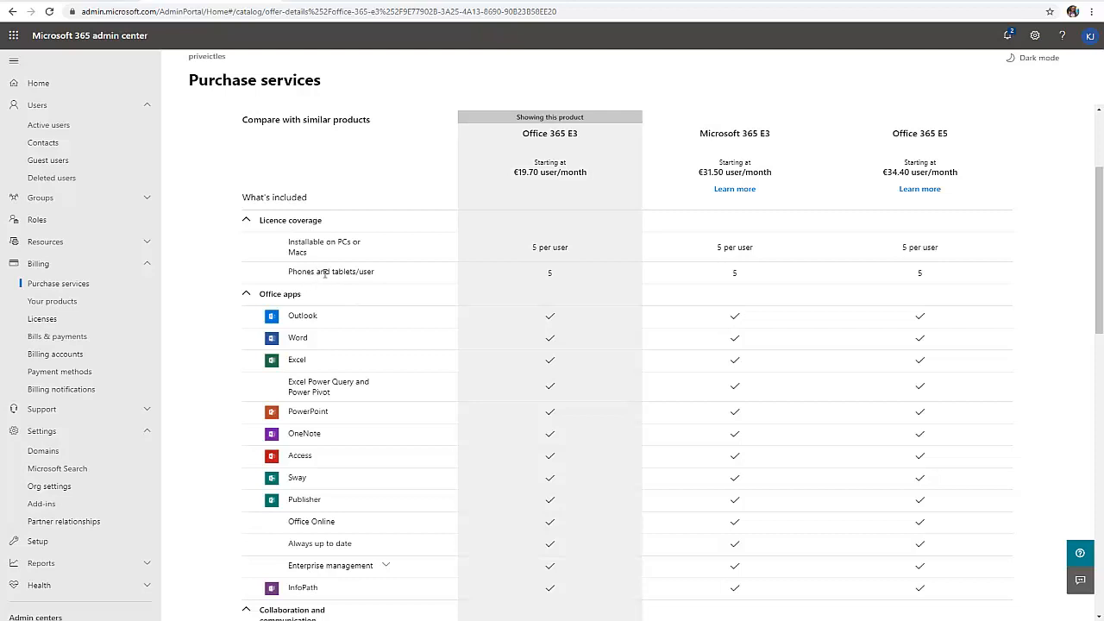
mouse_move(411, 283)
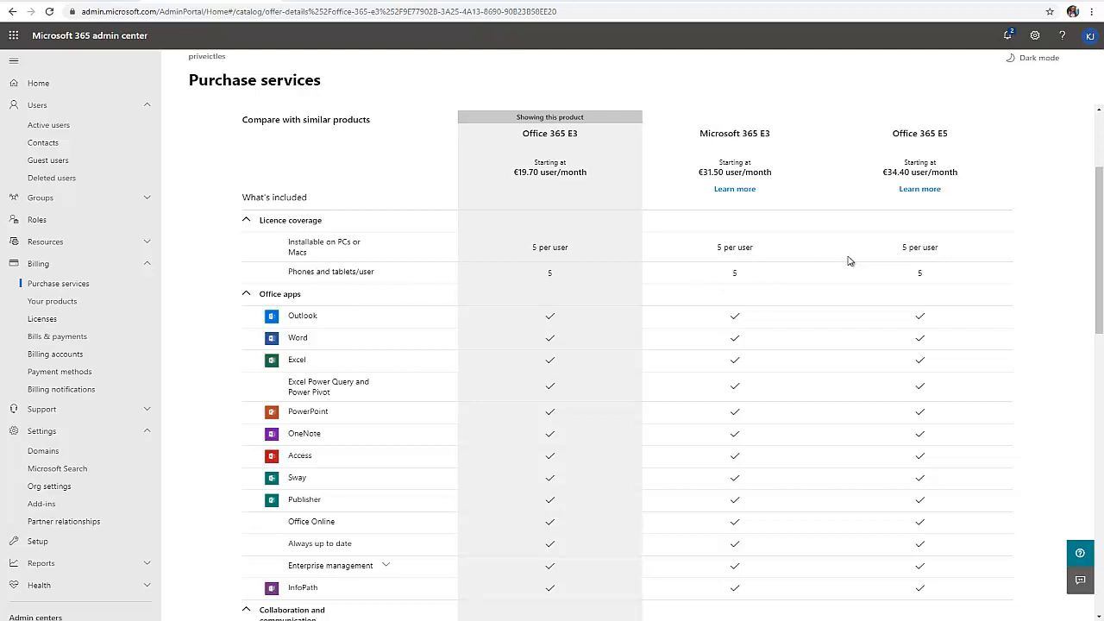
scroll(down, 3)
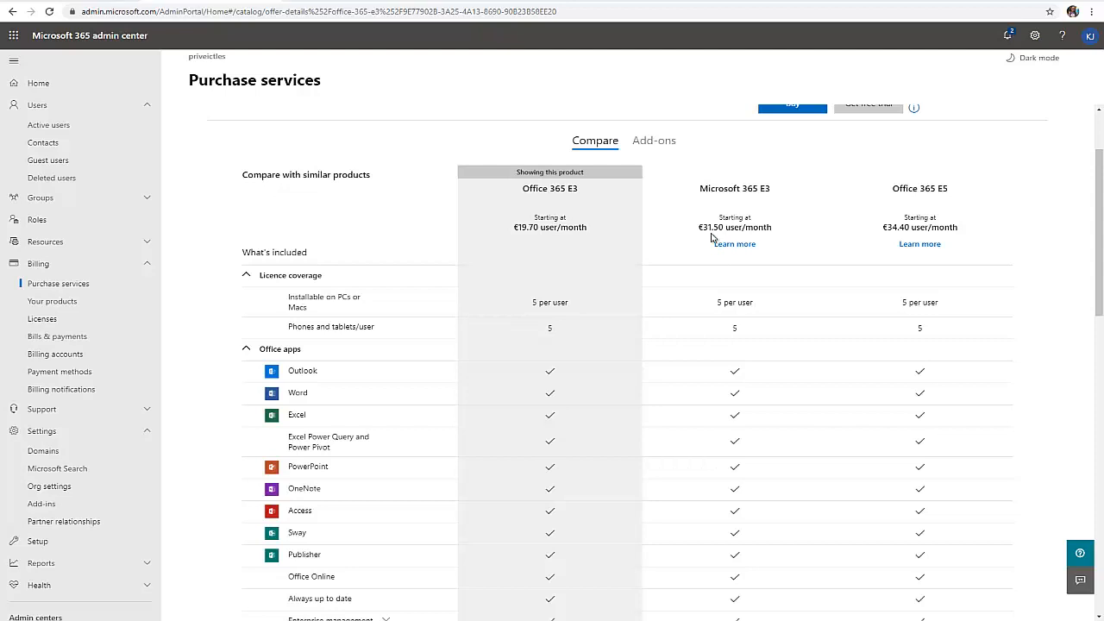
mouse_move(811, 245)
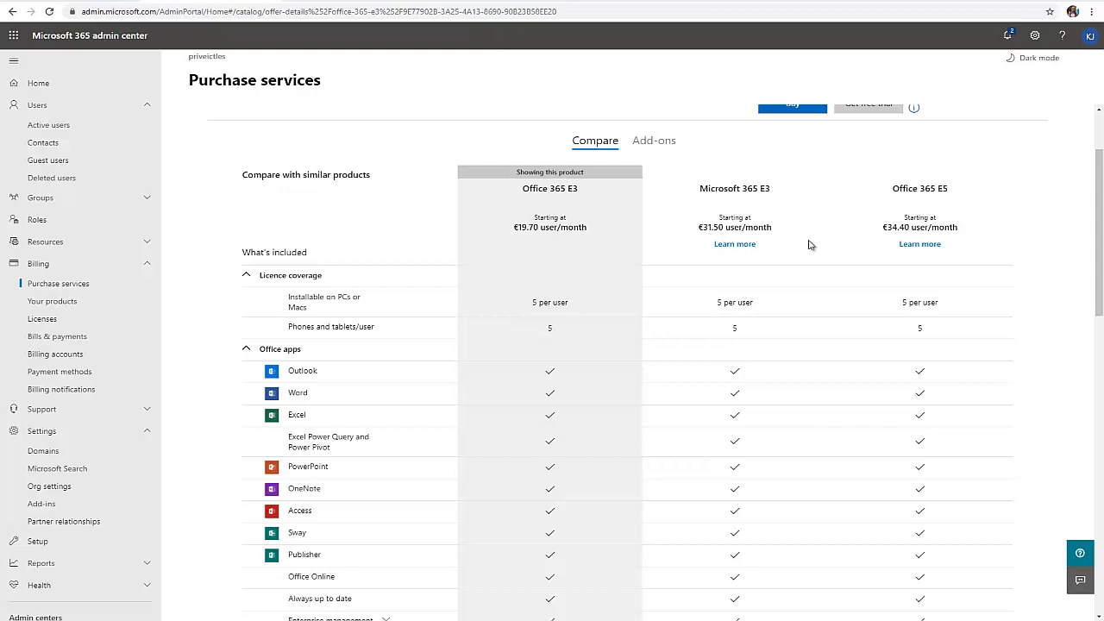
scroll(down, 3)
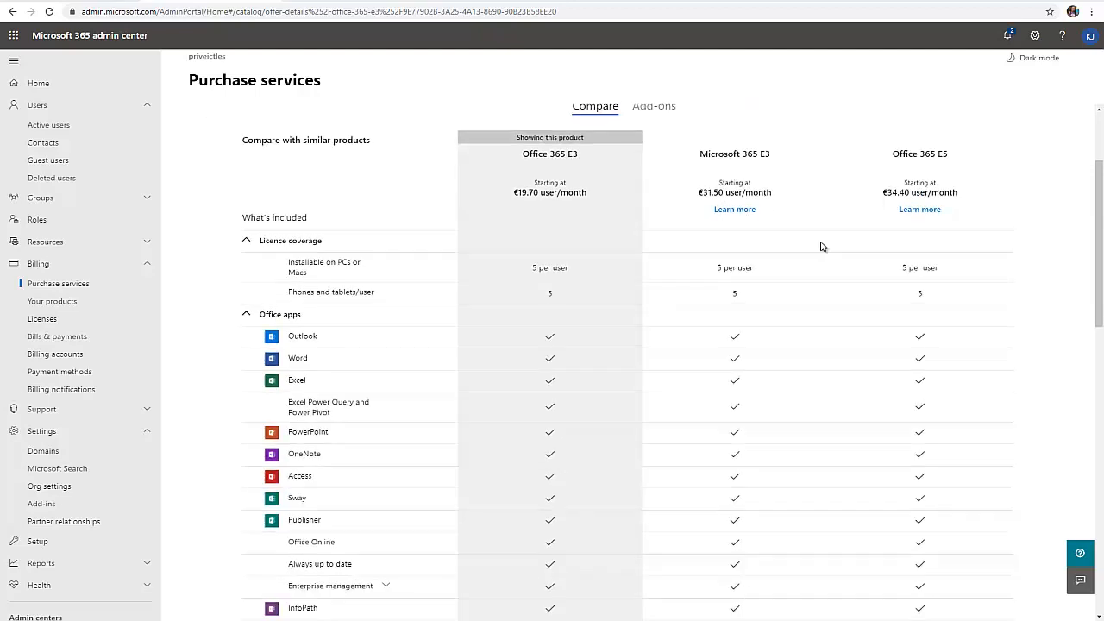
scroll(down, 3)
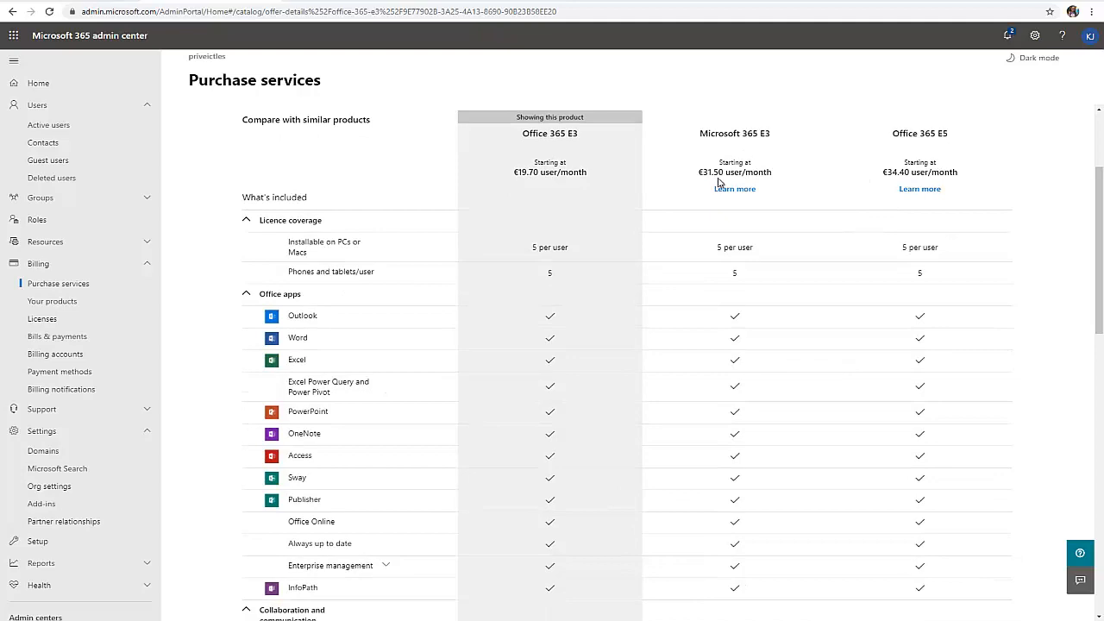
scroll(down, 3)
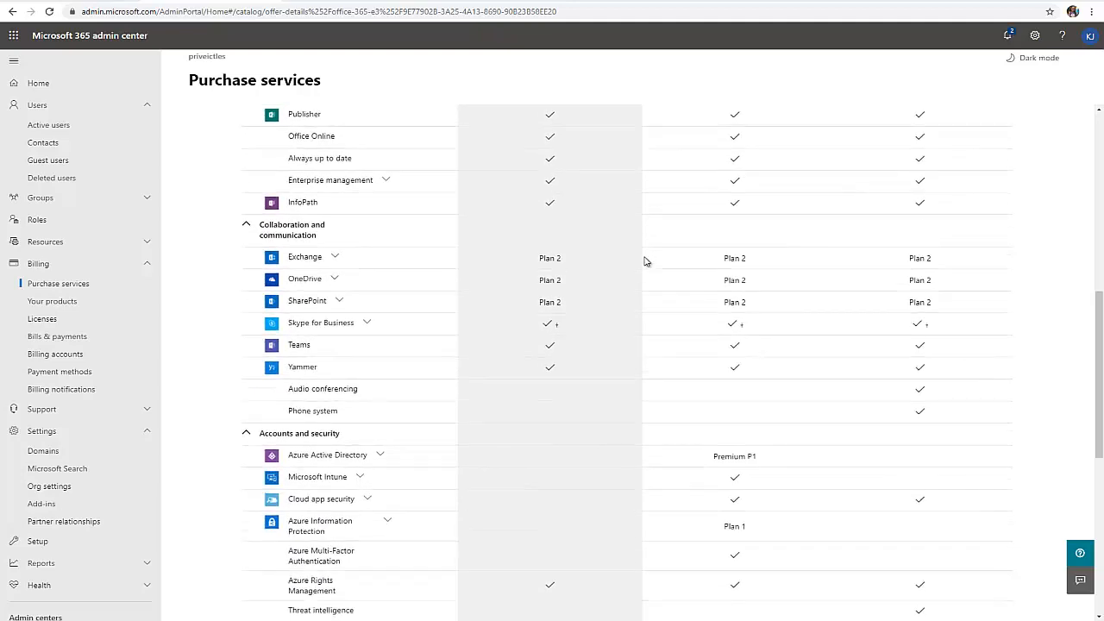
scroll(down, 3)
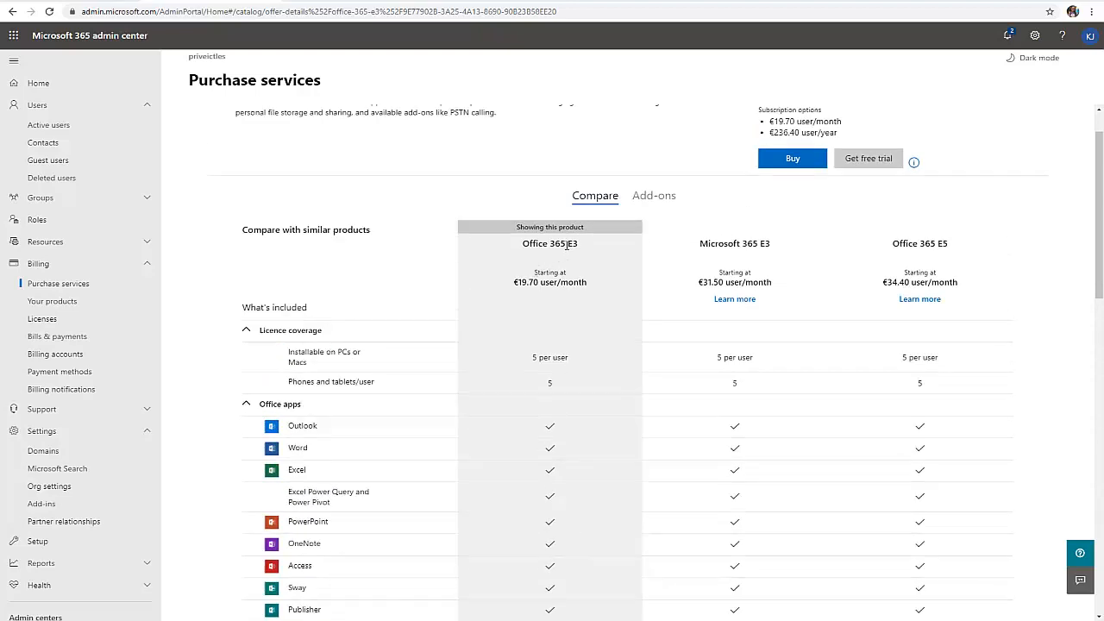
scroll(down, 3)
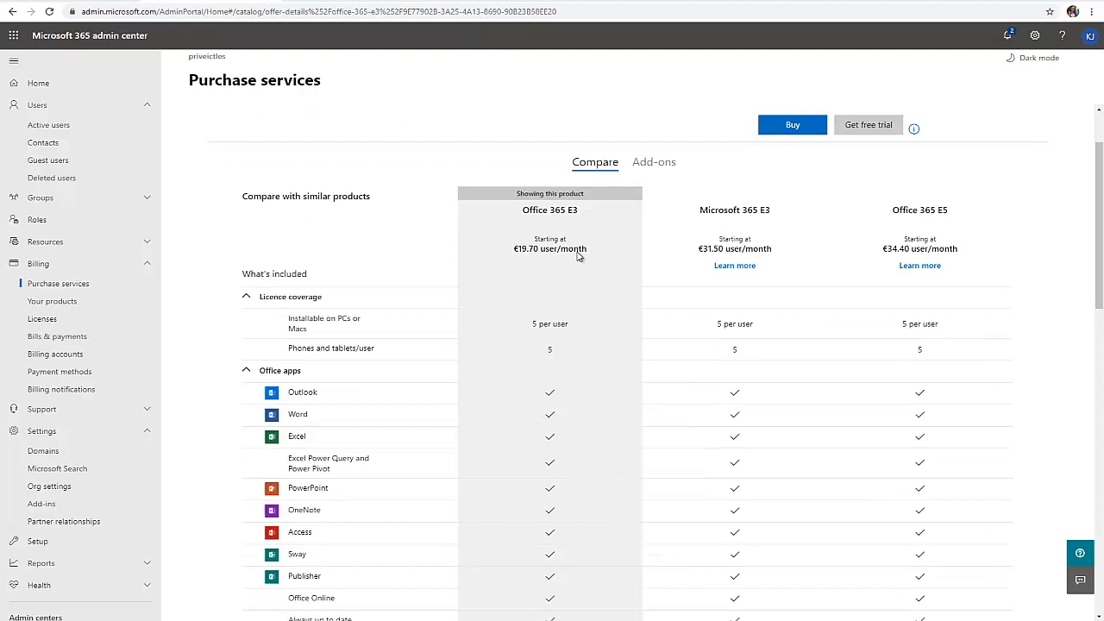
scroll(down, 3)
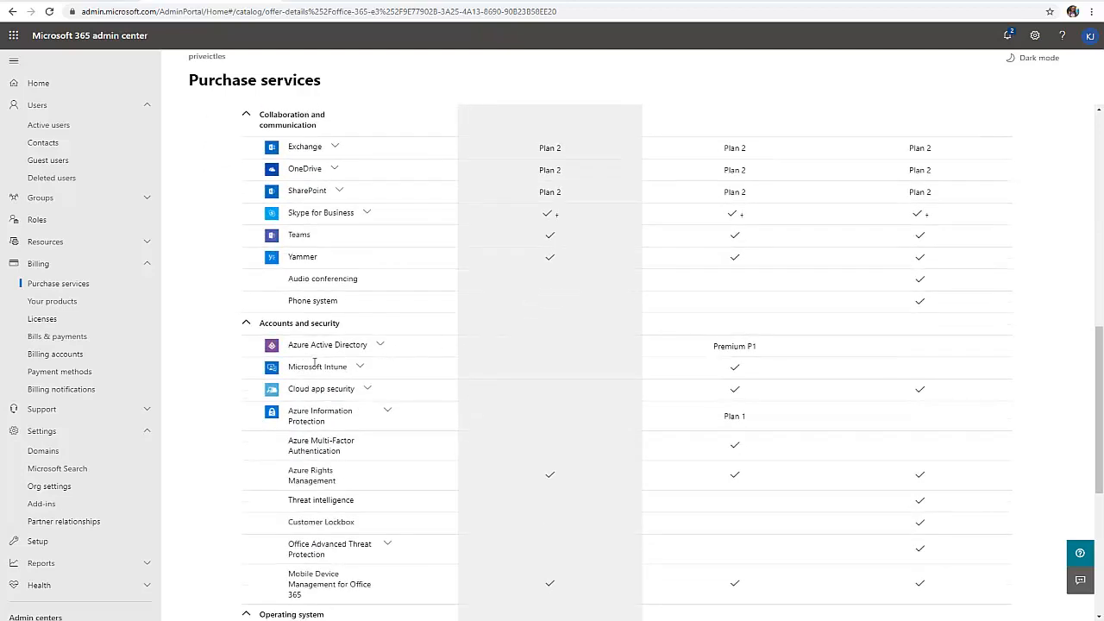
mouse_move(421, 364)
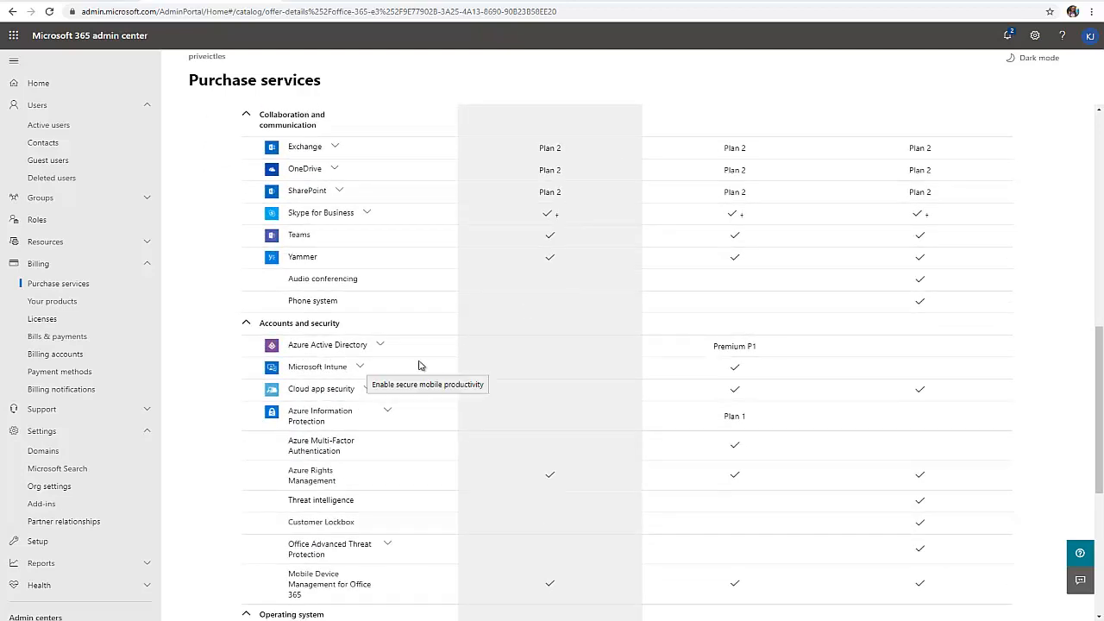
mouse_move(718, 379)
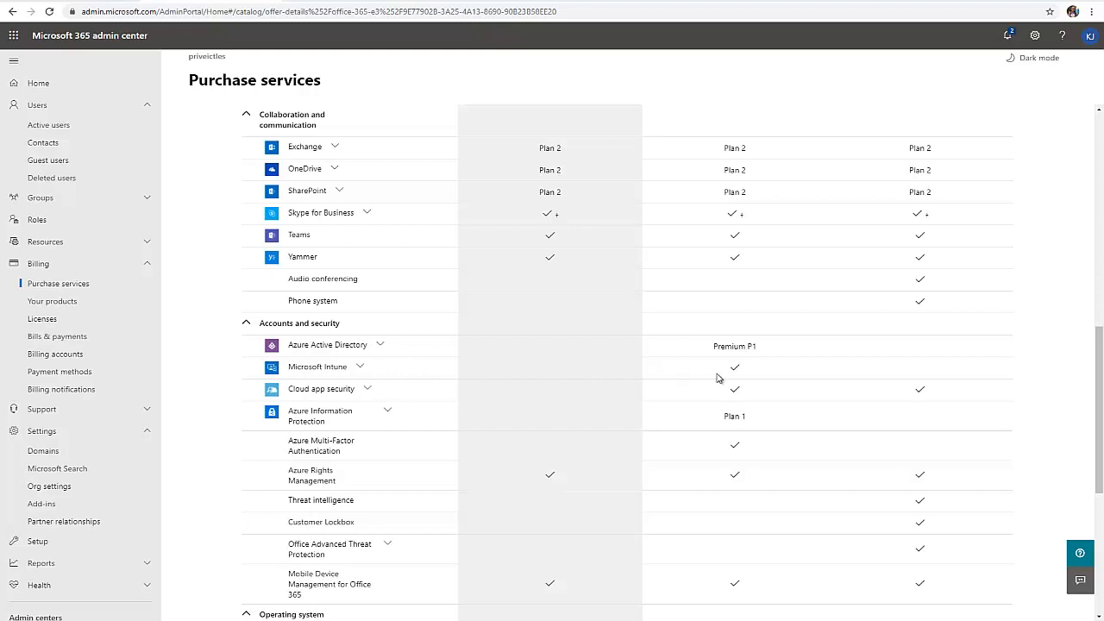
mouse_move(908, 366)
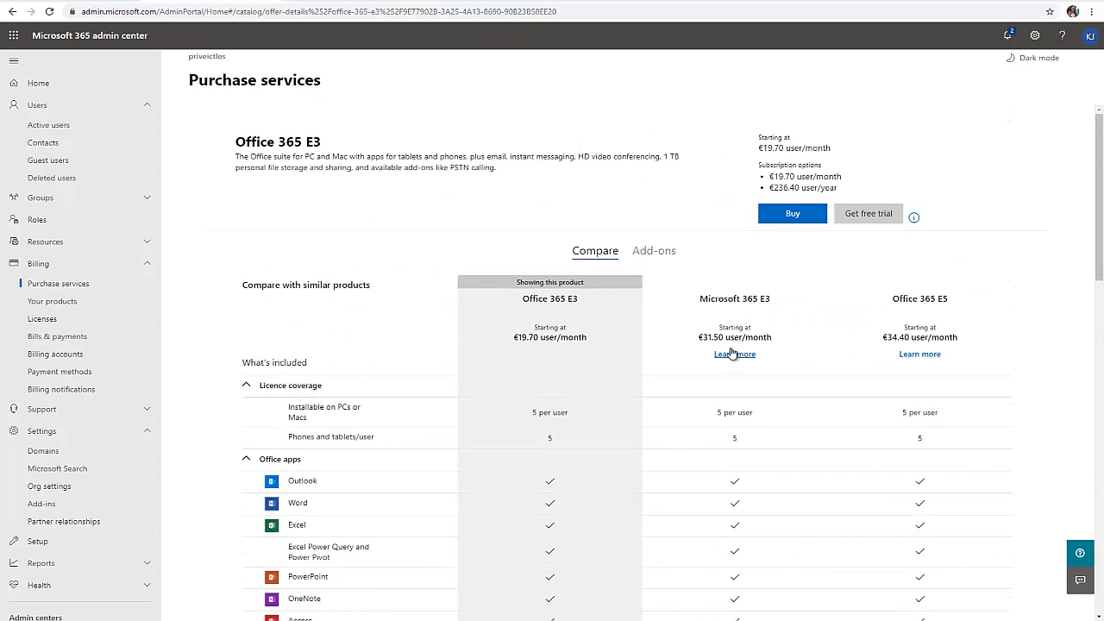
mouse_move(761, 286)
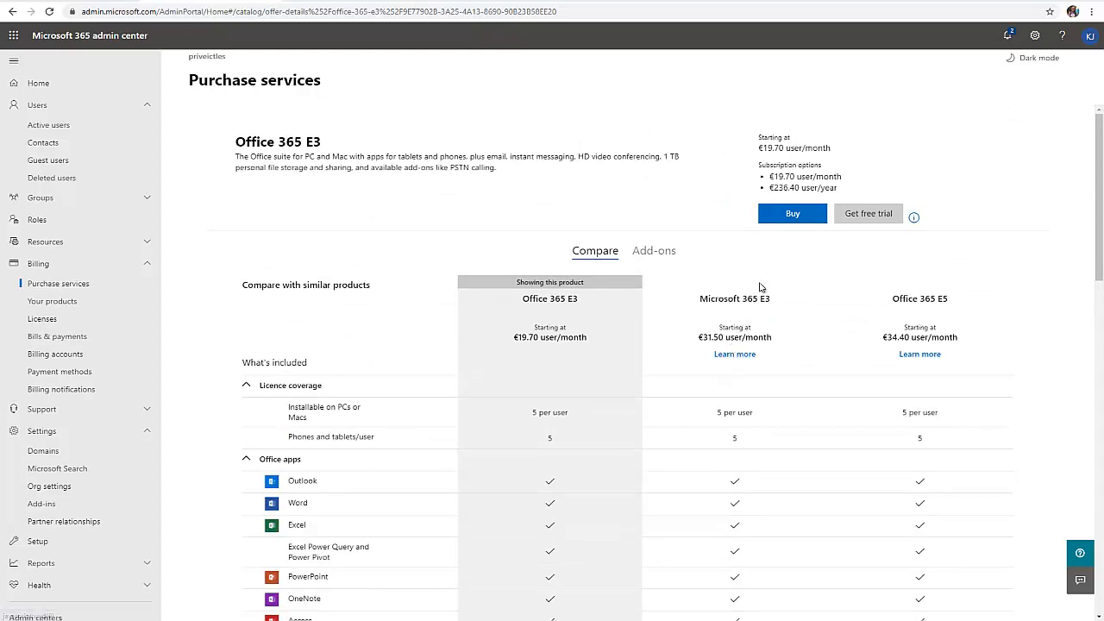
mouse_move(269, 169)
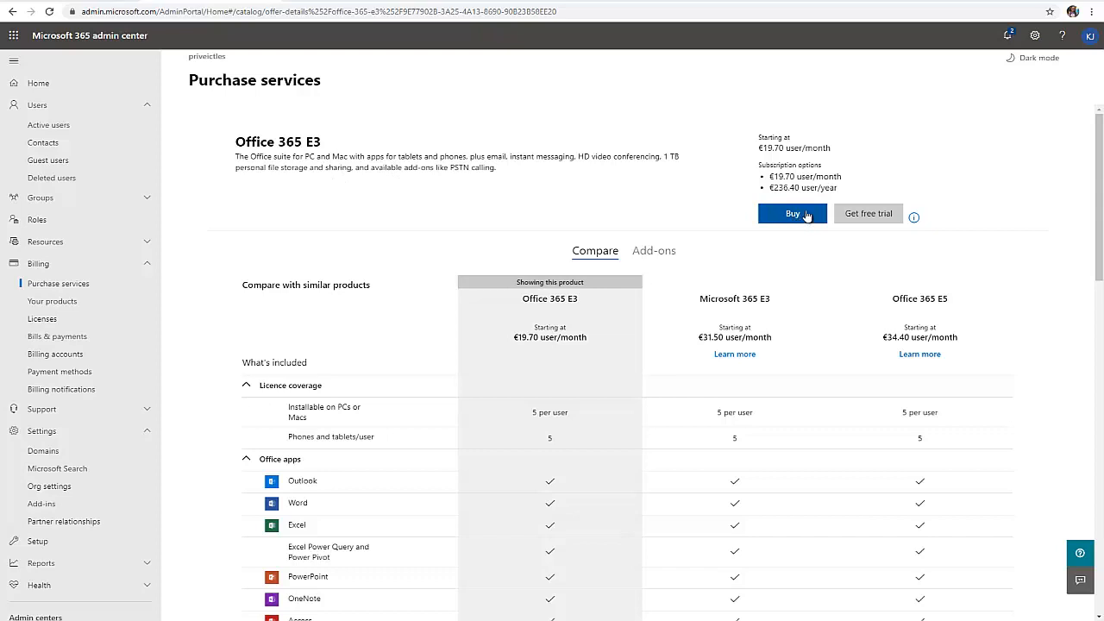
mouse_move(867, 214)
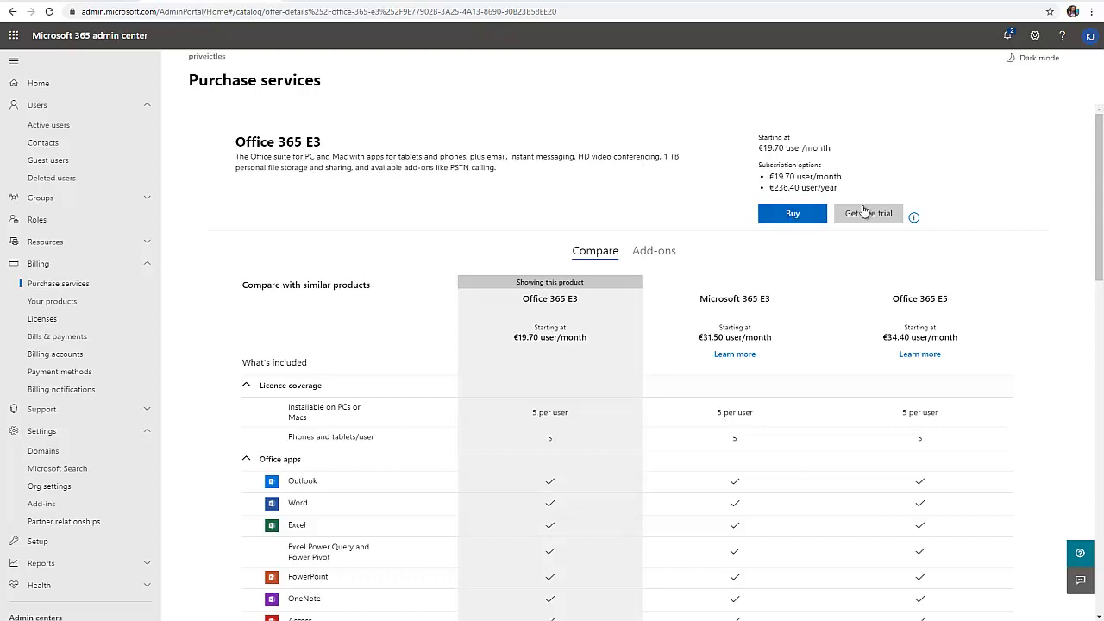
click(868, 214)
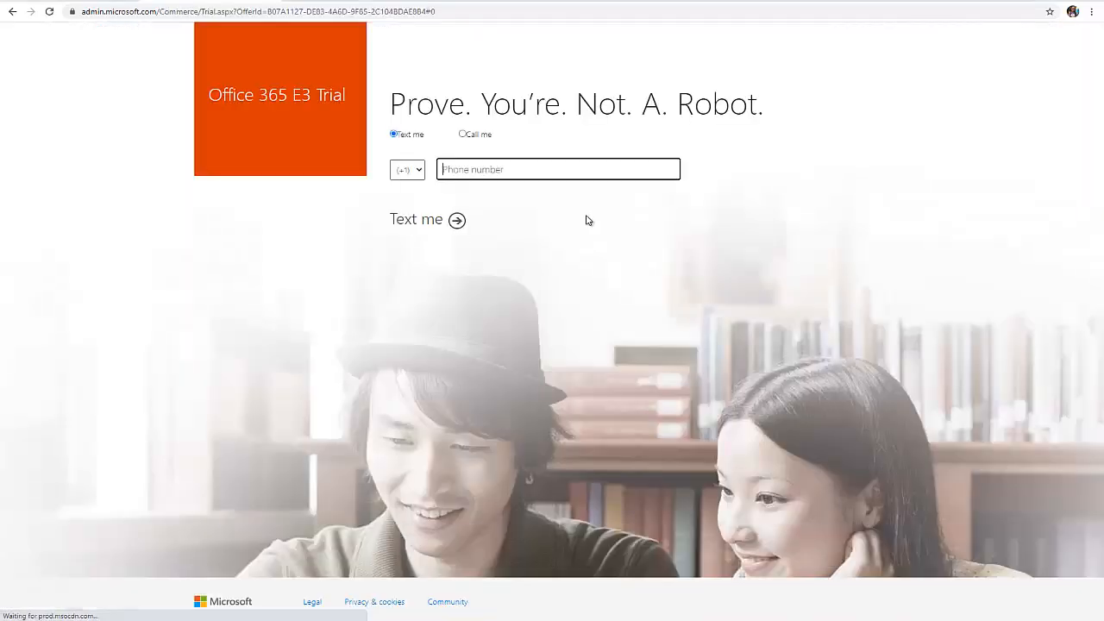
click(559, 169)
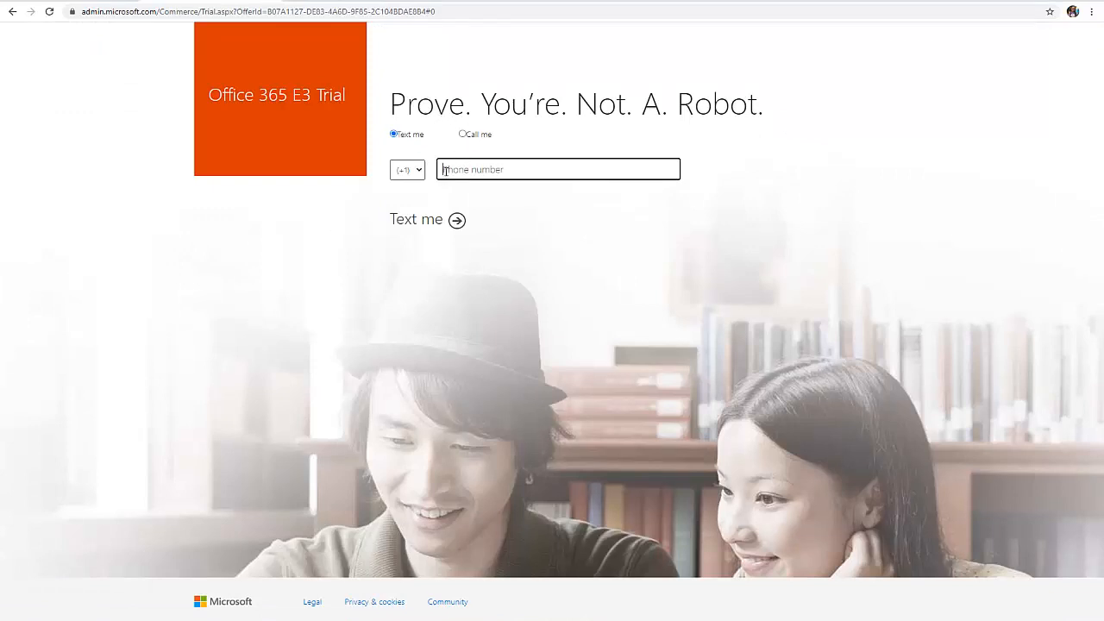
click(407, 169)
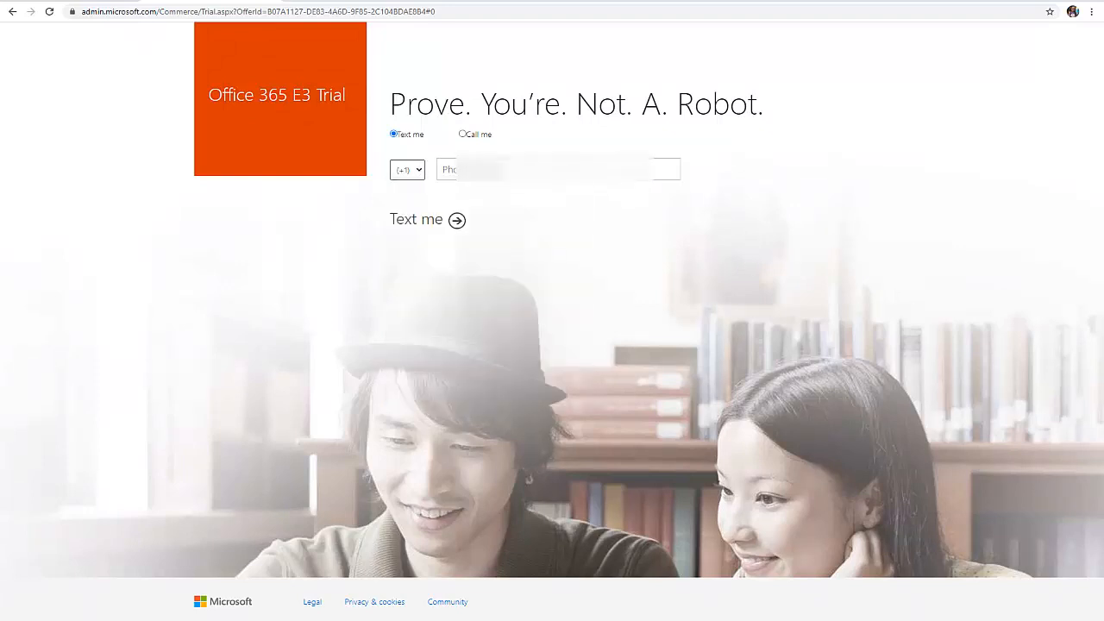
click(408, 169)
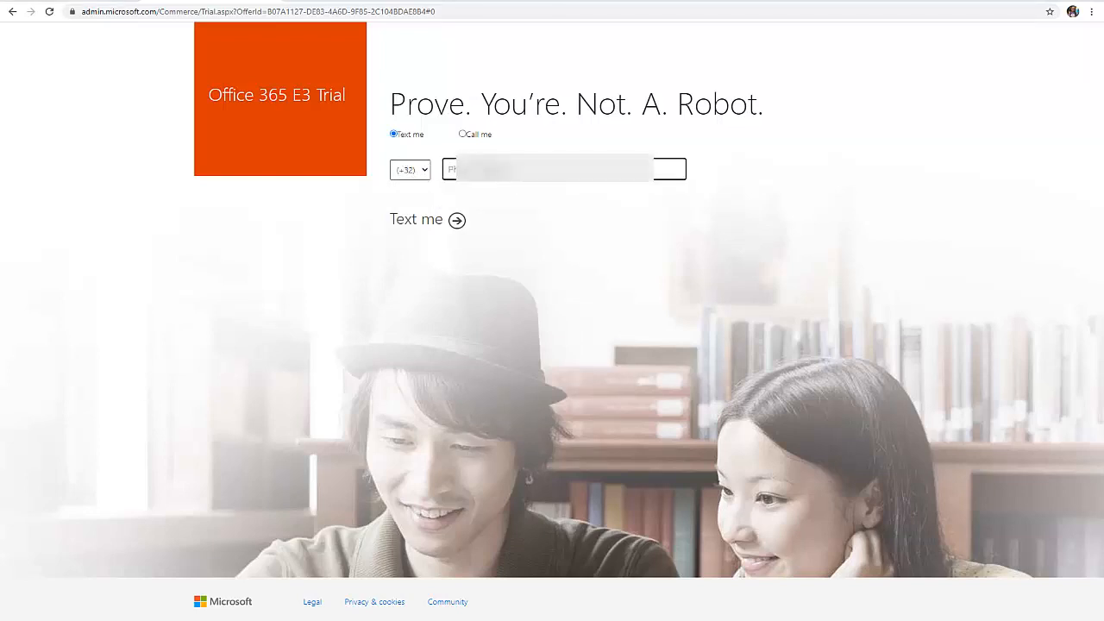
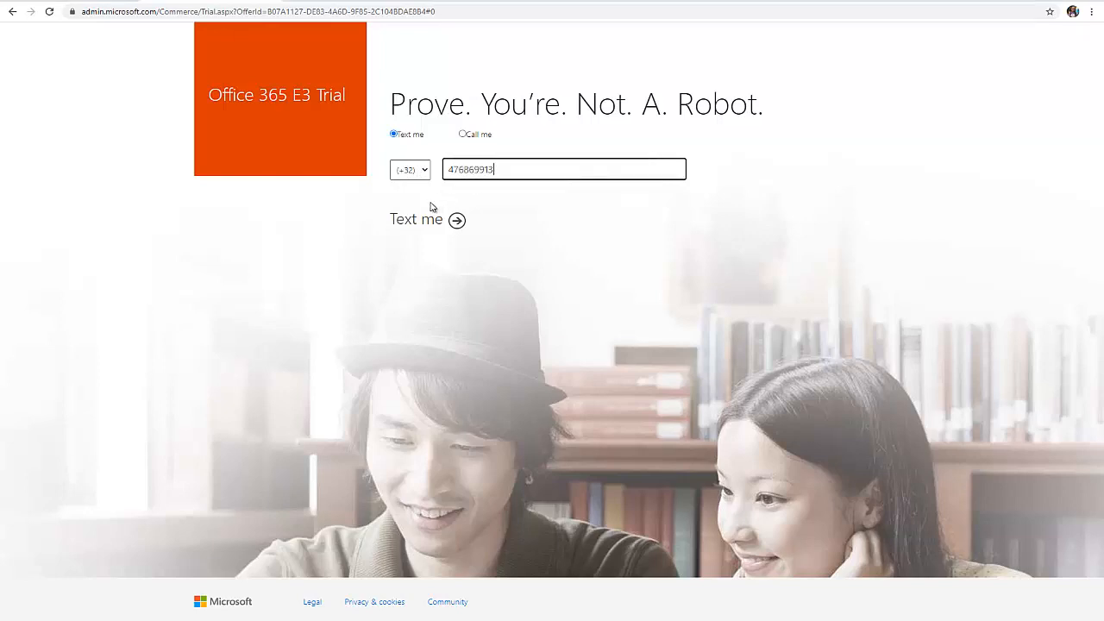
Have the verification code texted, enter it and start the free trial
click(463, 135)
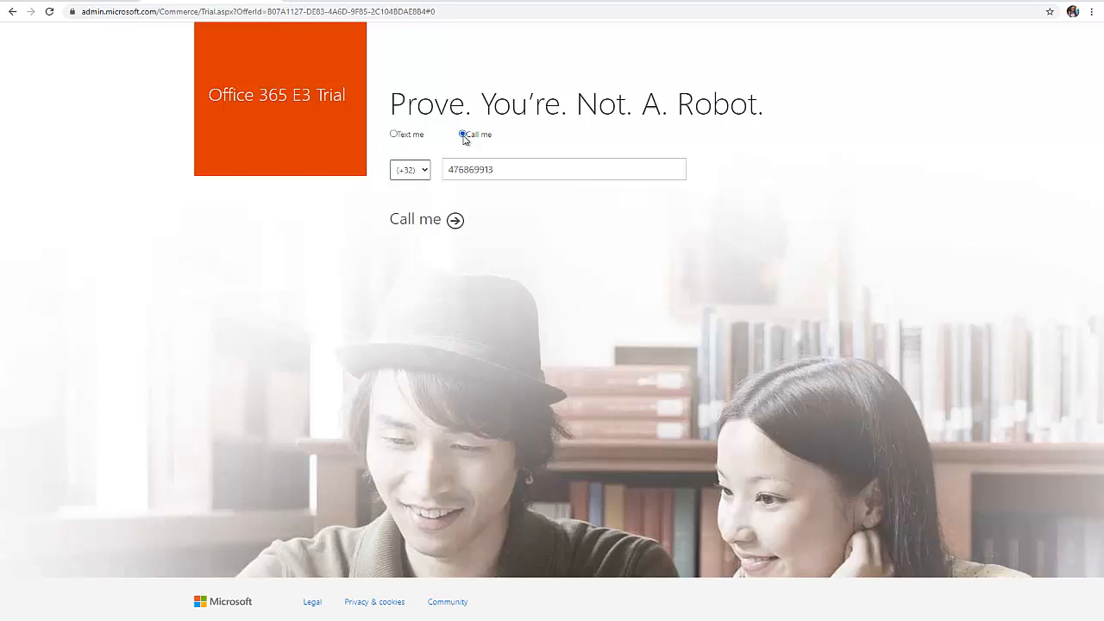
click(394, 134)
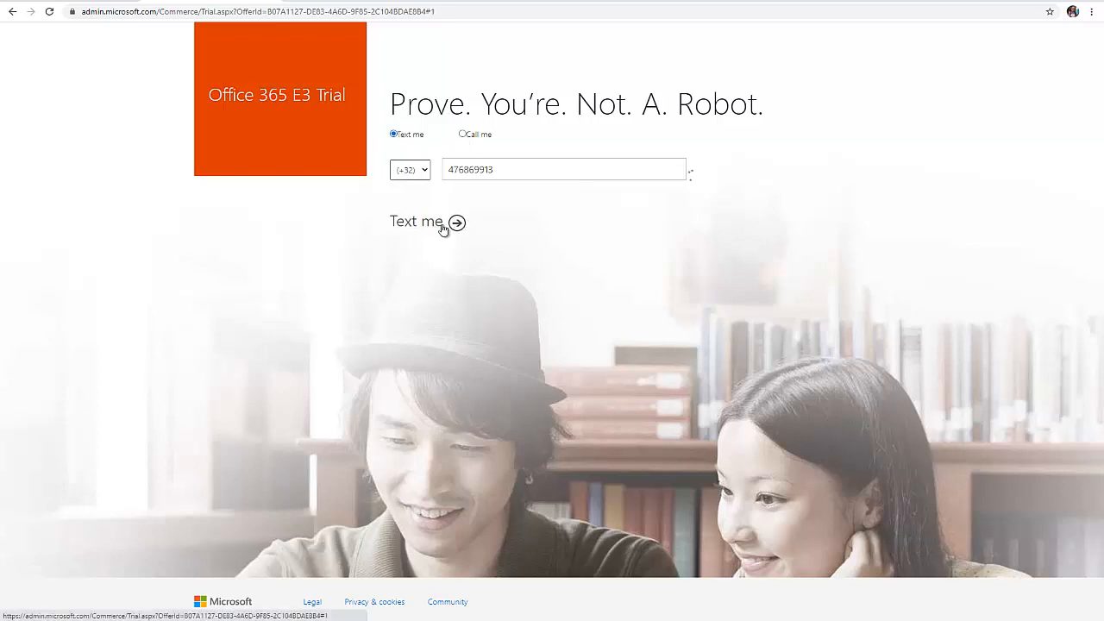
click(456, 221)
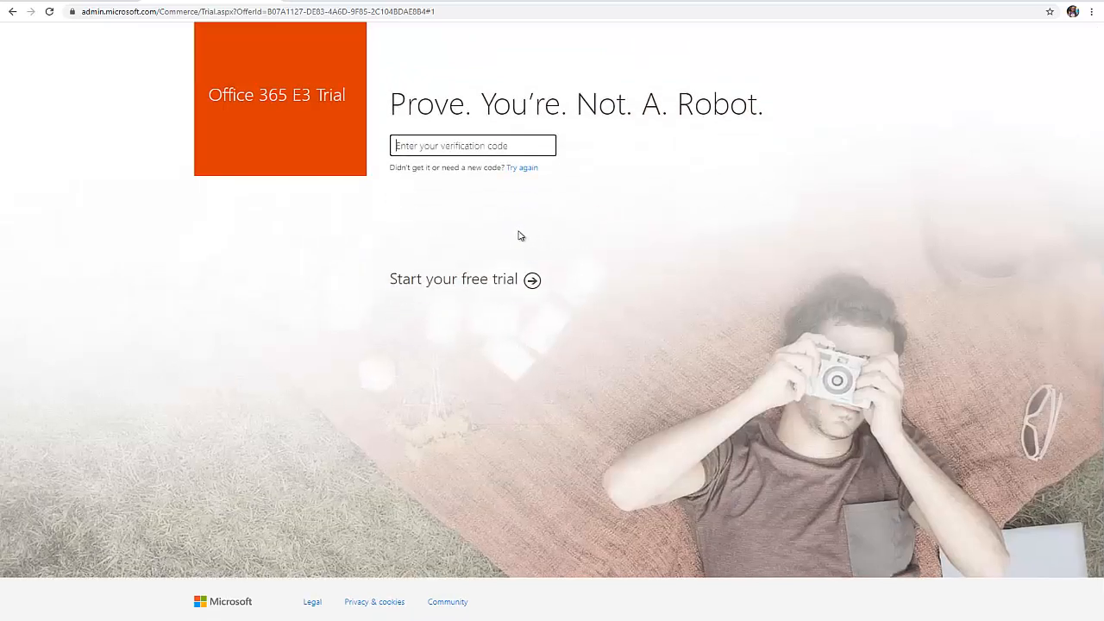
mouse_move(507, 263)
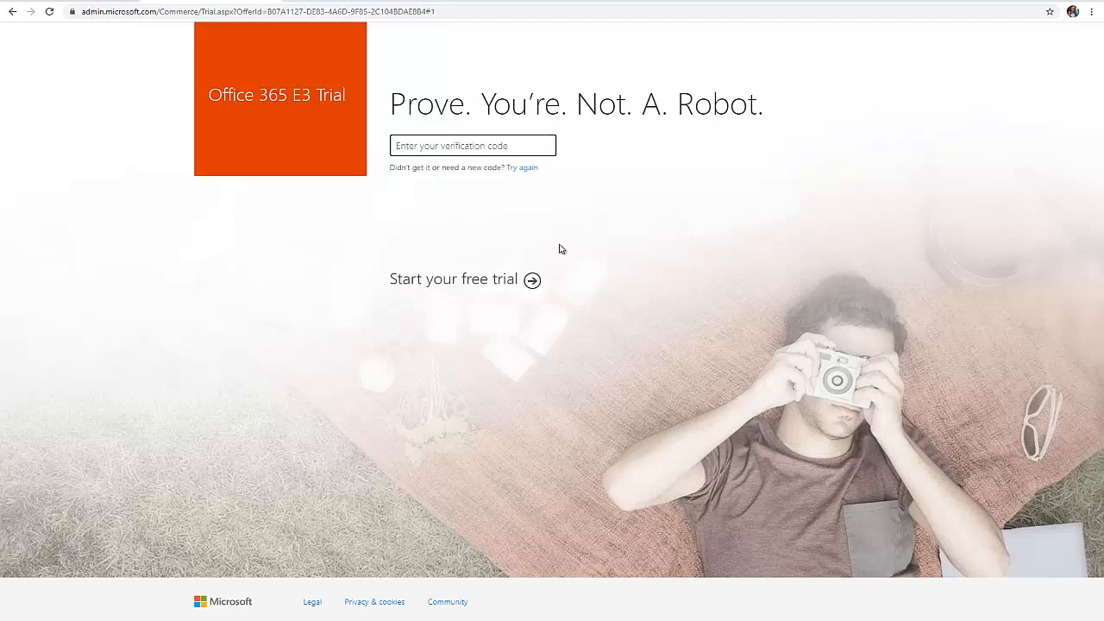
click(472, 145)
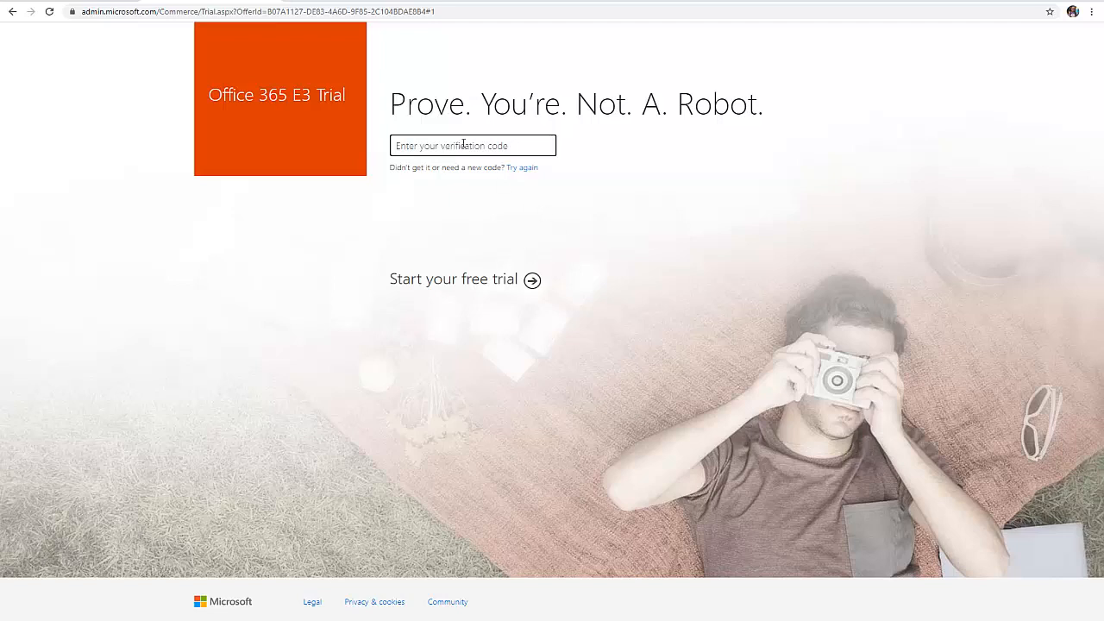
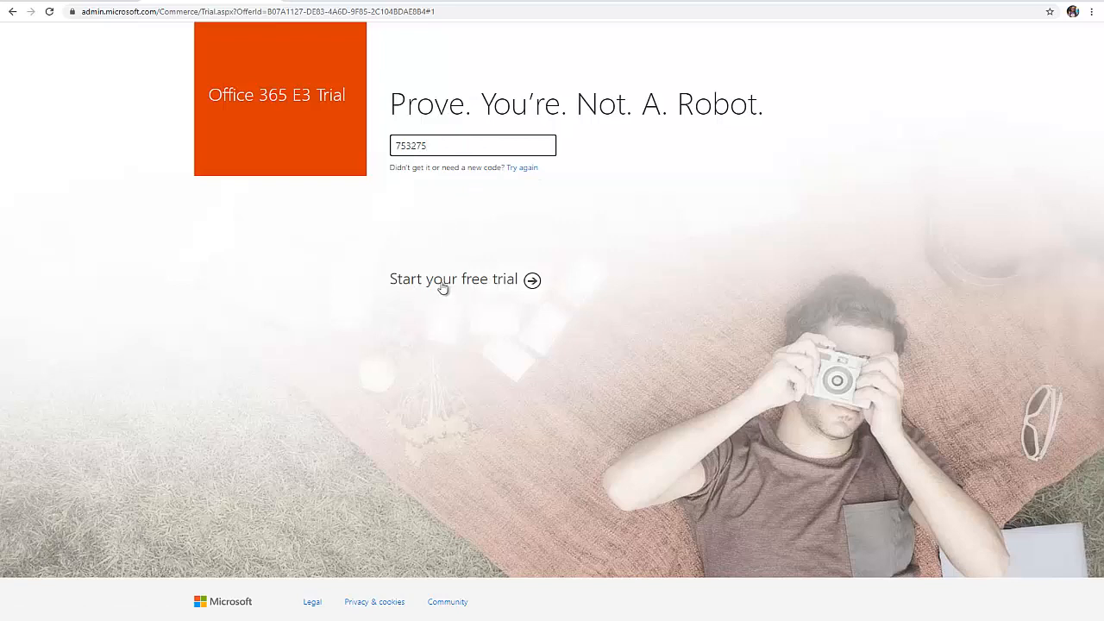
mouse_move(473, 280)
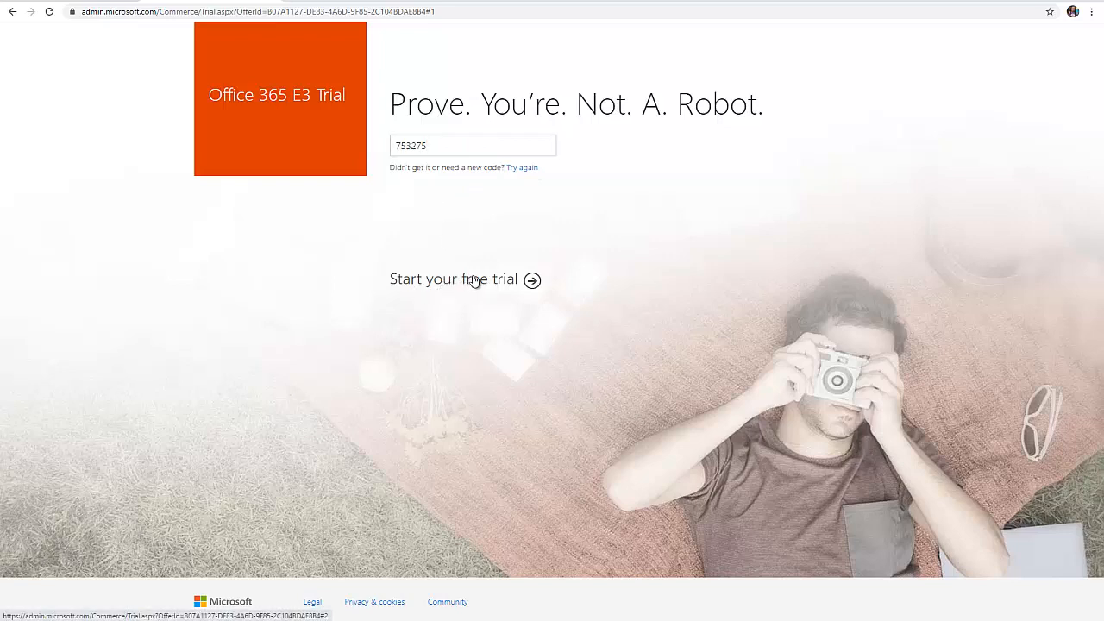
click(452, 280)
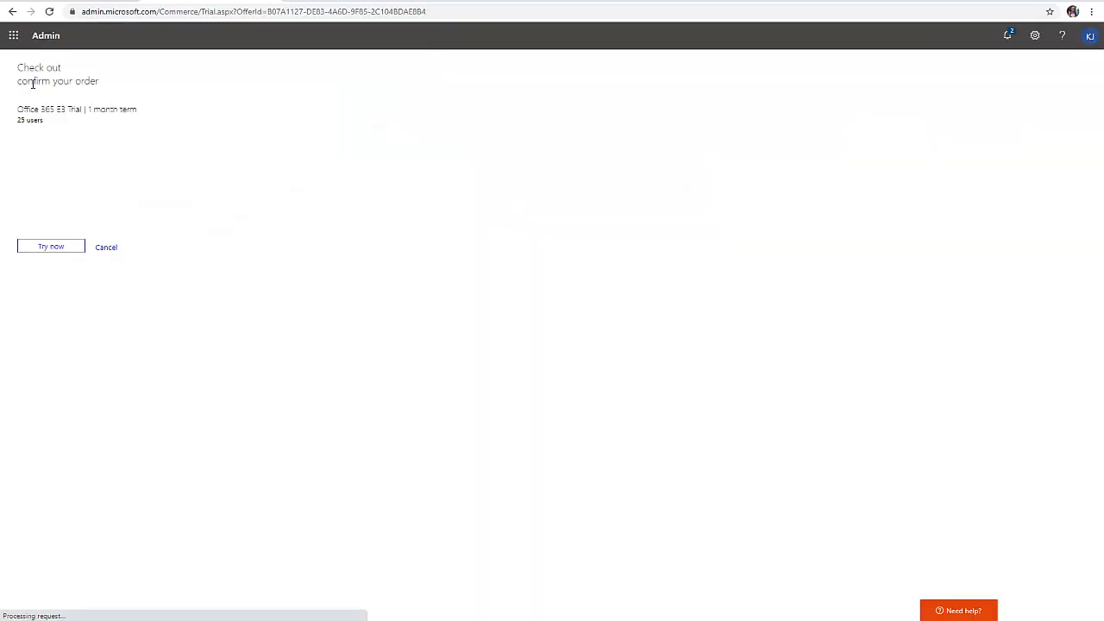
Confirm the 25-user Office 365 E3 trial order via Try now and continue past the receipt to the admin home
click(52, 247)
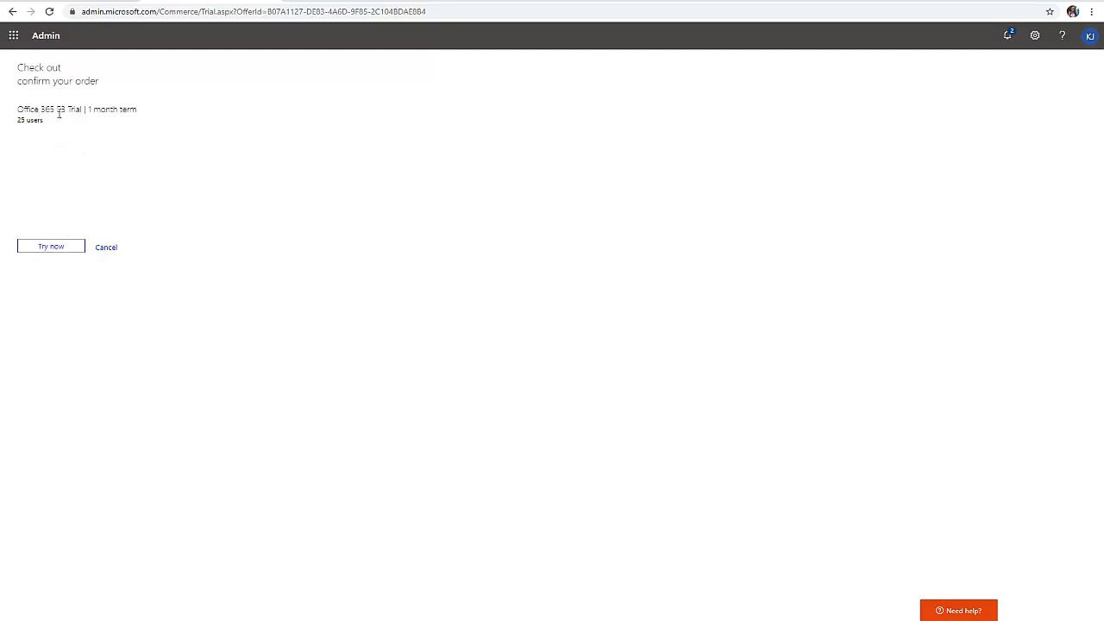
mouse_move(71, 207)
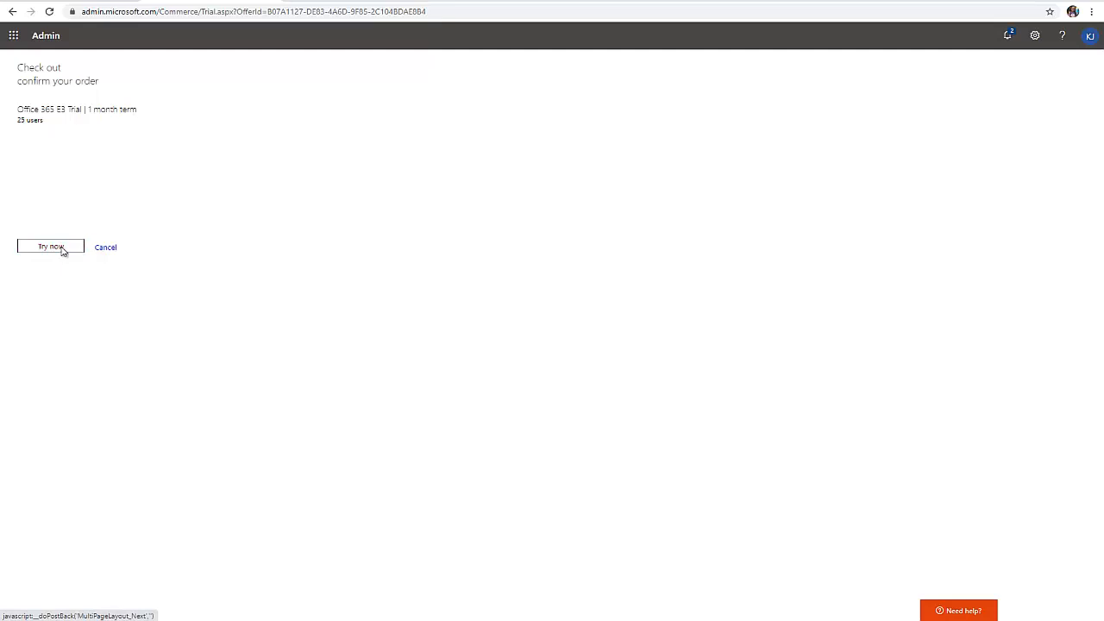
click(50, 246)
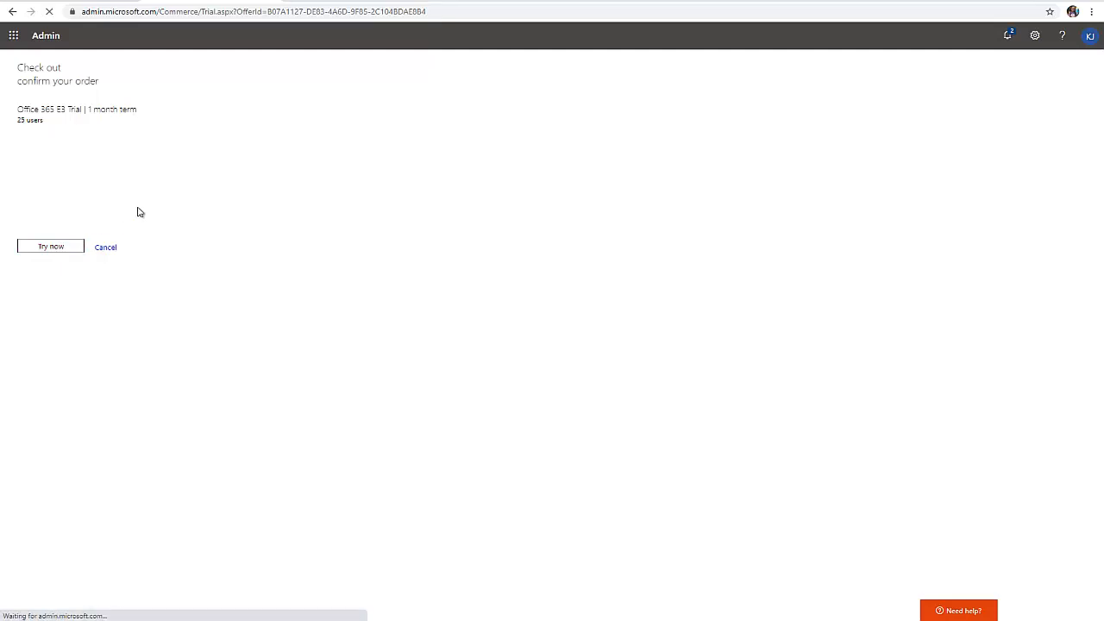
click(50, 246)
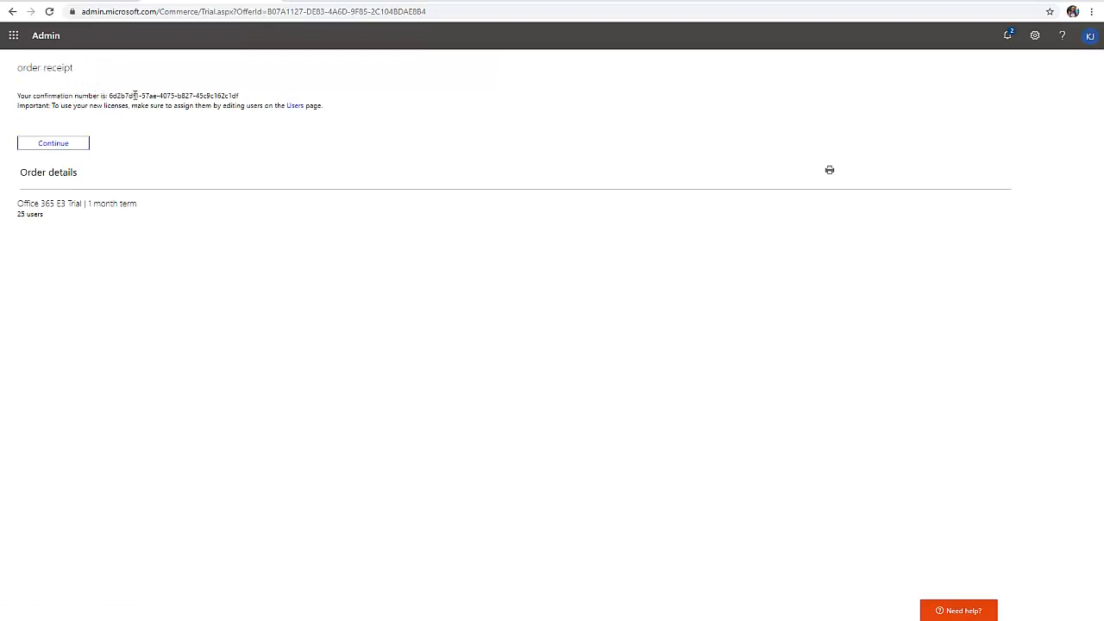
click(52, 142)
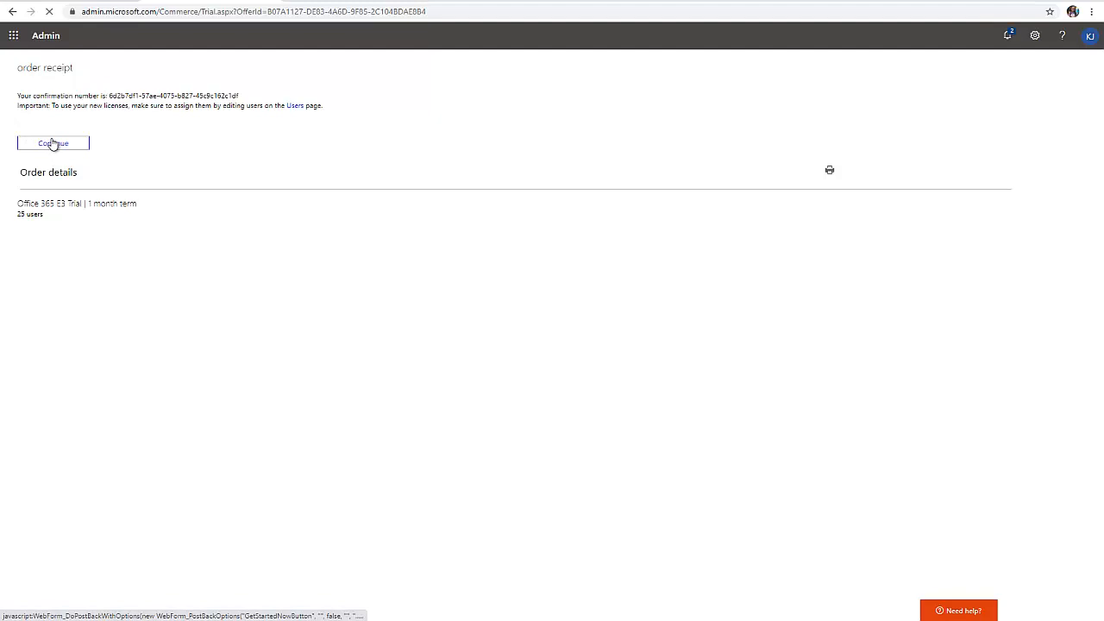
click(52, 144)
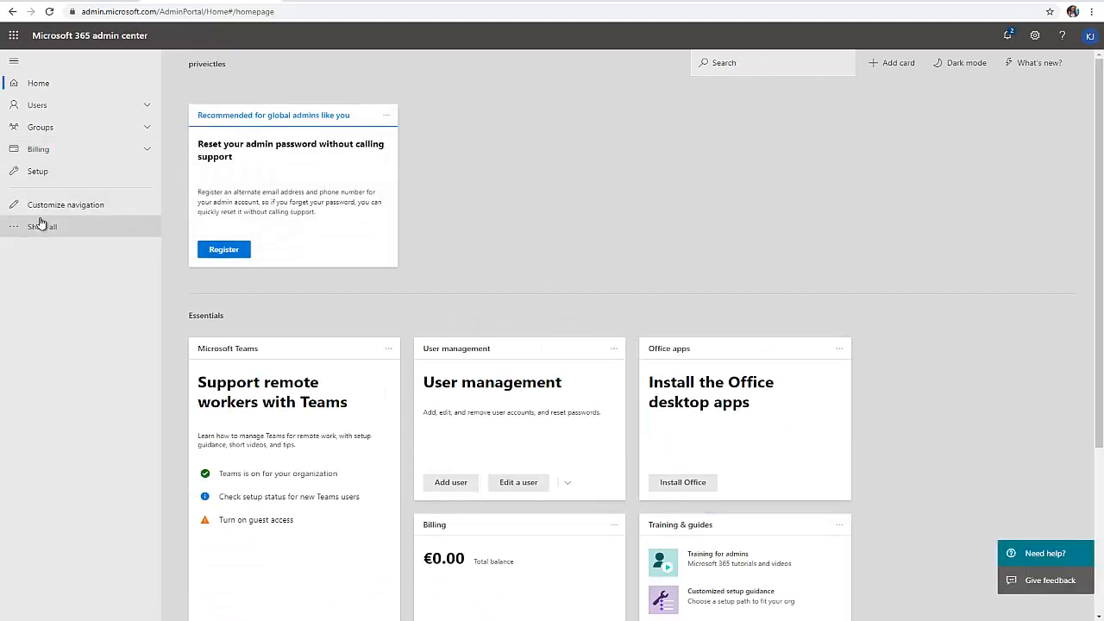
Show Your products listing the new Office 365 E3 Trial with 25 unused licences alongside the E5 Trial
click(42, 227)
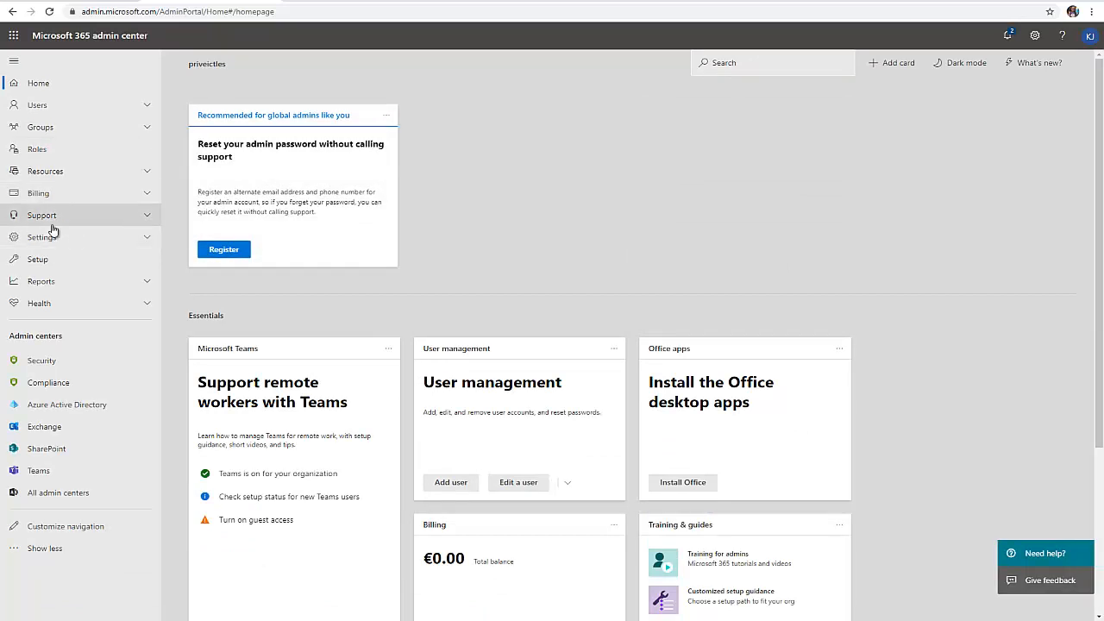
click(38, 194)
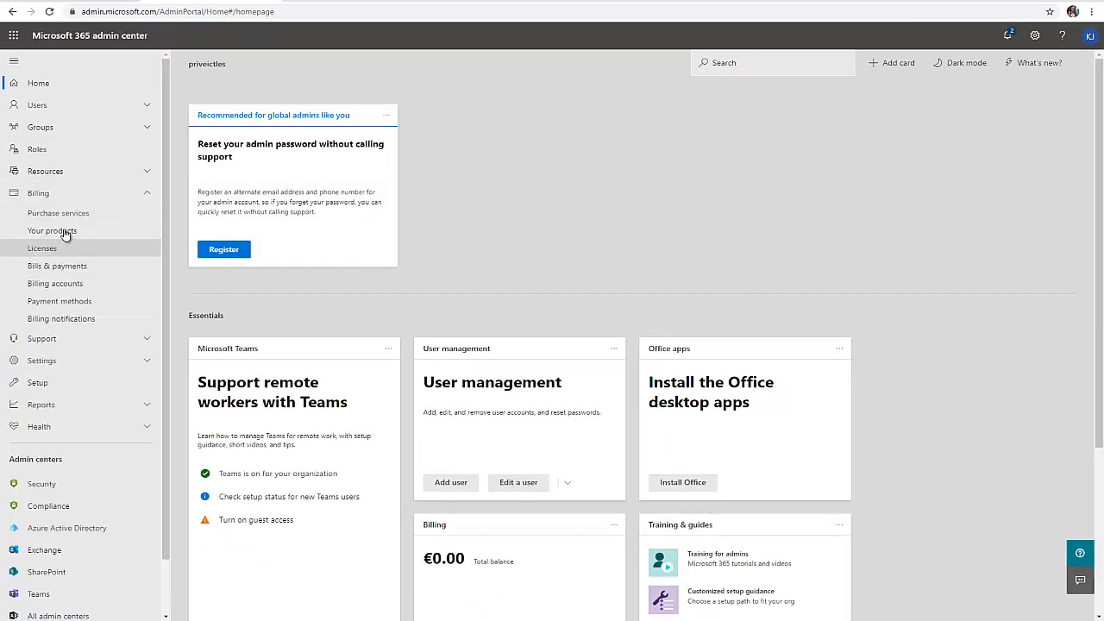
click(52, 231)
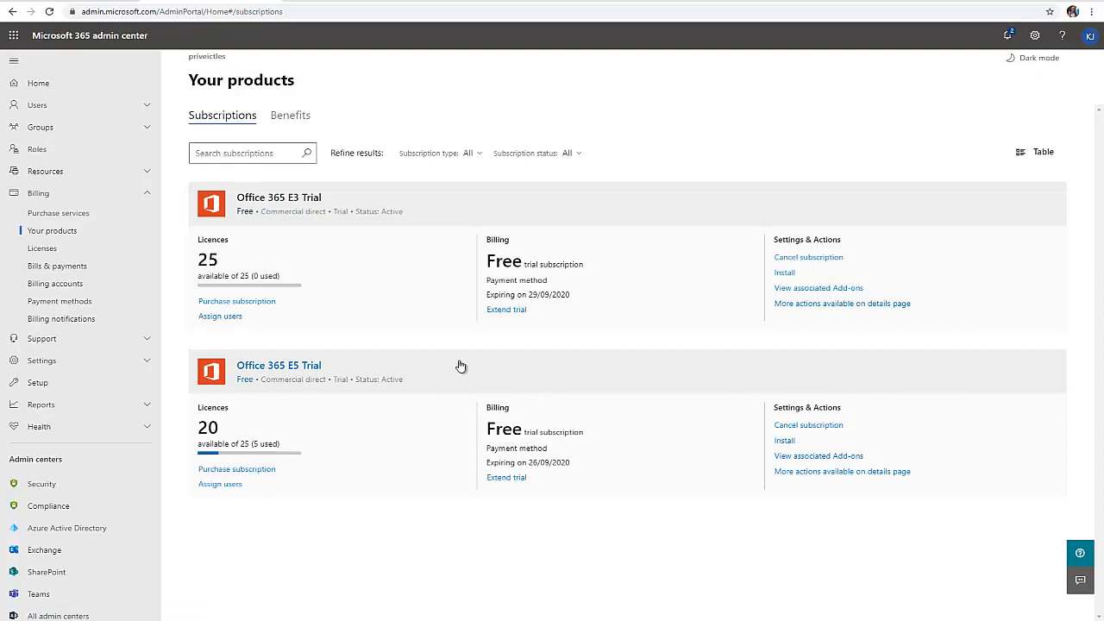
mouse_move(238, 301)
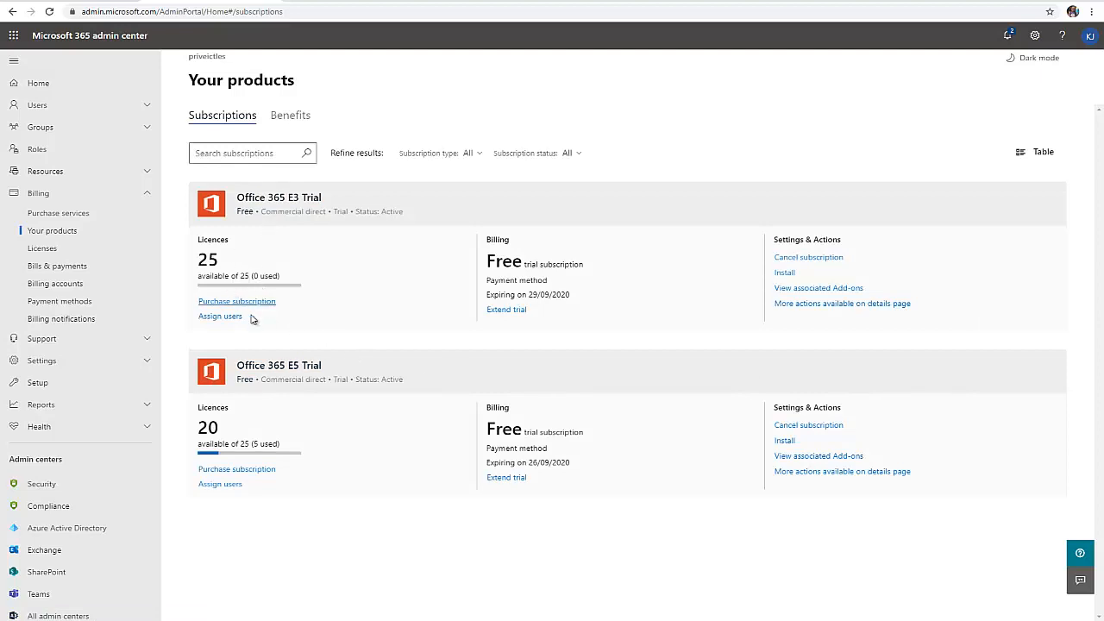
mouse_move(280, 197)
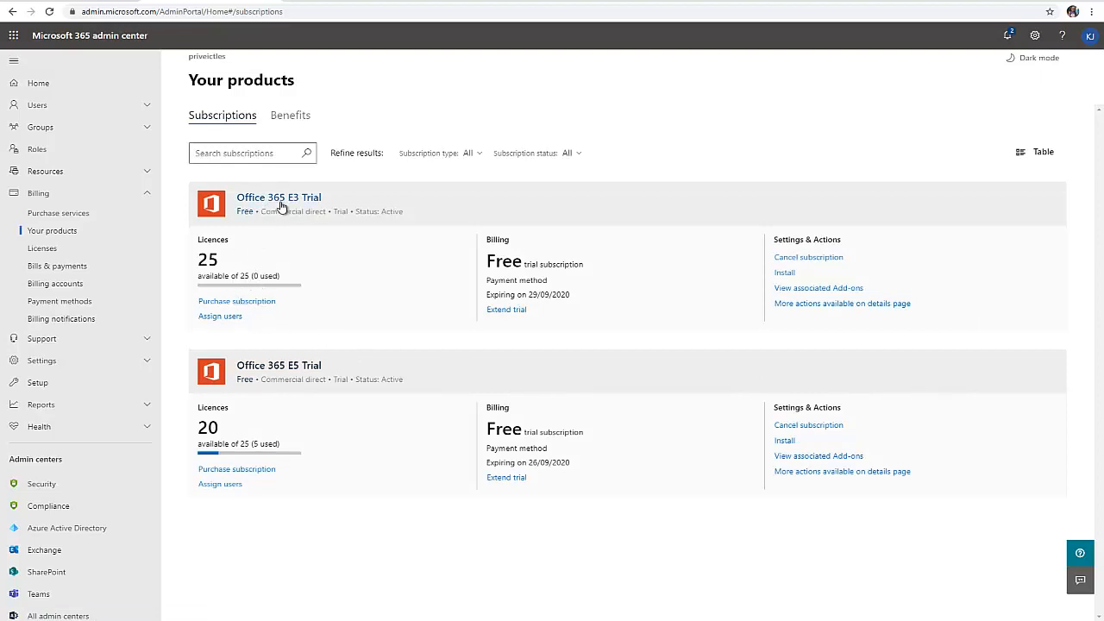
mouse_move(300, 380)
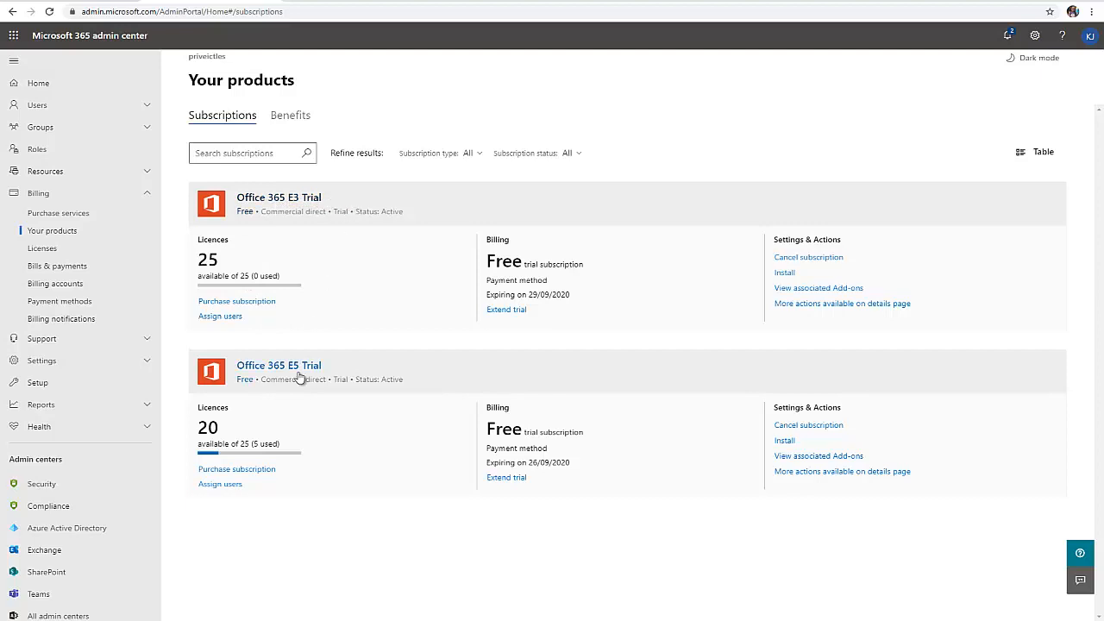
mouse_move(320, 376)
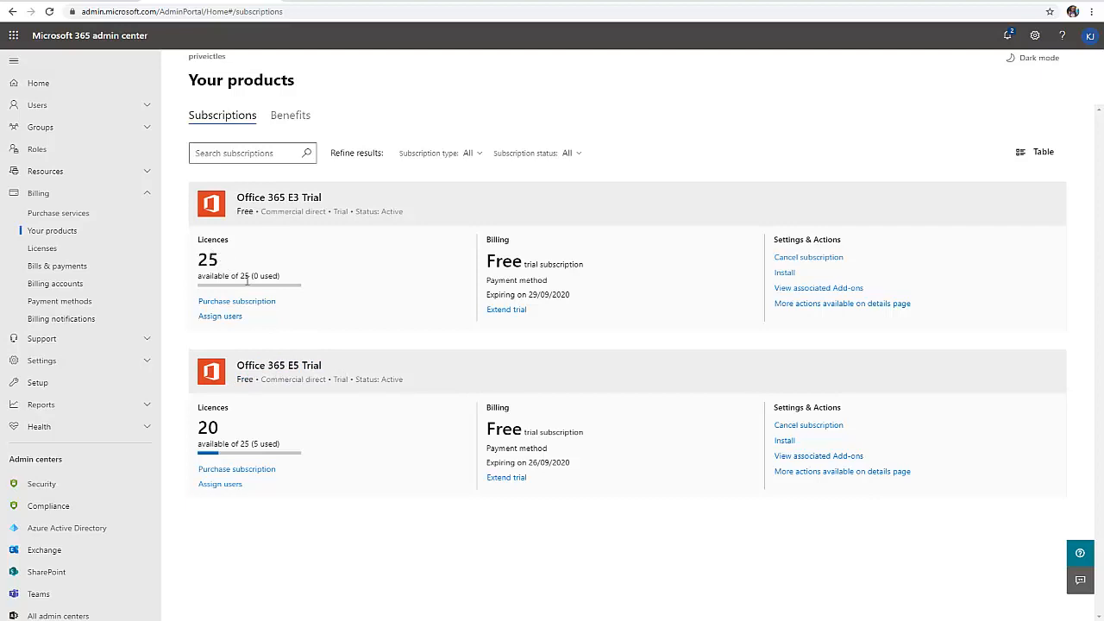
mouse_move(248, 279)
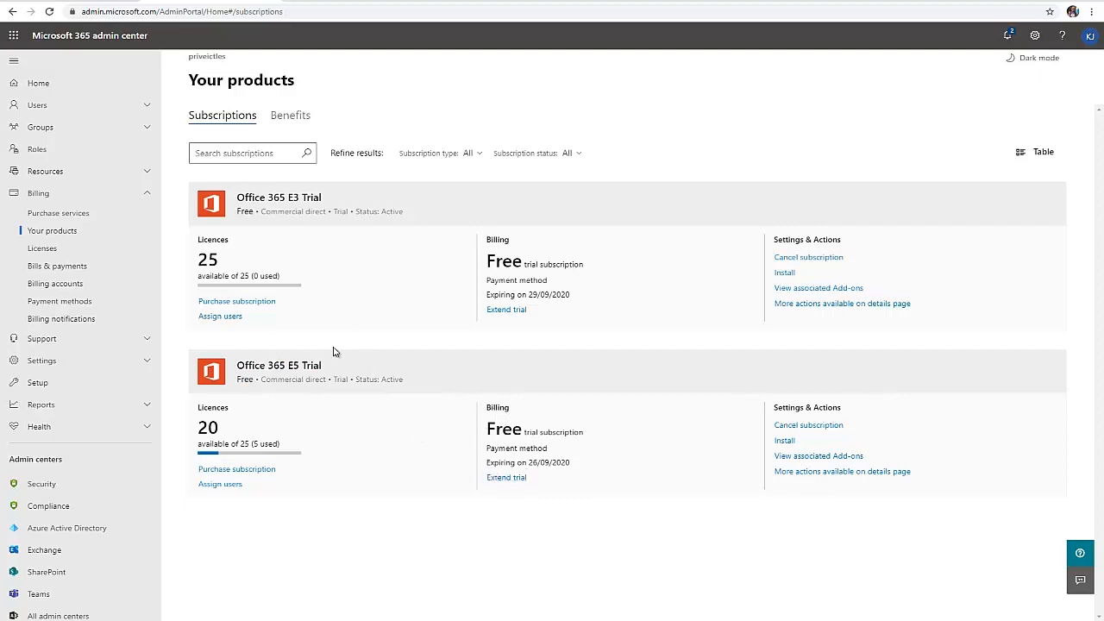
mouse_move(309, 272)
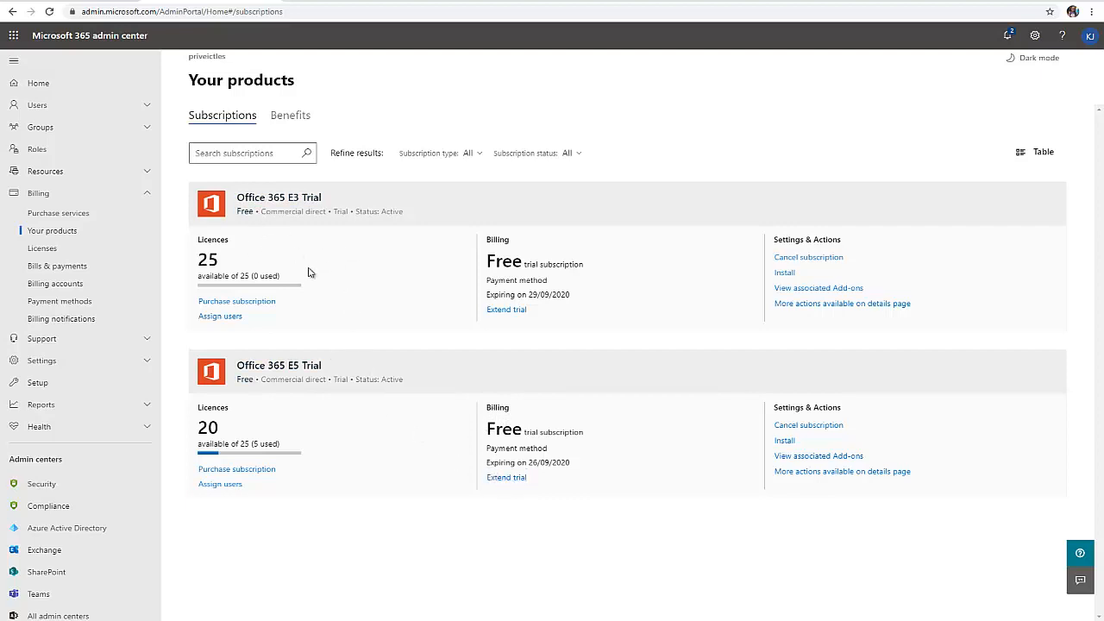
mouse_move(297, 226)
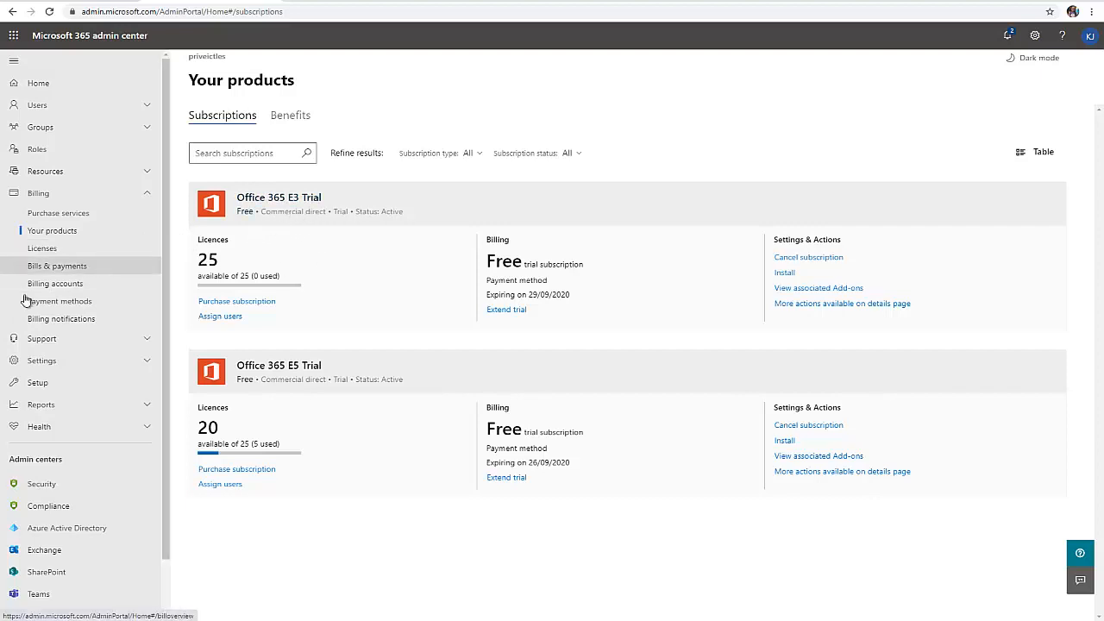
click(36, 105)
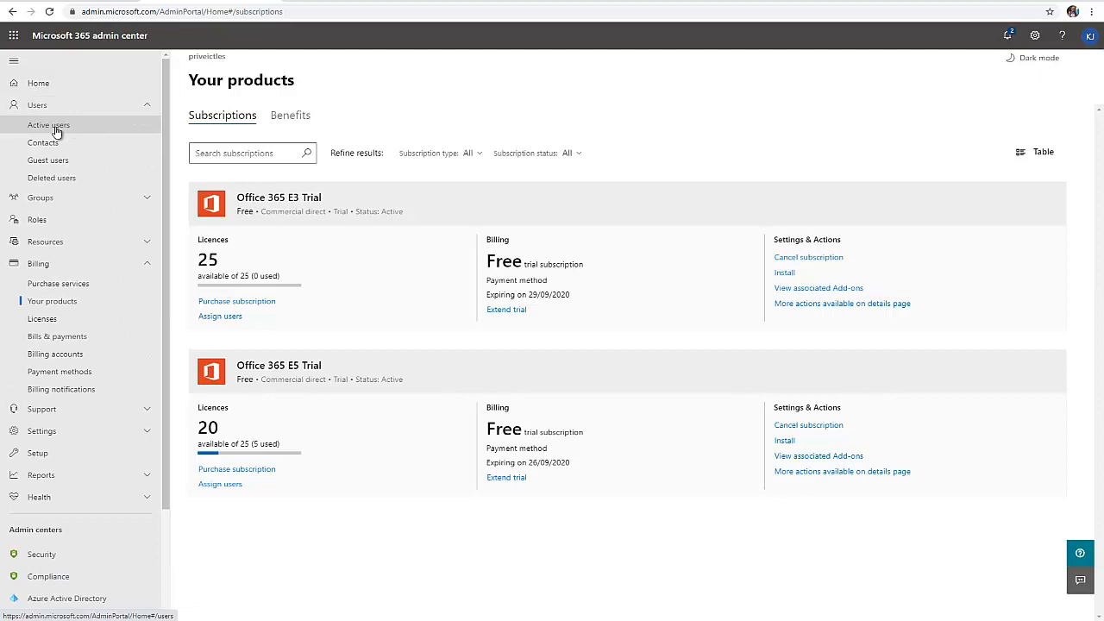
Show Active users and bring up the unlicensed Sales account's details pane
click(49, 125)
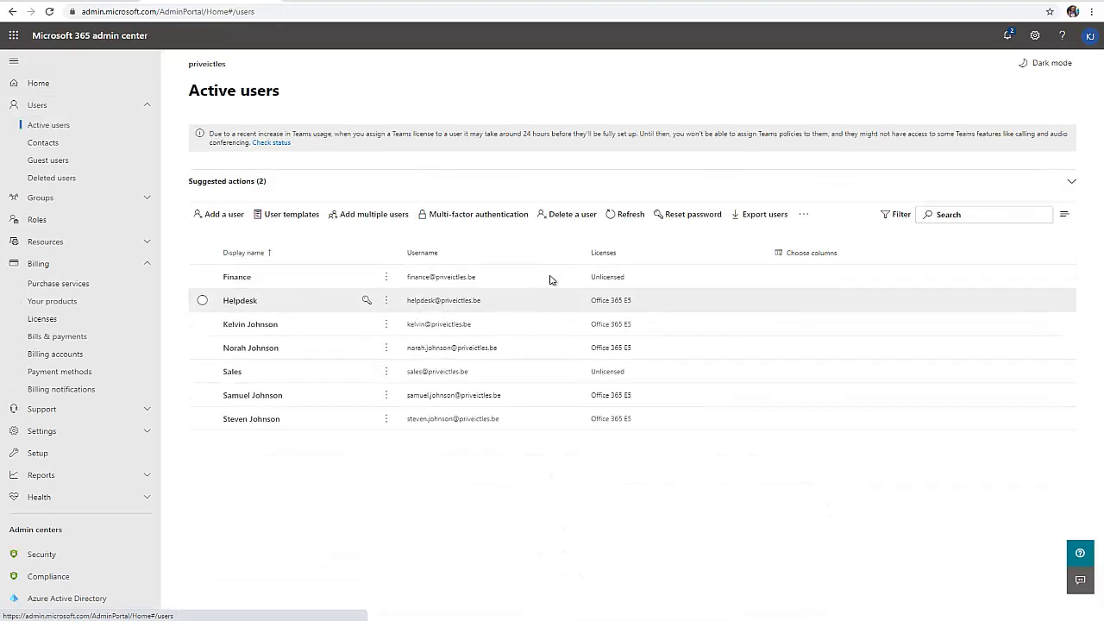
mouse_move(387, 448)
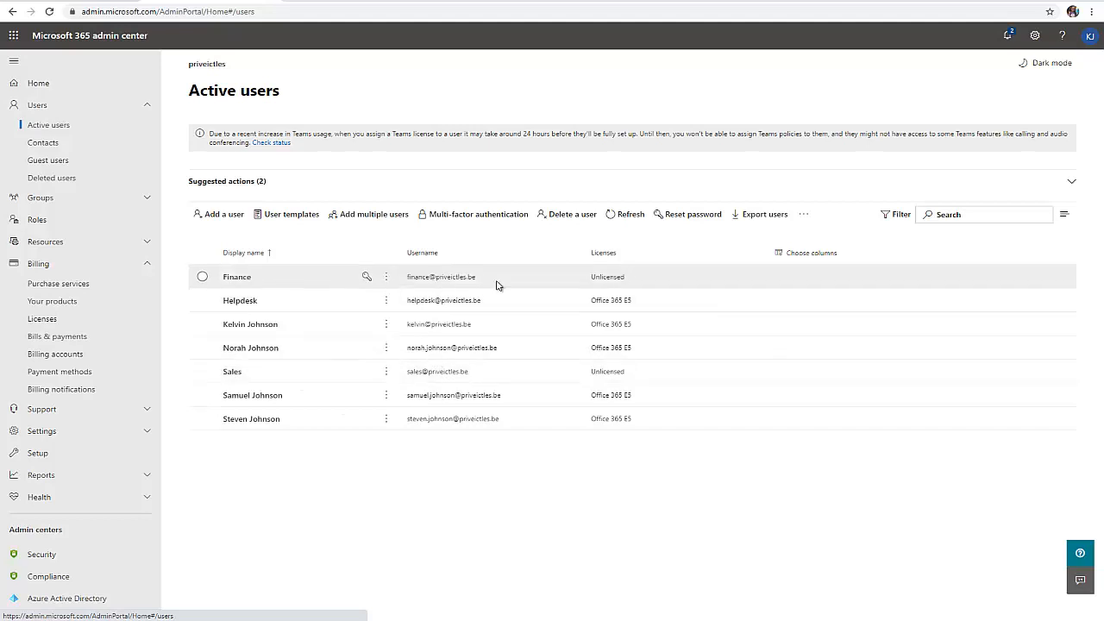
click(202, 371)
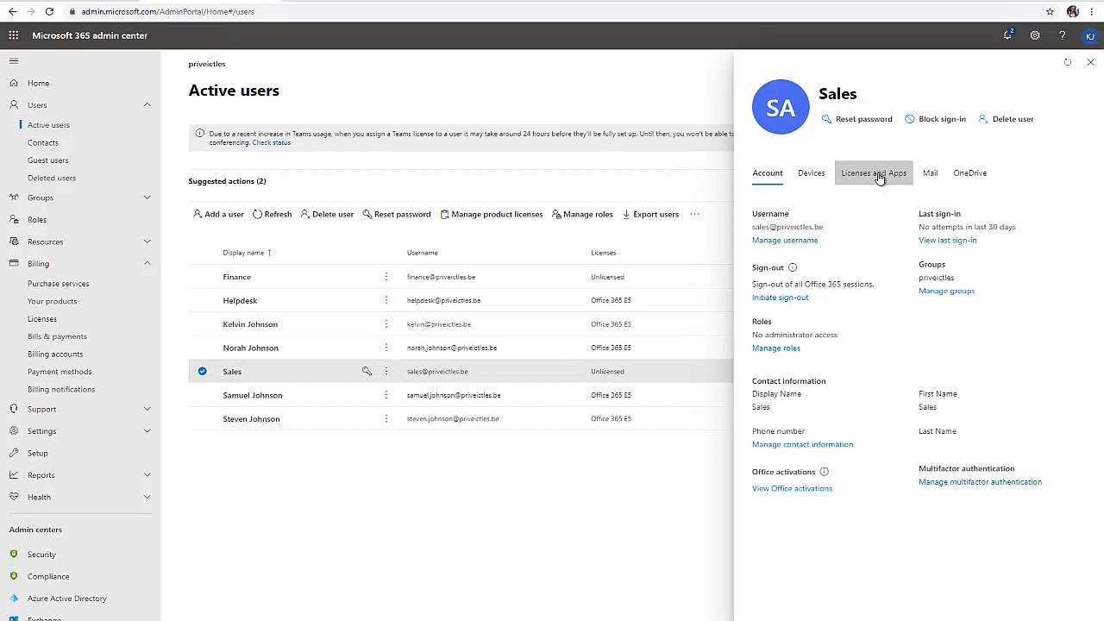
Assign the Office 365 E3 licence to Sales under Licenses and Apps, save, and close the pane
click(873, 172)
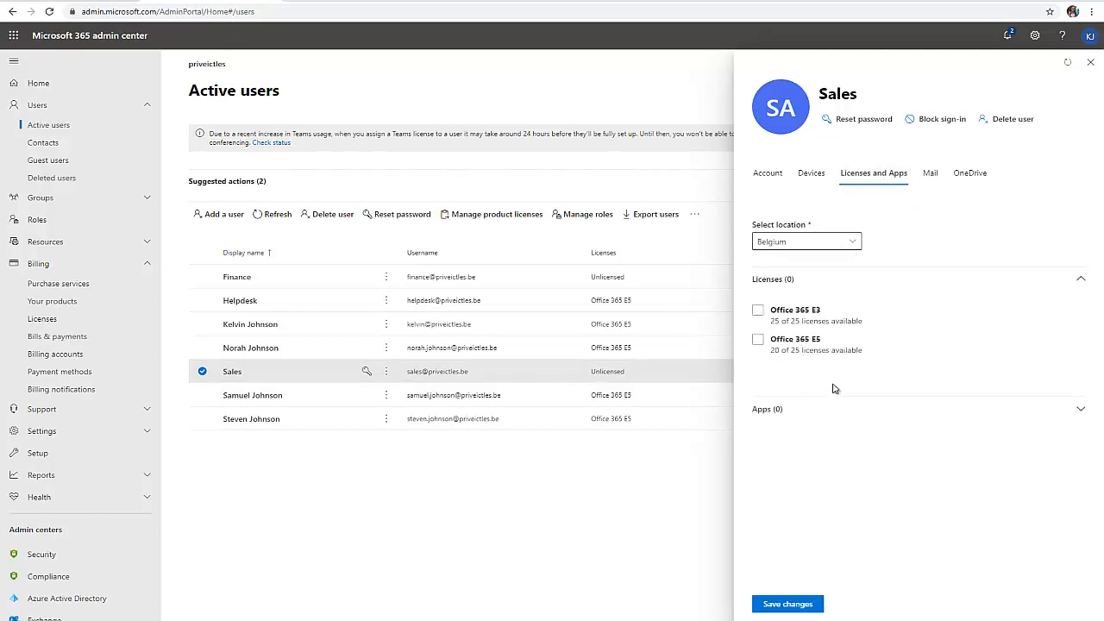
click(758, 311)
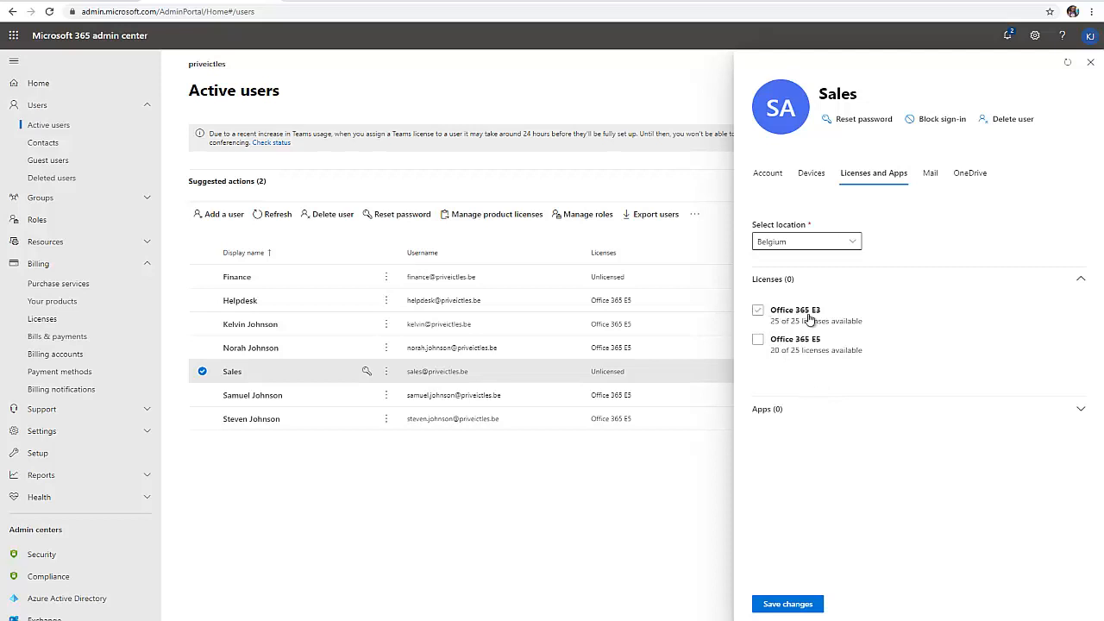
click(757, 338)
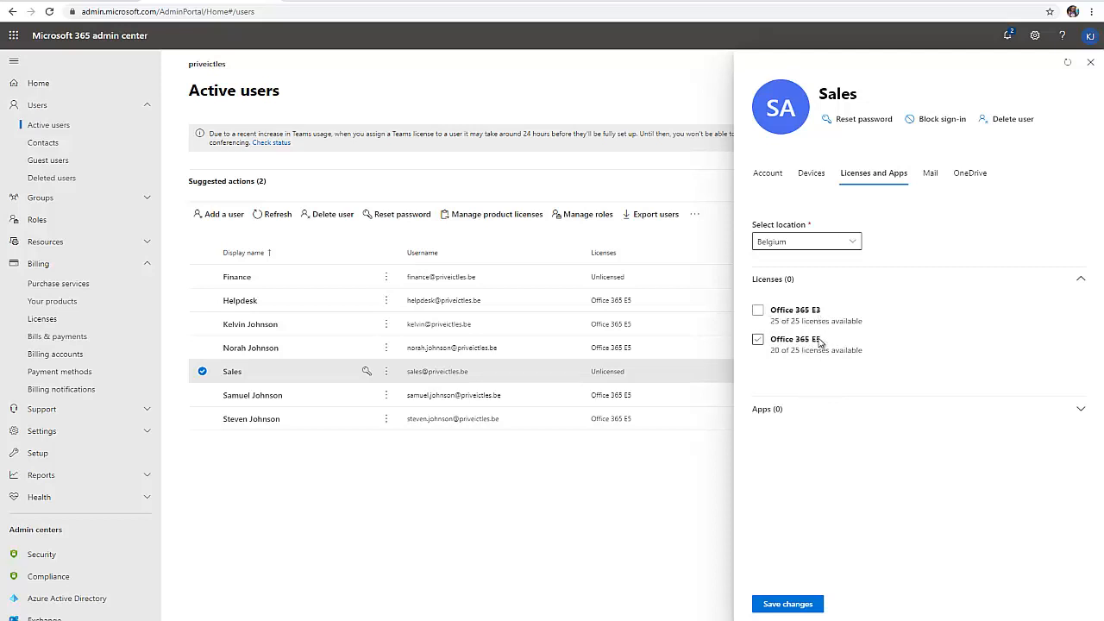
click(758, 338)
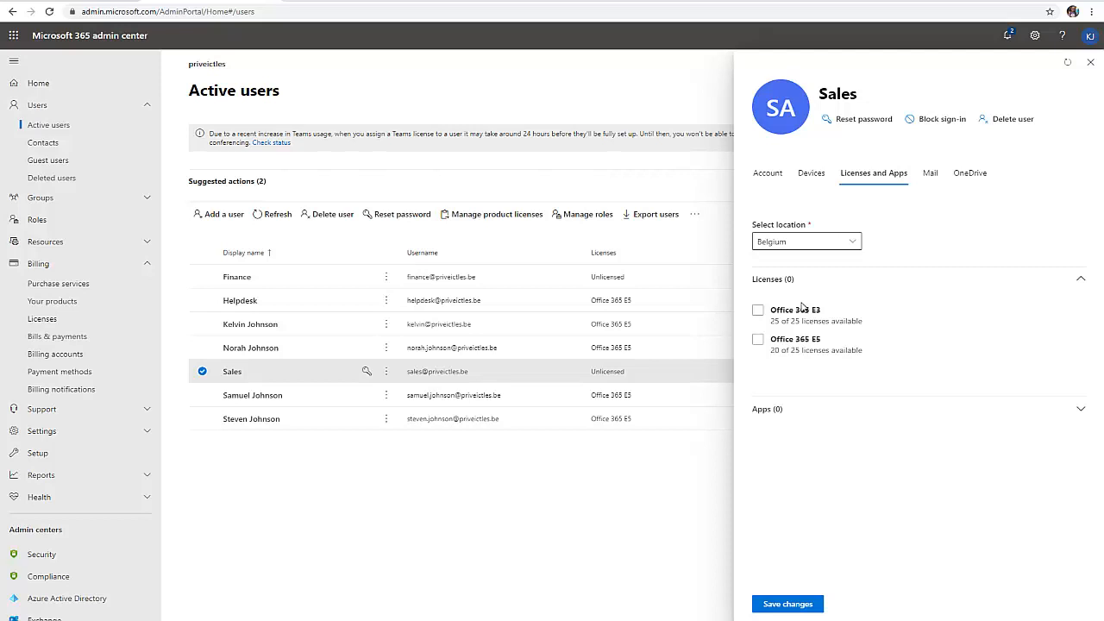
click(757, 311)
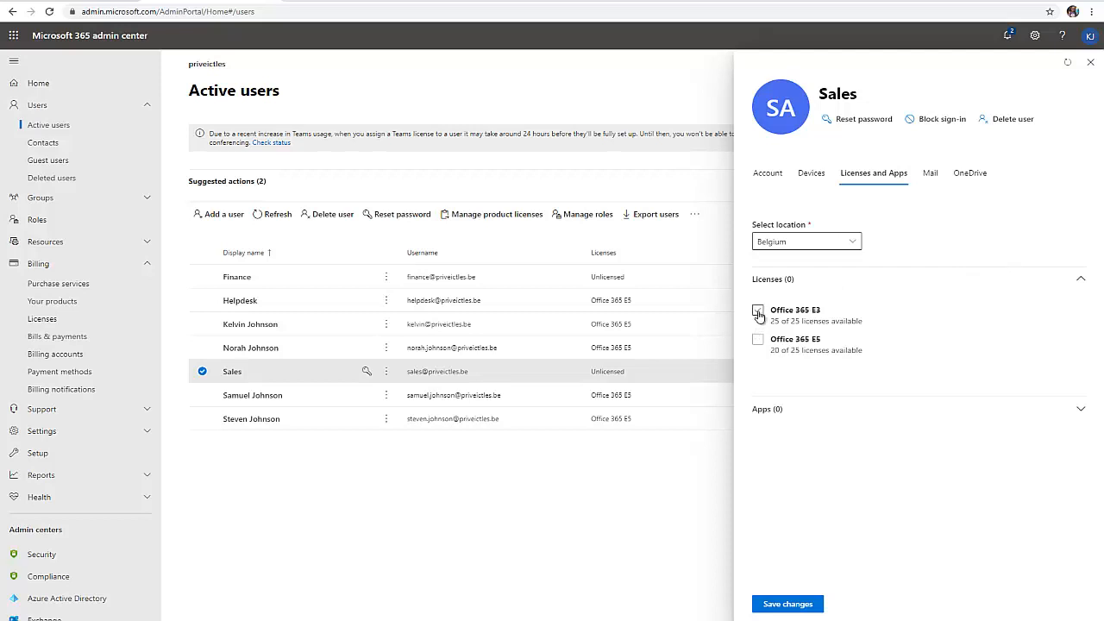
click(757, 315)
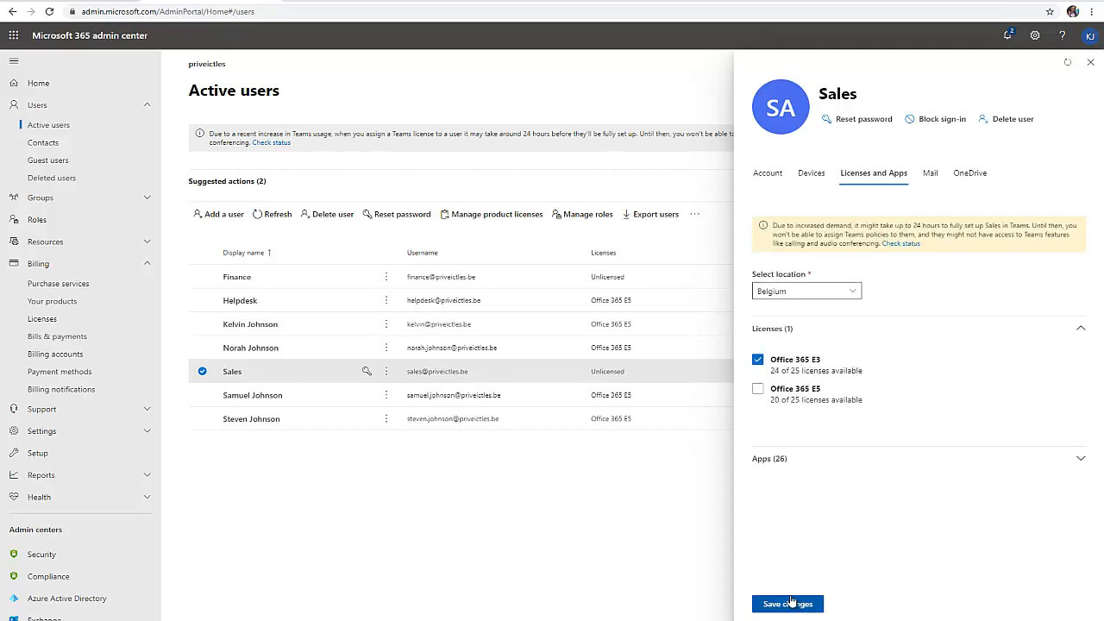
click(787, 604)
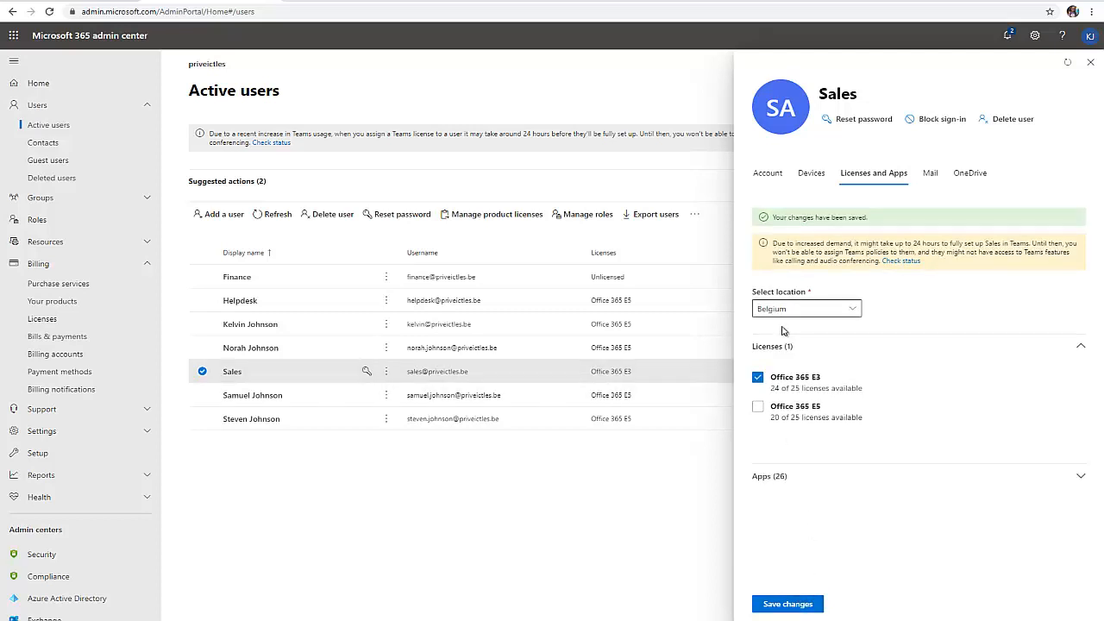
click(1091, 62)
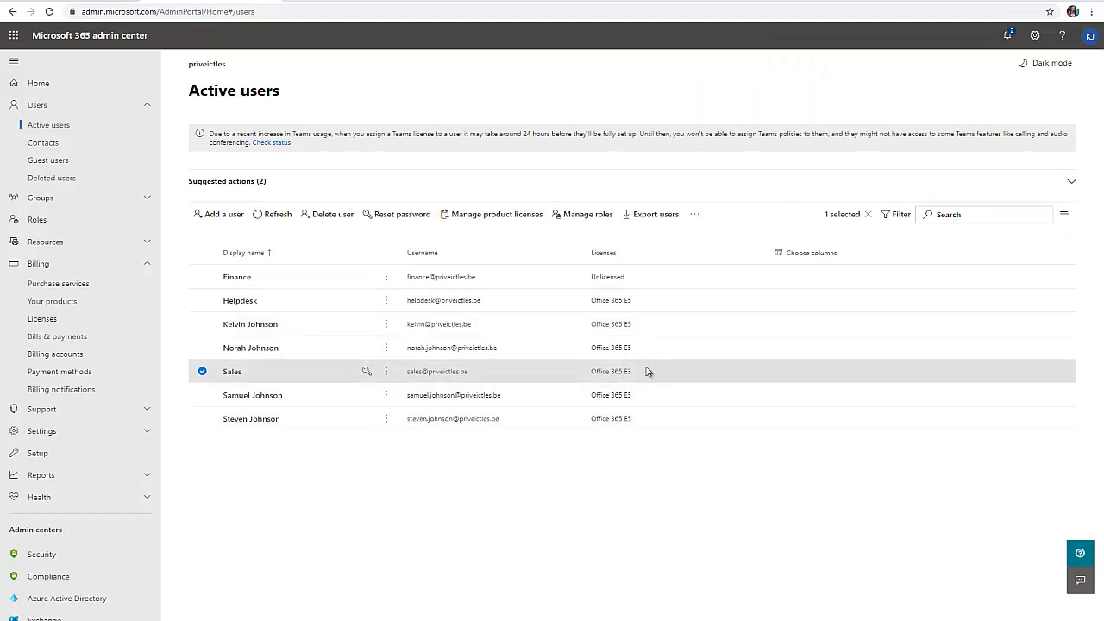
mouse_move(647, 363)
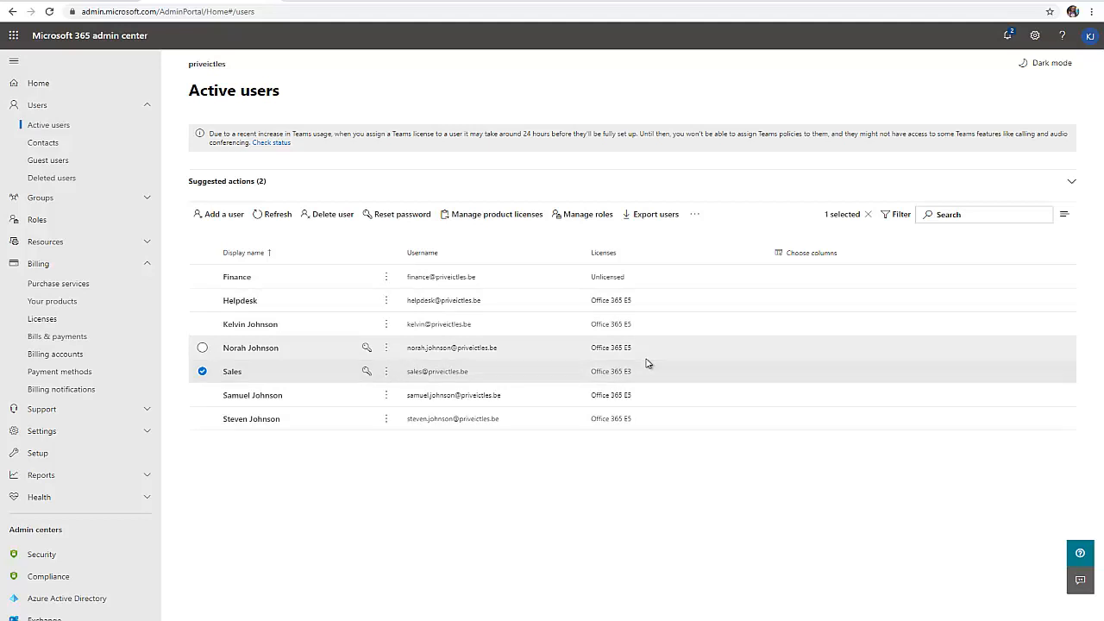